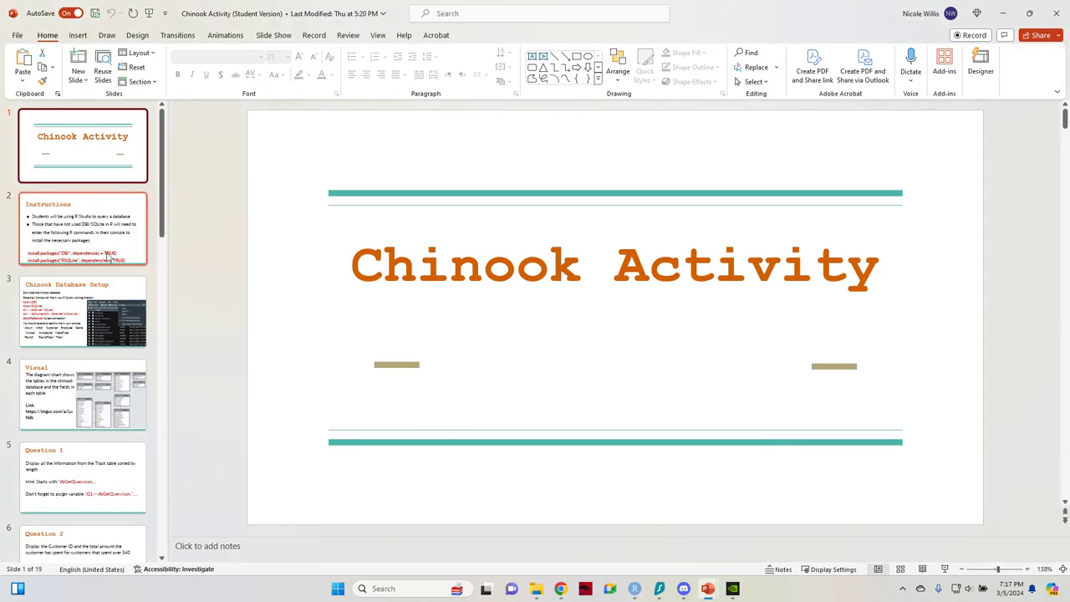
# - Go to the Instructions slide and select the two install.packages command lines
pyautogui.click(83, 230)
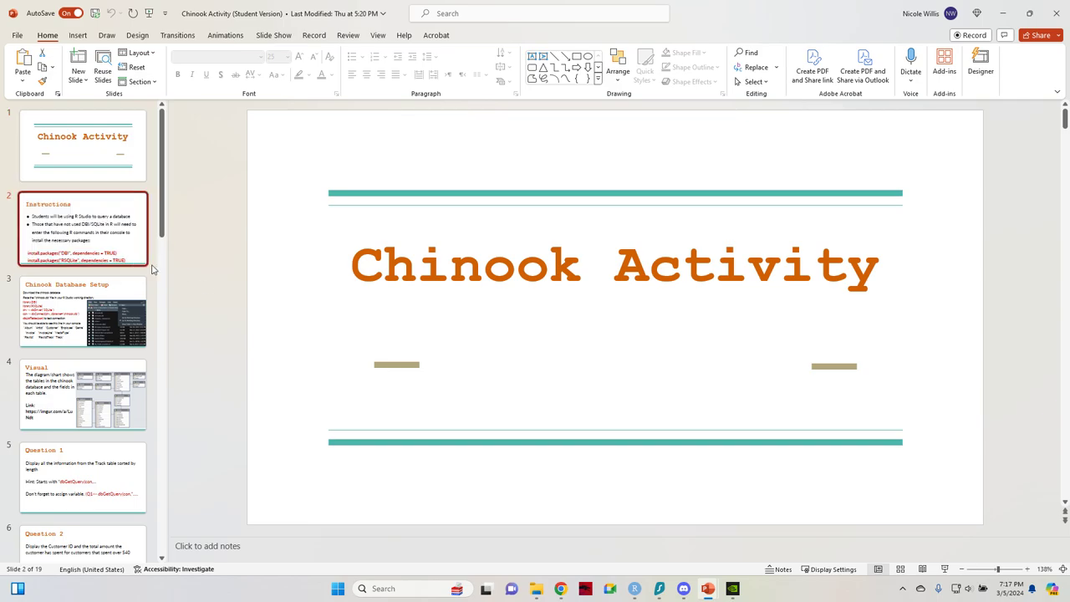
pyautogui.click(84, 231)
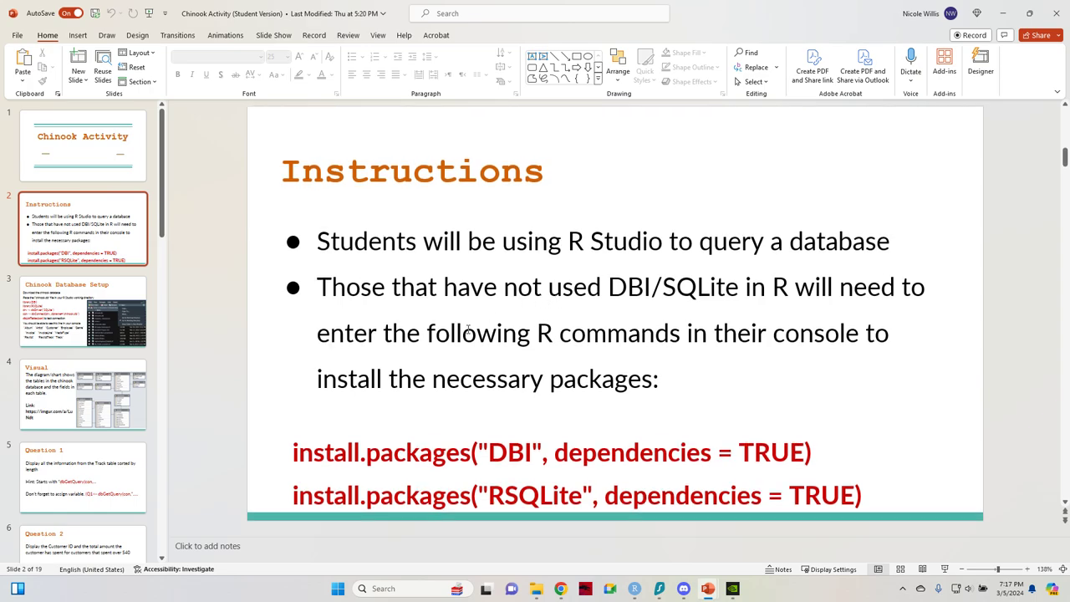
pyautogui.moveTo(500, 412)
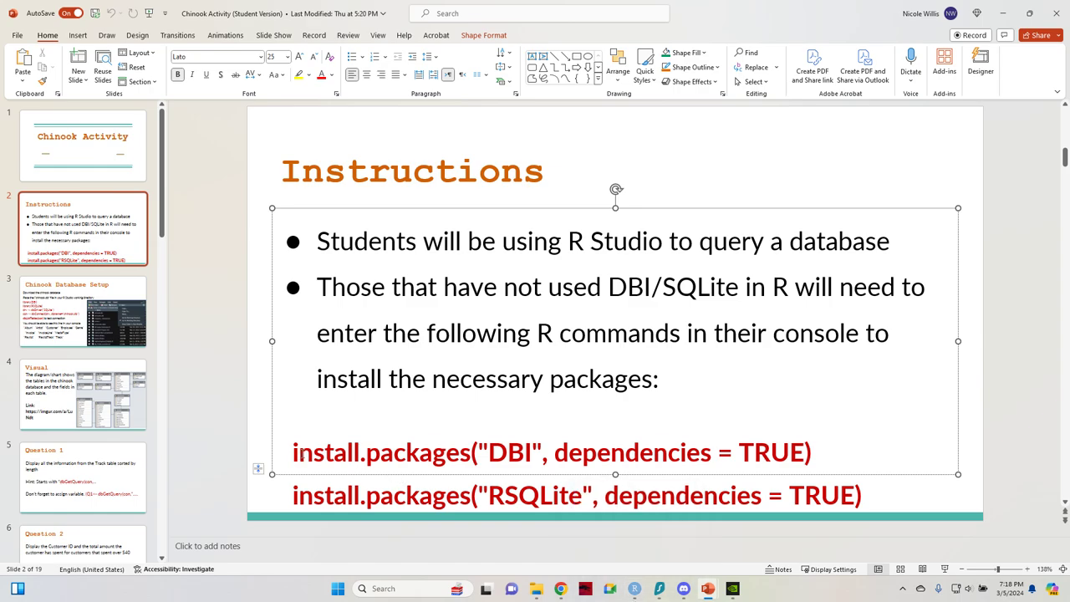
pyautogui.moveTo(291, 452); pyautogui.dragTo(872, 495)
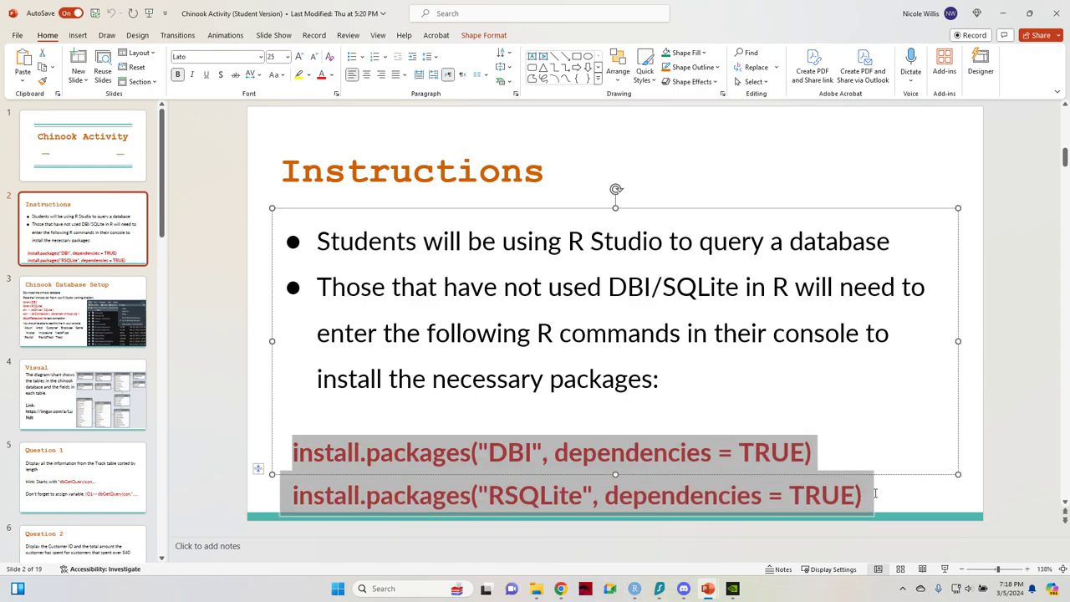
pyautogui.click(331, 467)
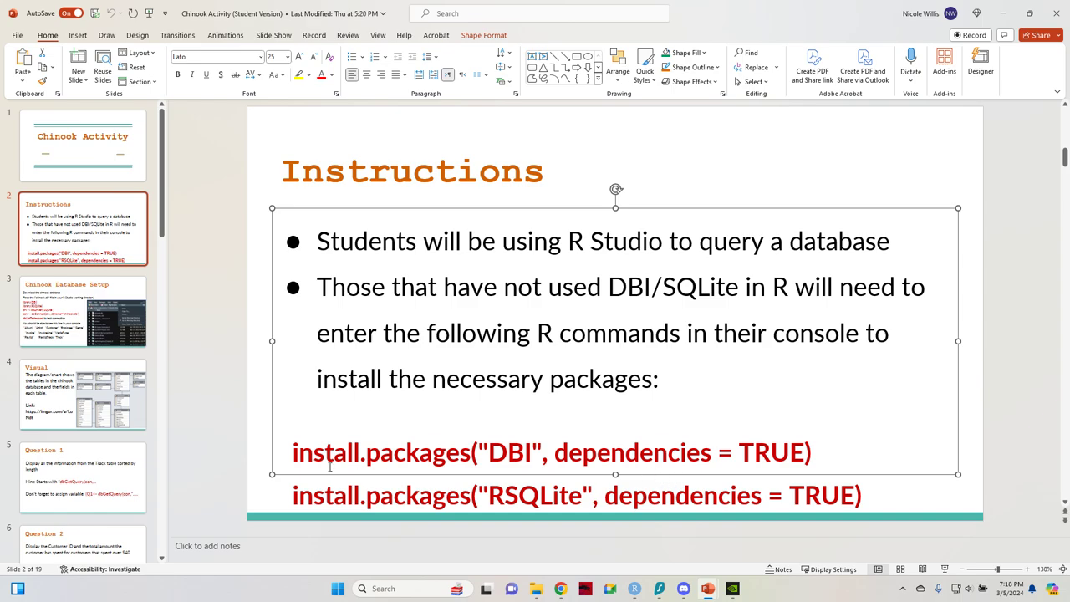
# - Run install.packages("DBI", dependencies = TRUE) in the console and accept the restart prompt
pyautogui.moveTo(292, 452); pyautogui.dragTo(715, 452)
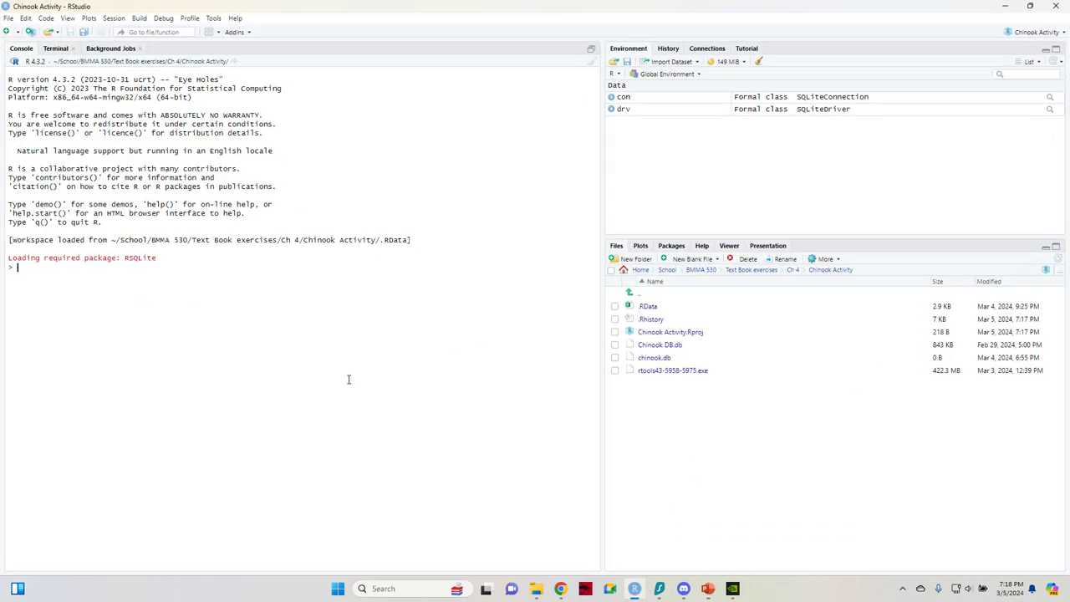
pyautogui.write('install.packages("DBI", dependencies = TRUE)')
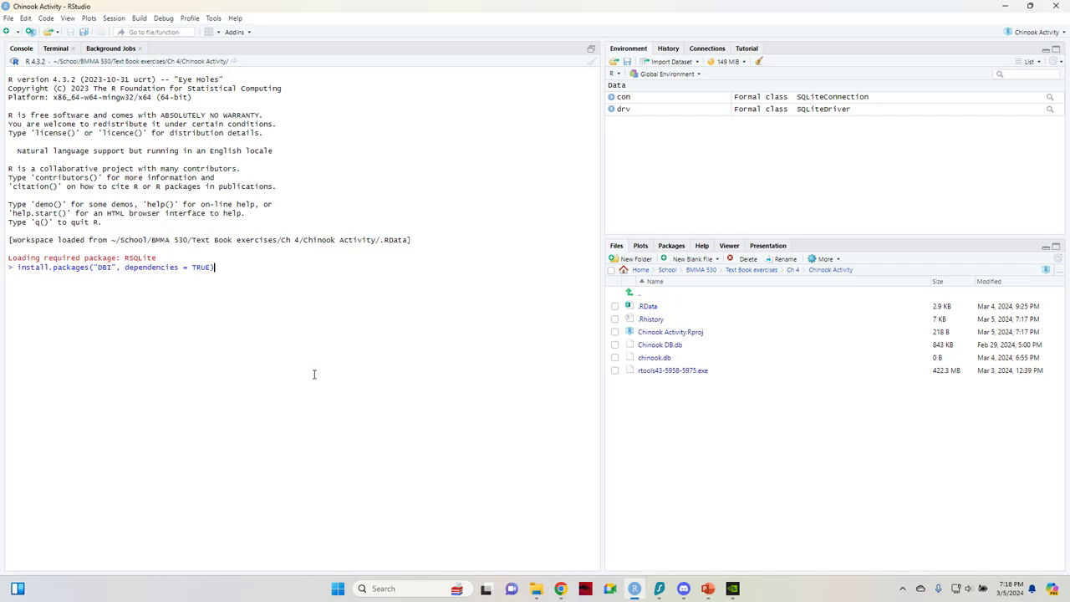
pyautogui.press('Return')
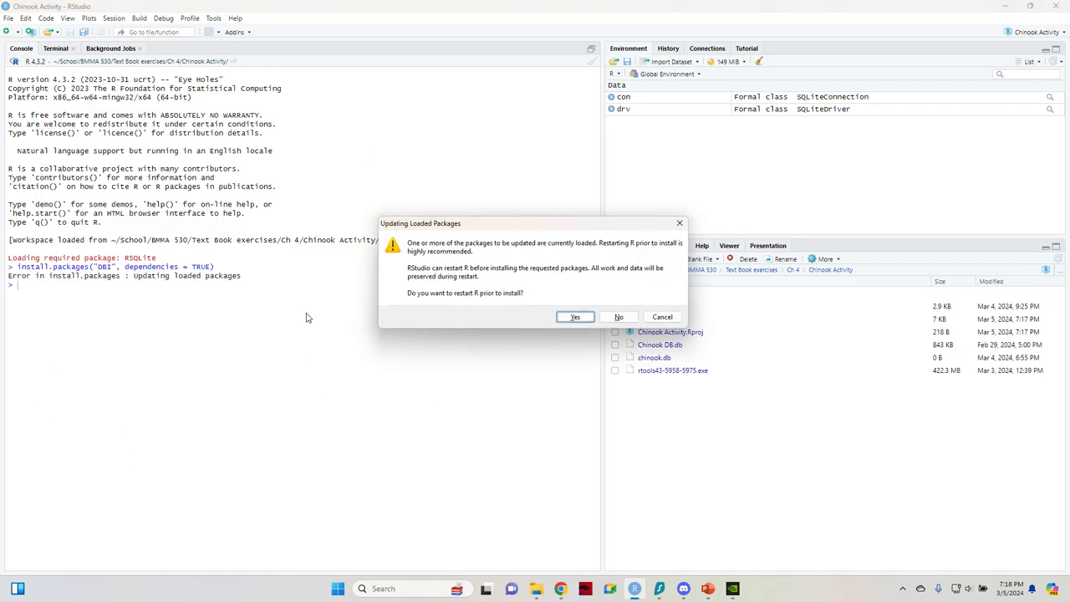
pyautogui.moveTo(428, 252)
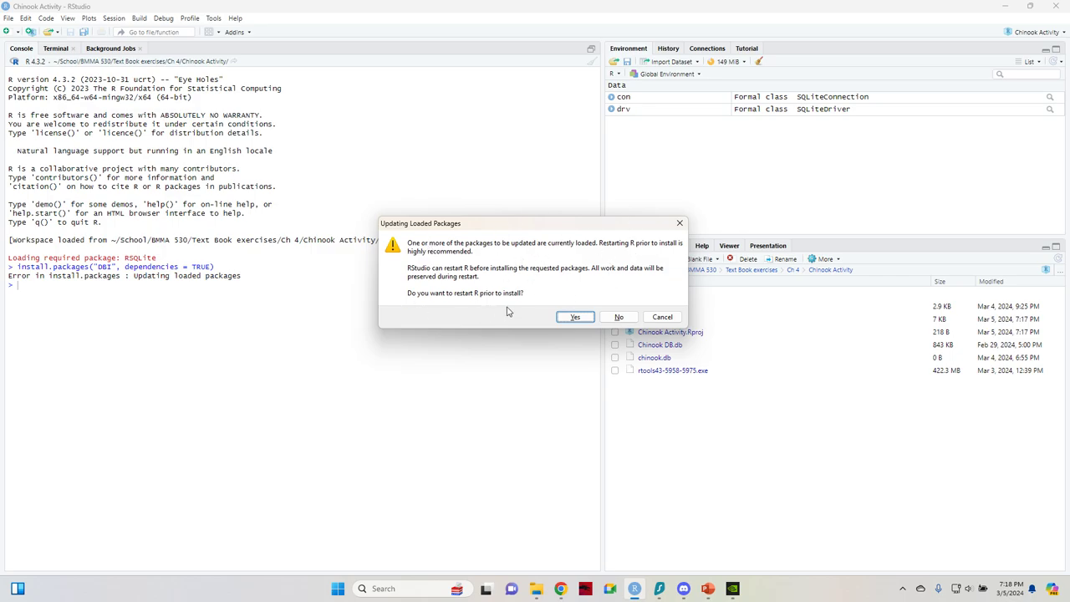
pyautogui.moveTo(629, 275)
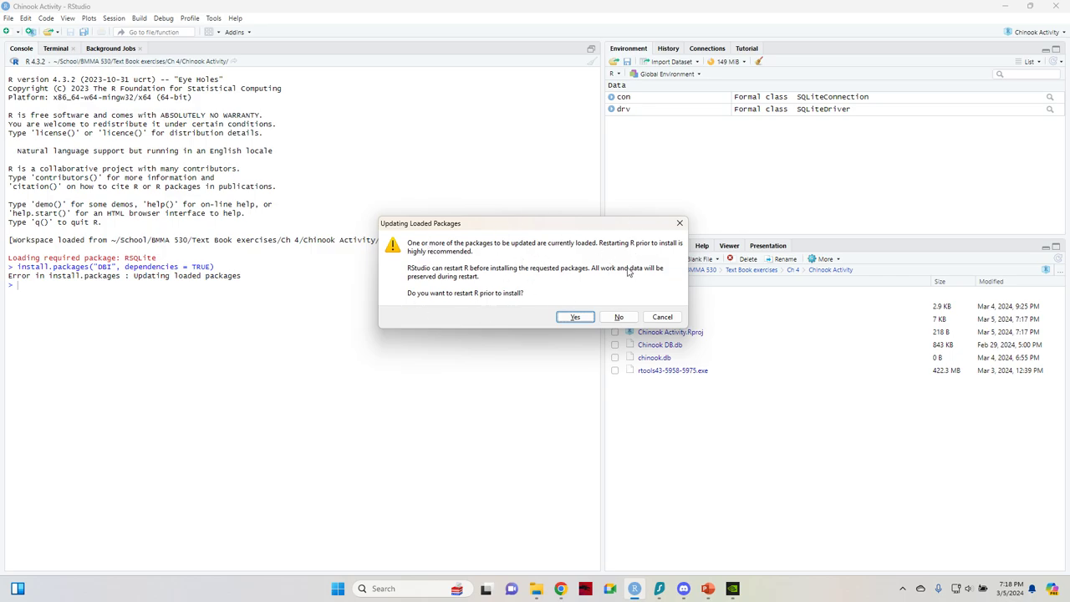
pyautogui.click(618, 318)
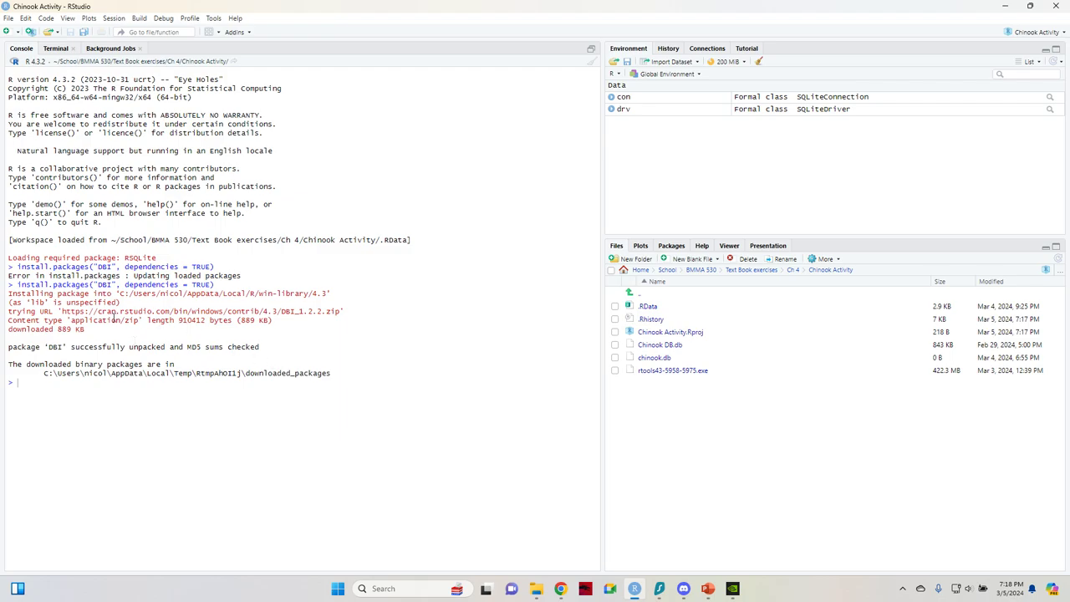
pyautogui.moveTo(194, 338)
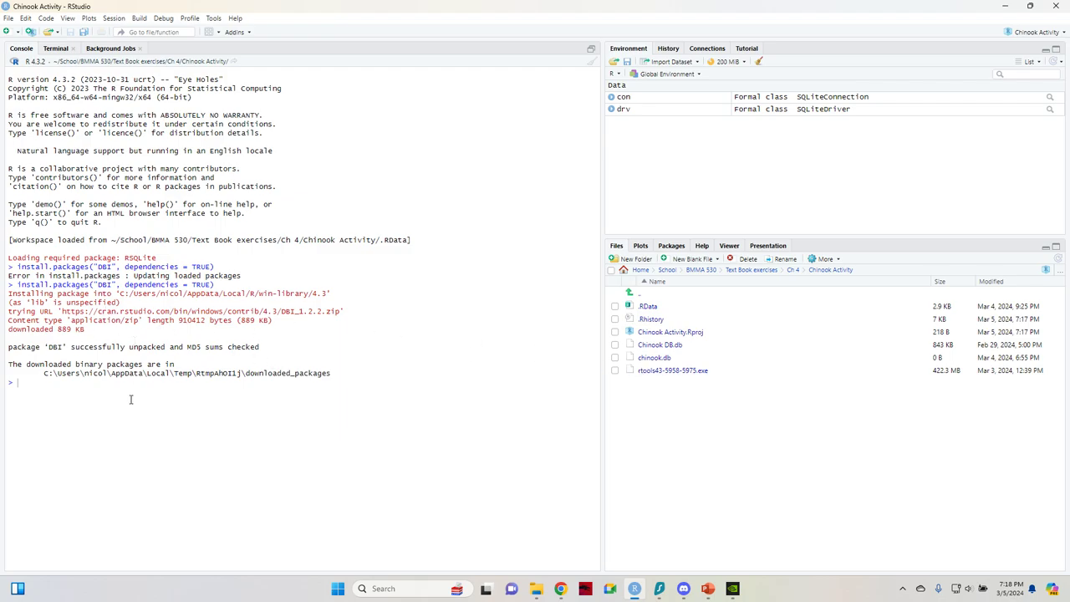
pyautogui.moveTo(420, 366)
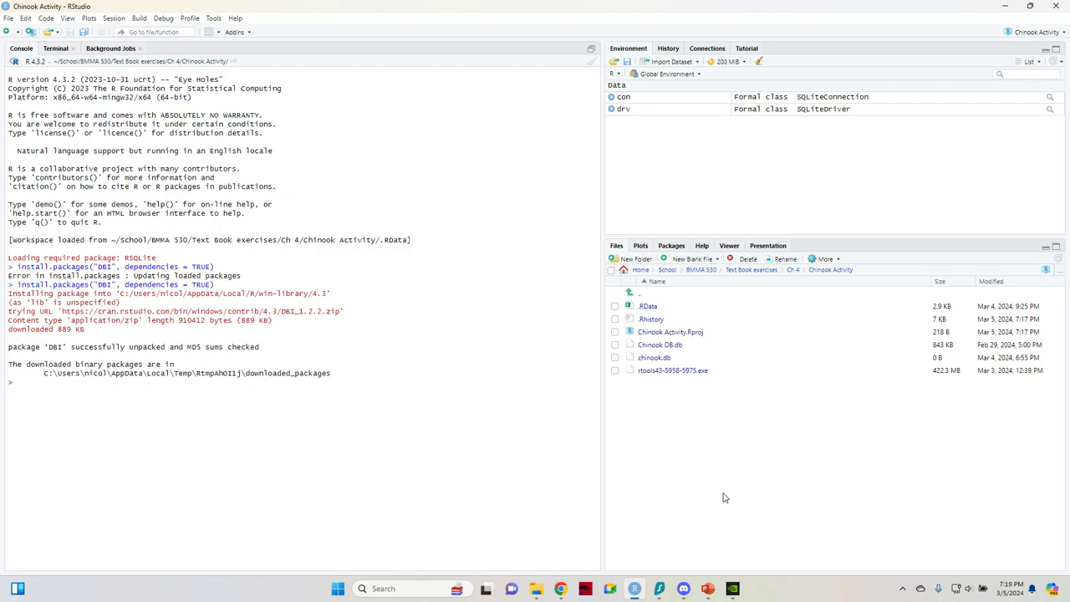
pyautogui.moveTo(705, 585)
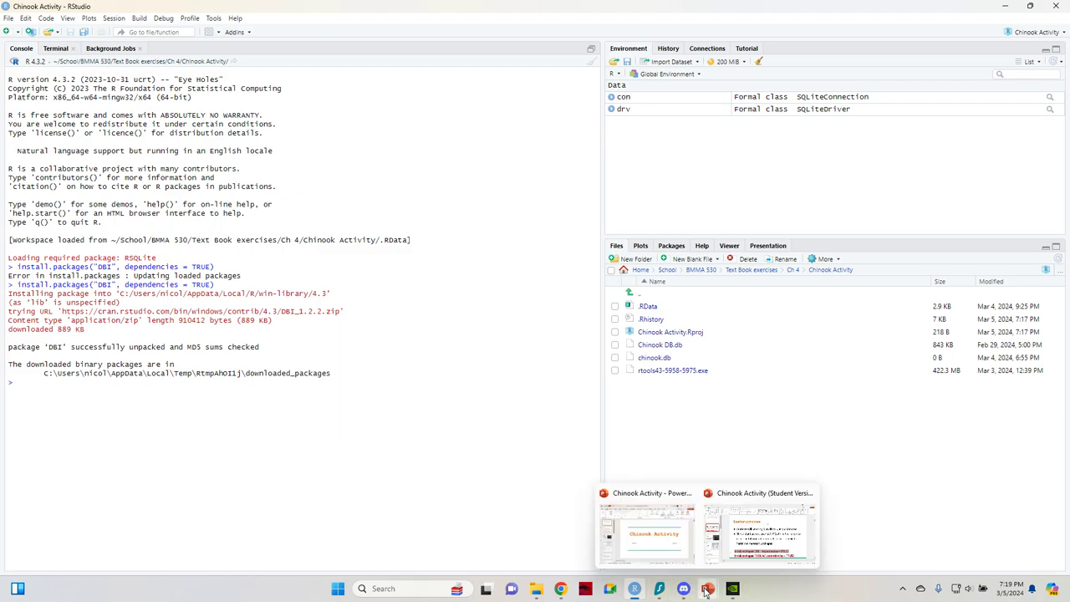
# - Run the library, dbDriver and dbConnect lines for chinook.db copied from the setup slide
pyautogui.click(759, 528)
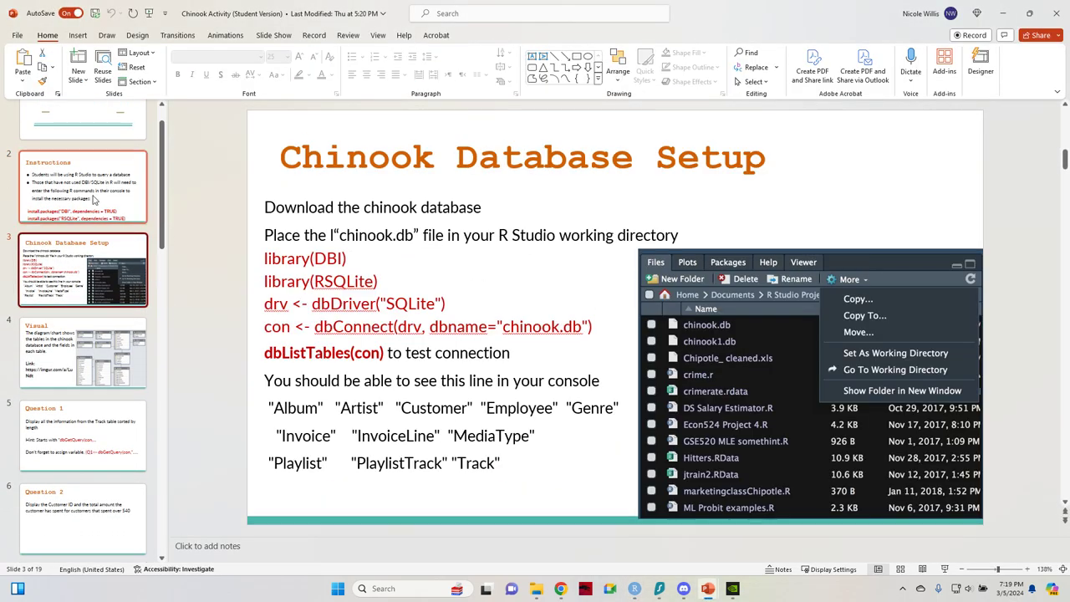
pyautogui.click(82, 188)
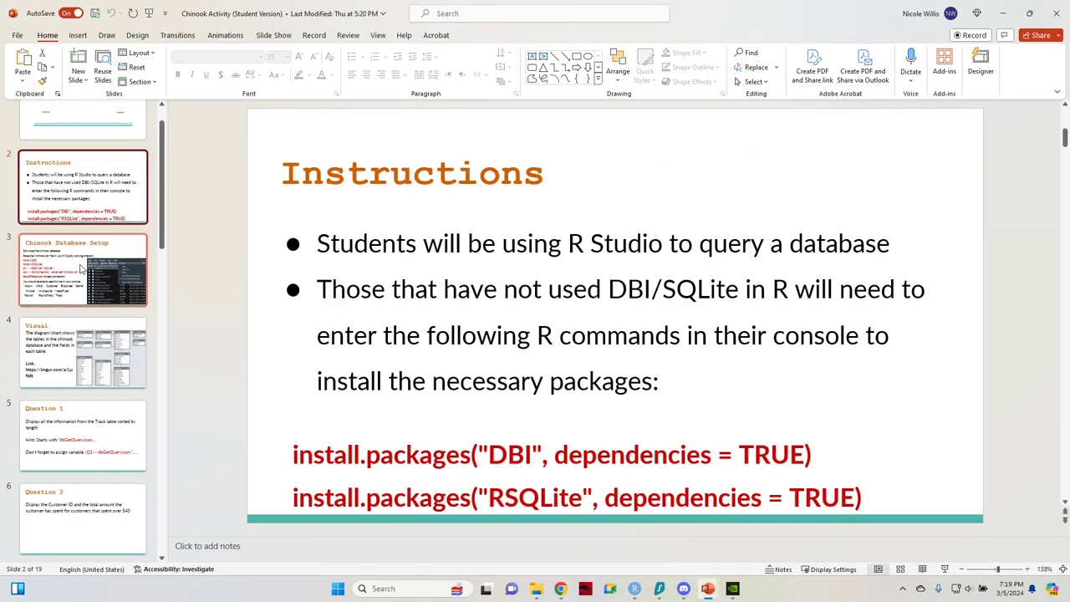
pyautogui.click(84, 269)
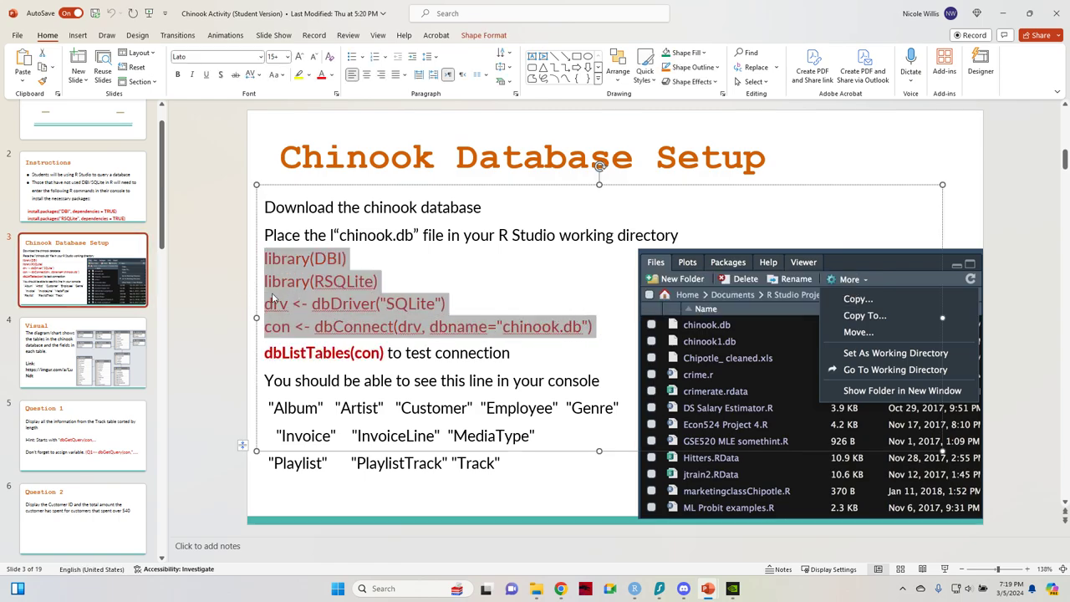
pyautogui.moveTo(978, 14)
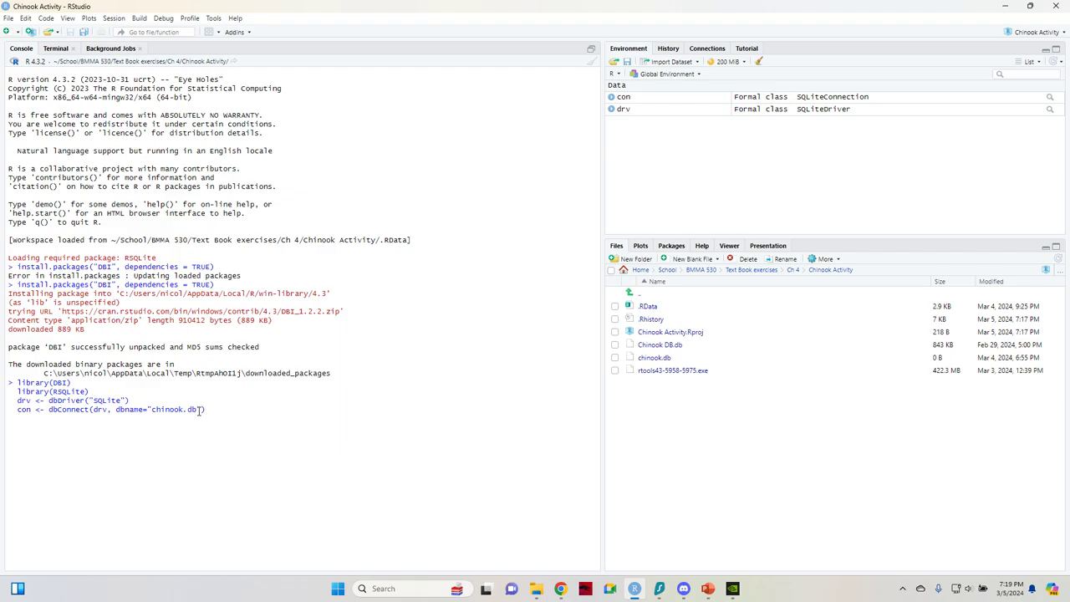
pyautogui.moveTo(405, 508)
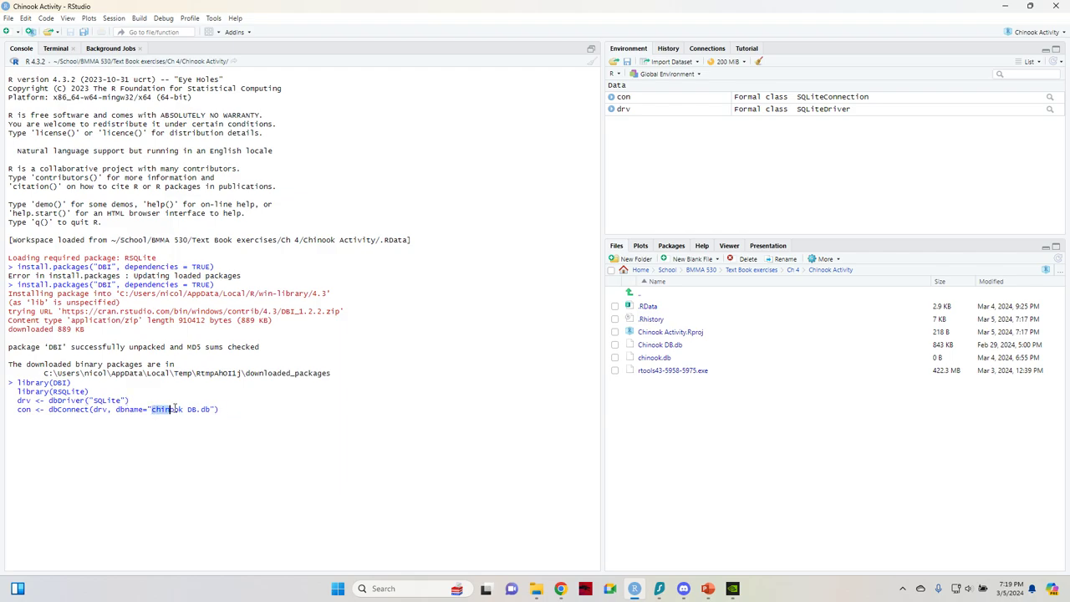
pyautogui.doubleClick(164, 410)
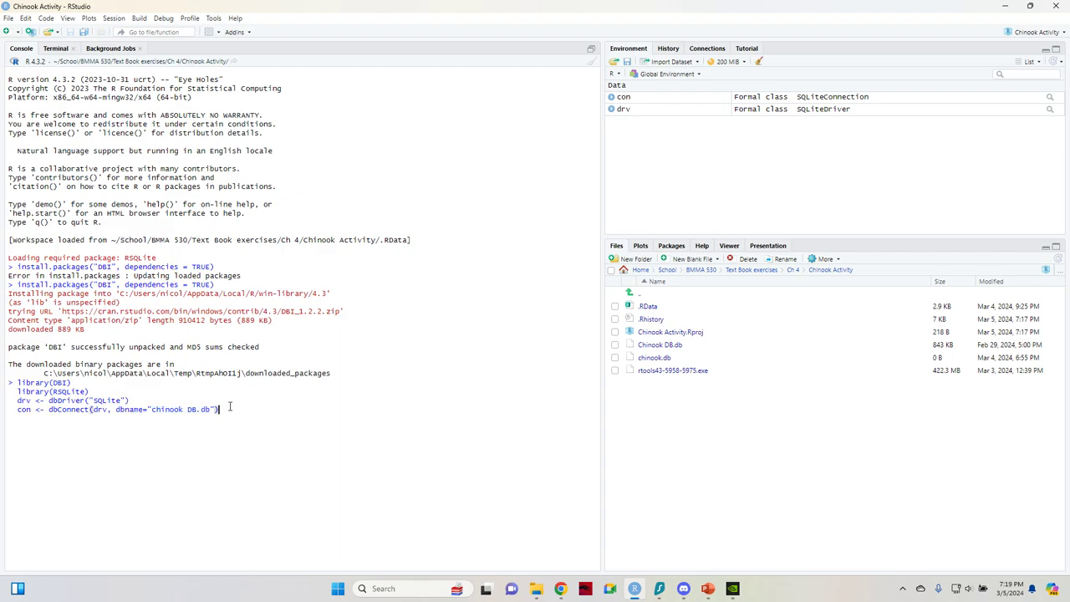
pyautogui.moveTo(658, 345)
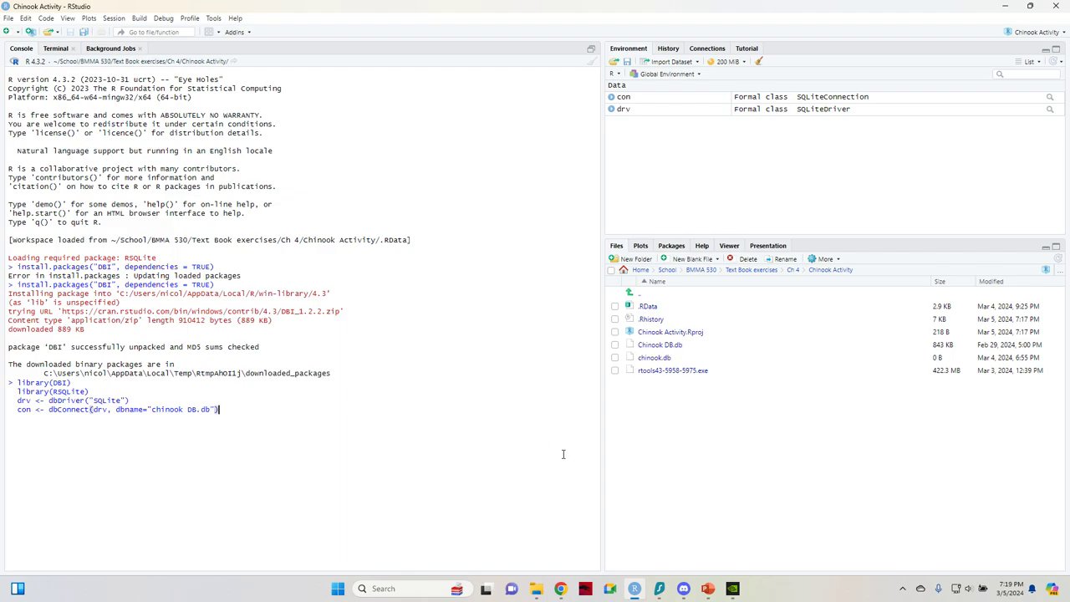
pyautogui.press('Enter')
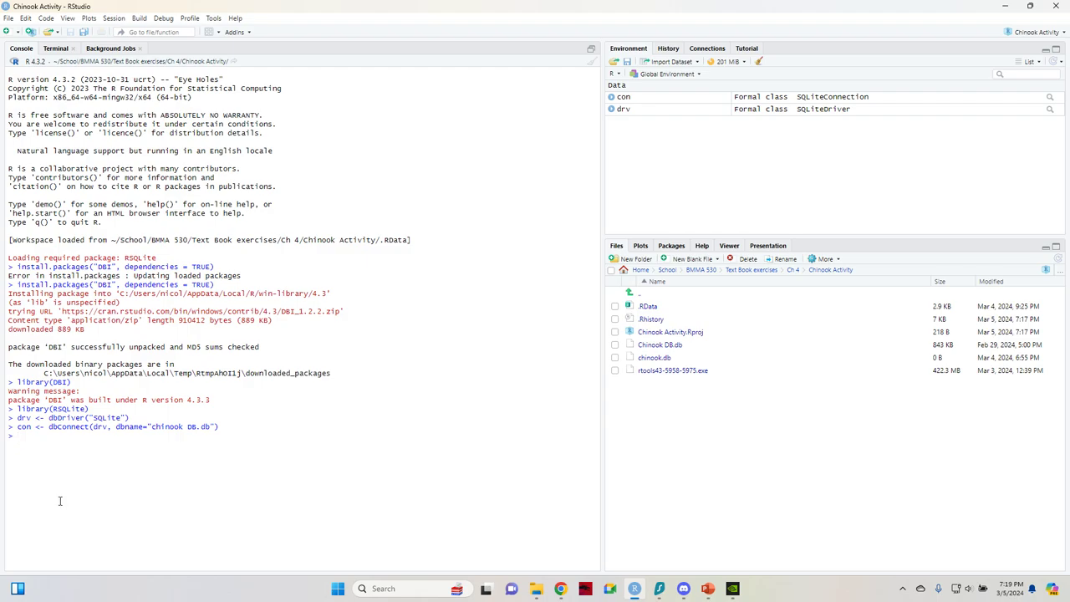
pyautogui.moveTo(40, 454)
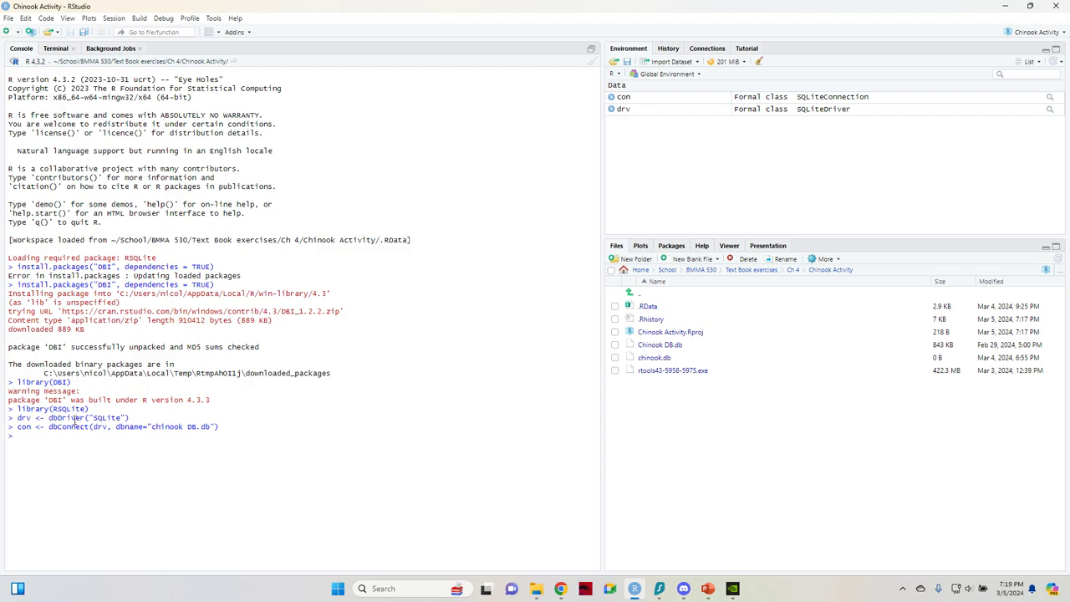
pyautogui.moveTo(101, 438)
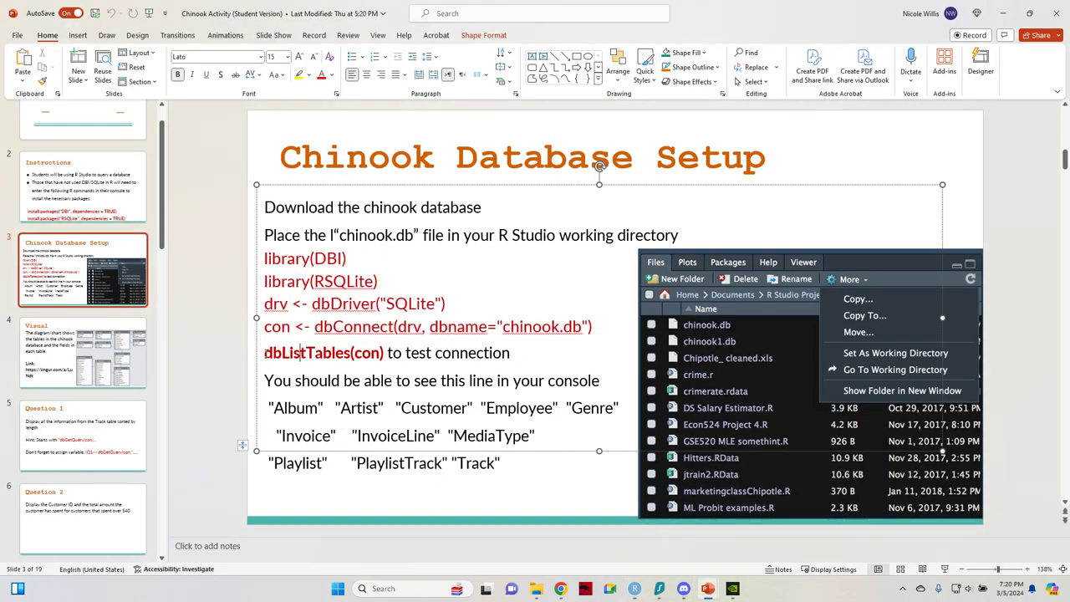
# - Run dbListTables(con) and select the eleven listed Chinook table names in the console
pyautogui.doubleClick(324, 353)
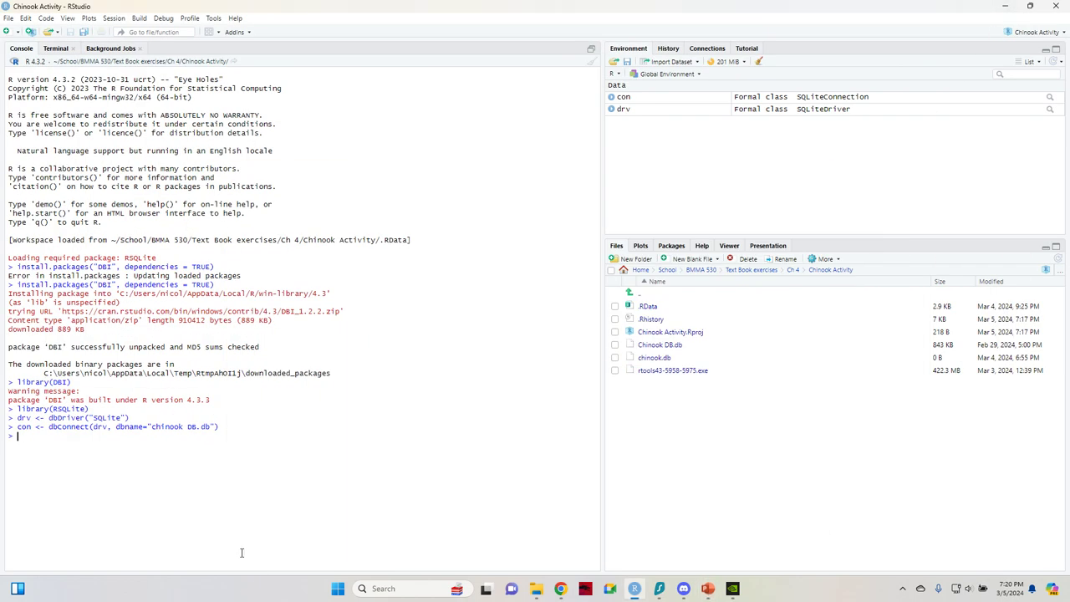
pyautogui.write('dbListTables(con)')
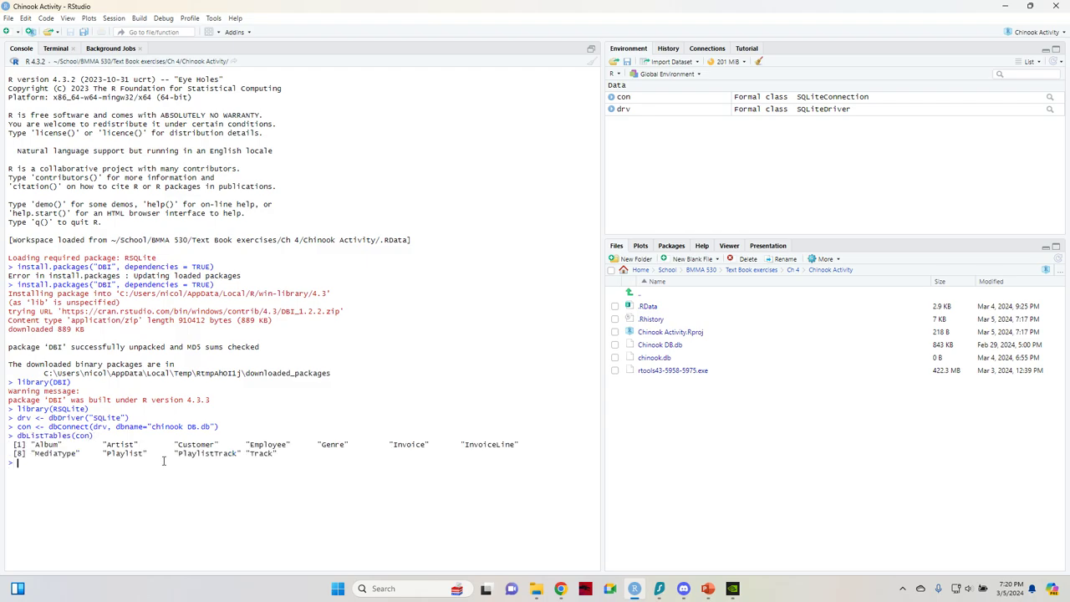
pyautogui.moveTo(19, 428)
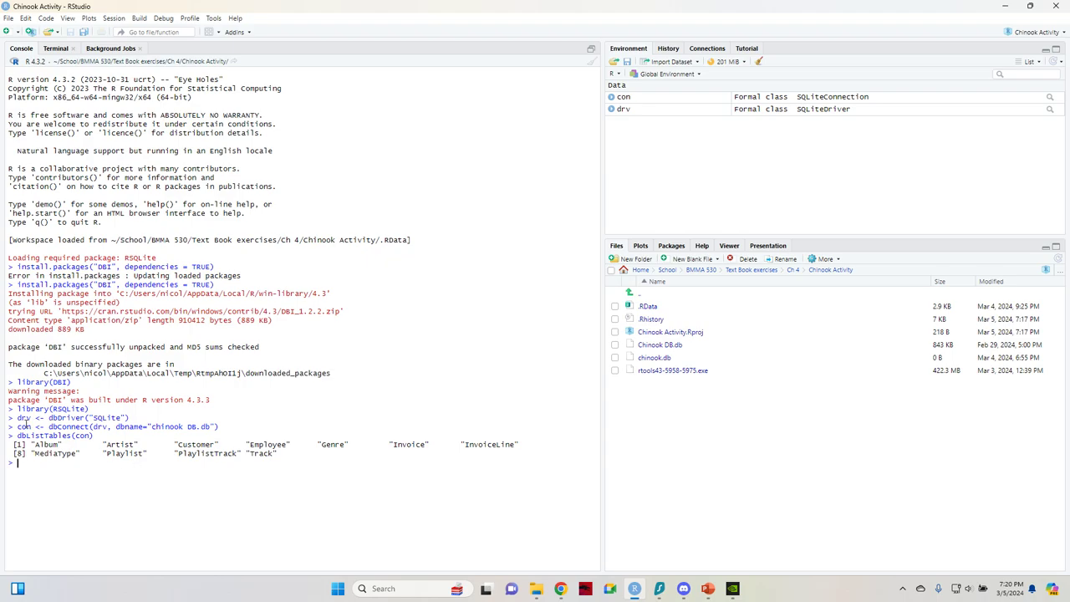
pyautogui.doubleClick(25, 426)
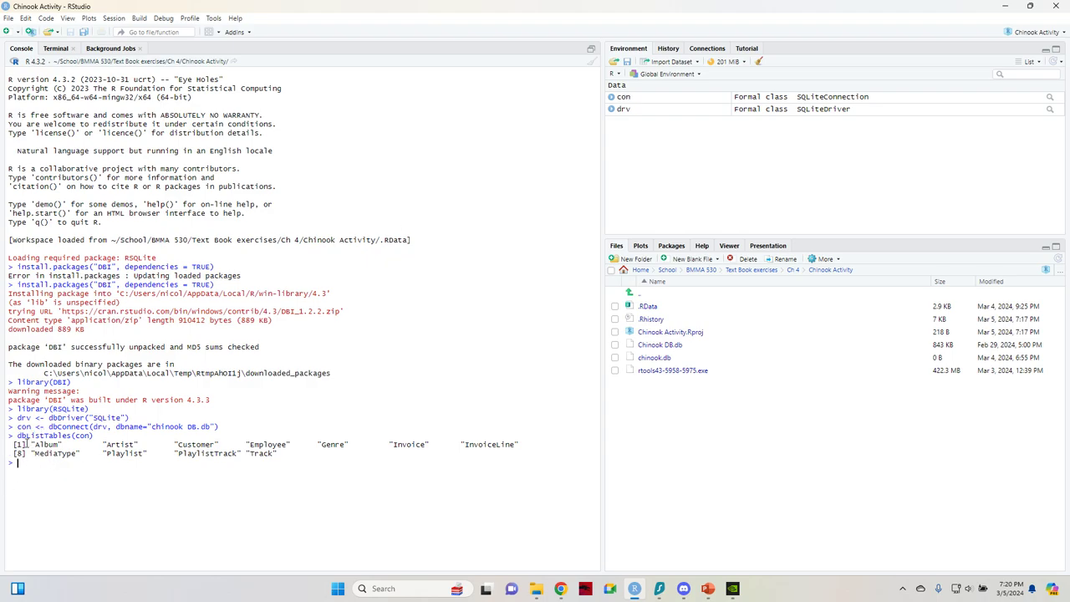
pyautogui.moveTo(17, 444); pyautogui.dragTo(398, 465)
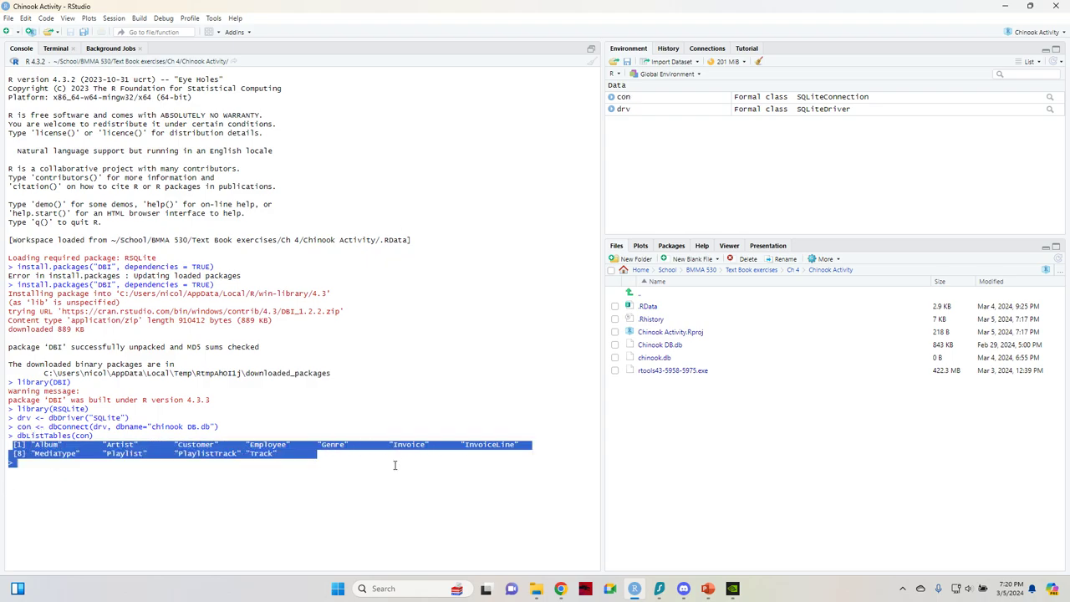
pyautogui.moveTo(35, 485)
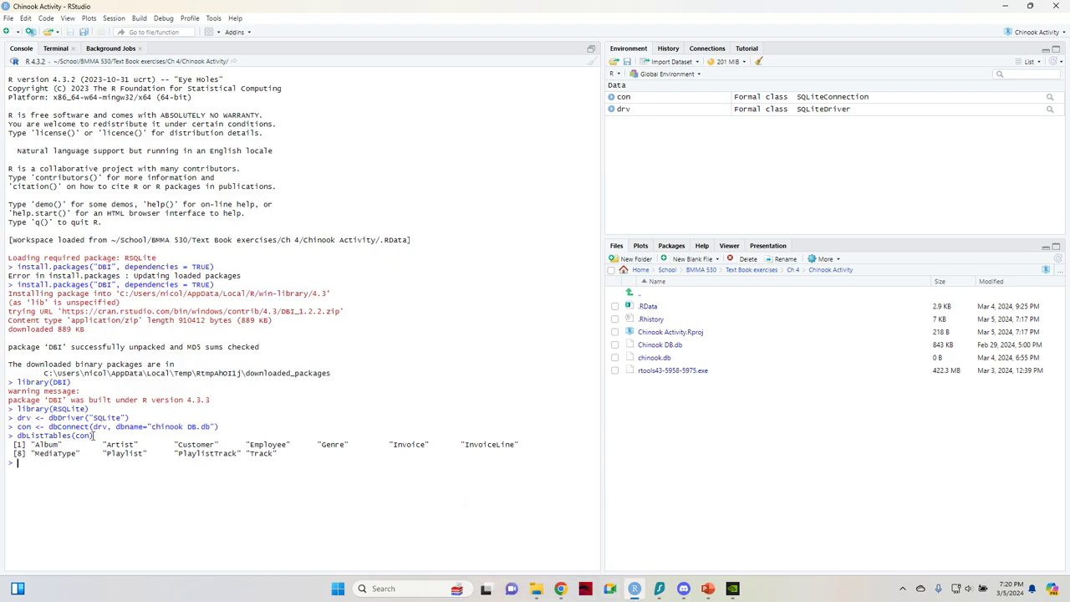
pyautogui.moveTo(636, 589)
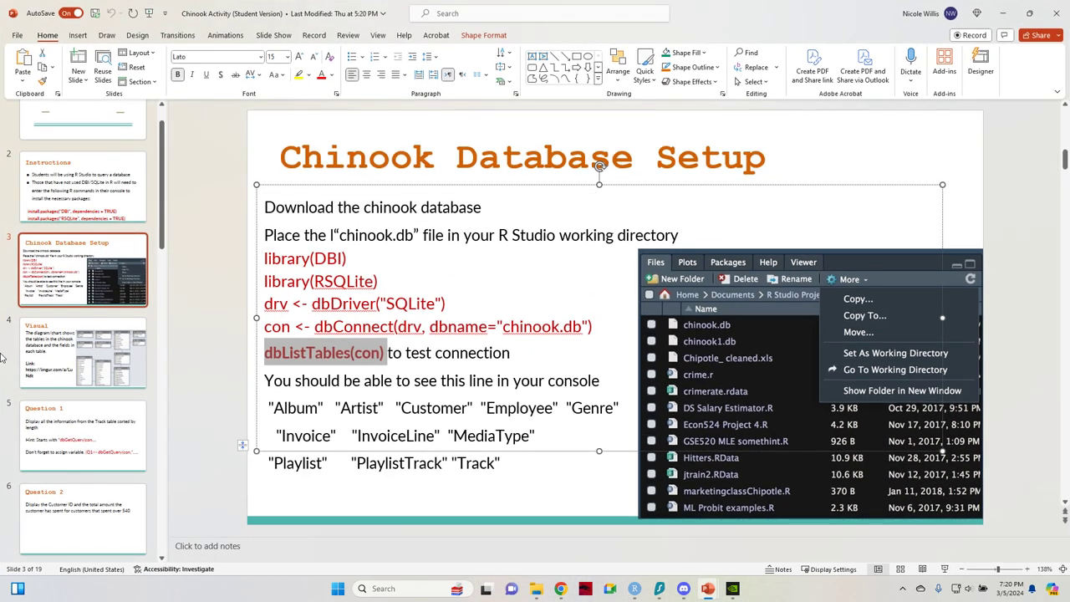
# - Review the Visual and Question 1 slides and pick up the dbGetQuery hint
pyautogui.click(80, 352)
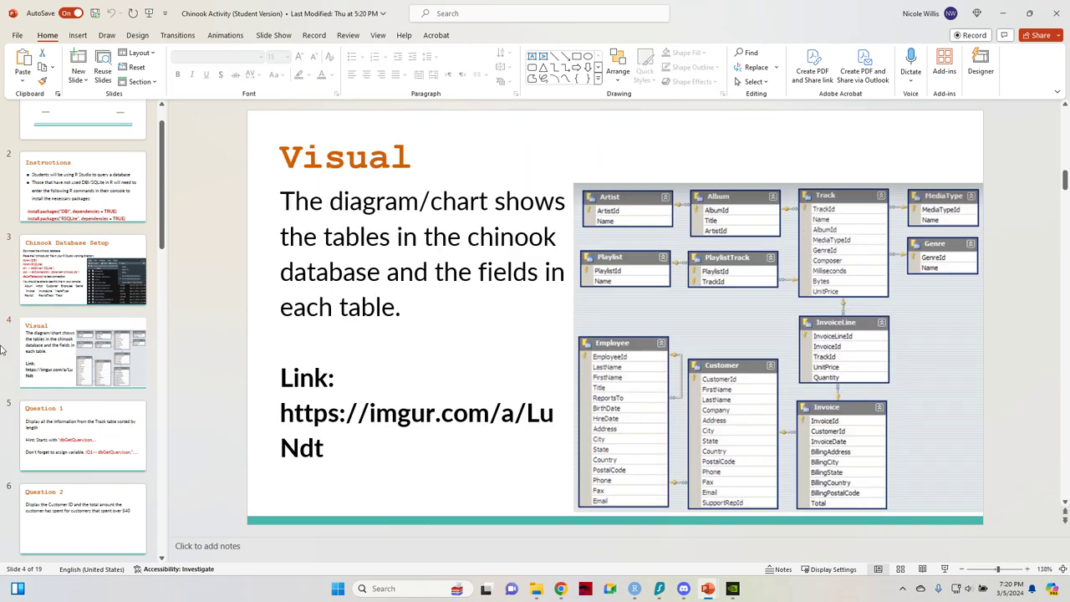
pyautogui.click(80, 354)
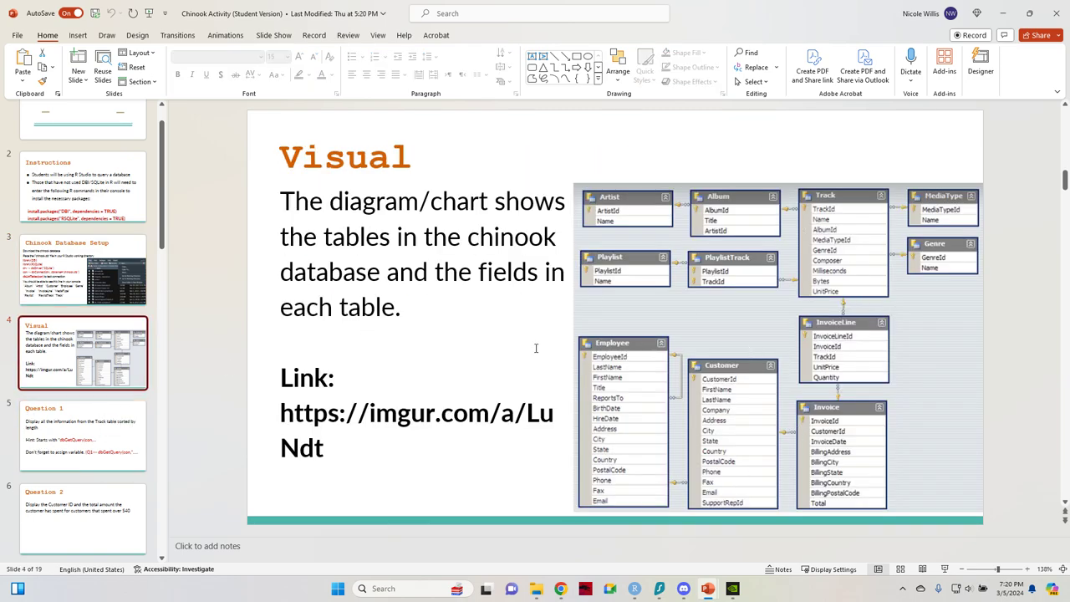
pyautogui.click(84, 443)
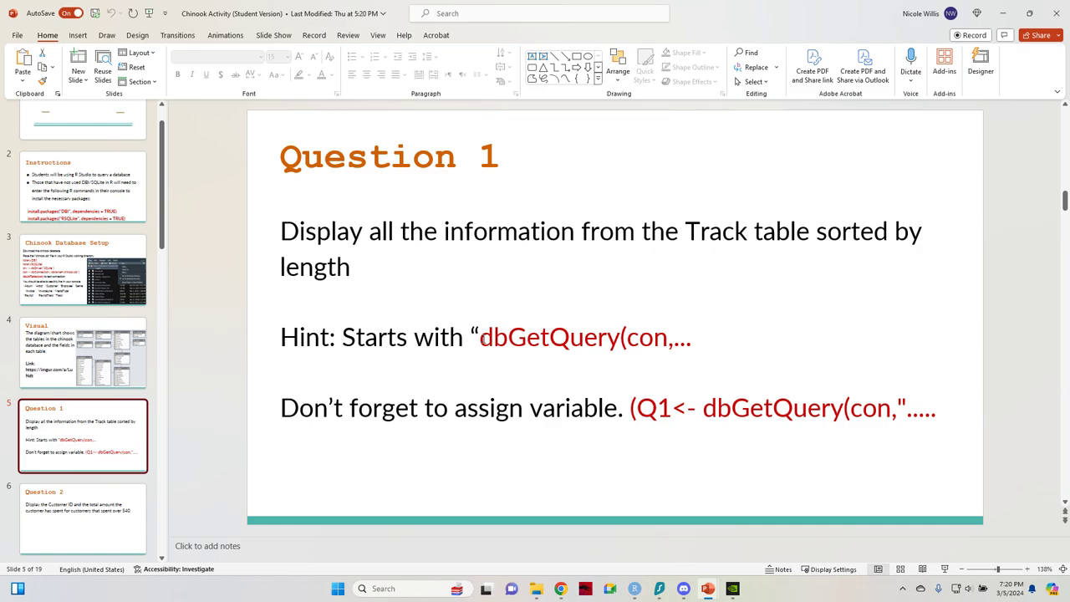
pyautogui.doubleClick(493, 337)
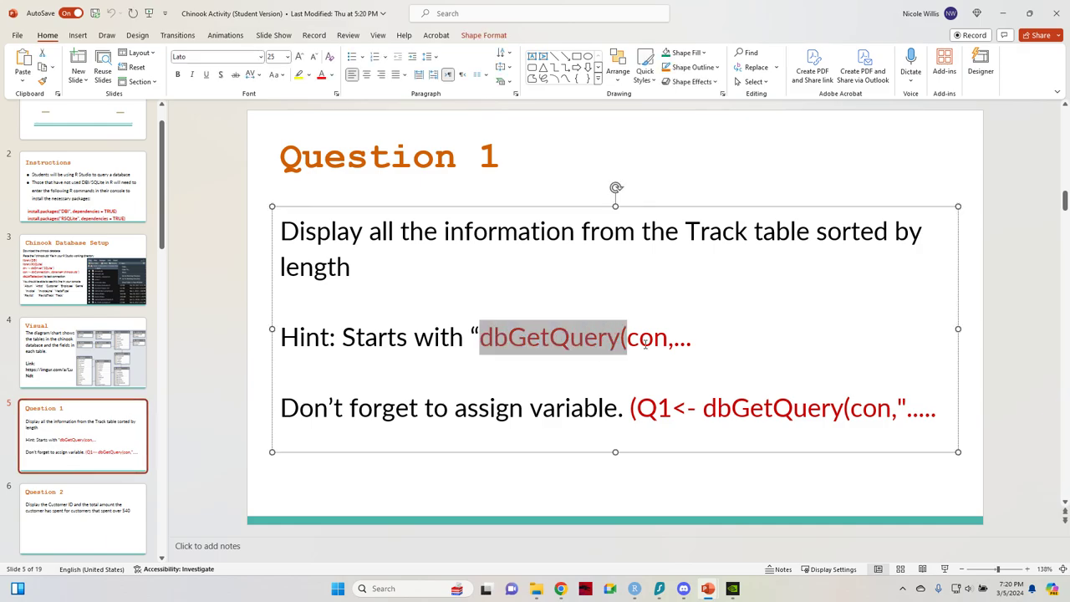
pyautogui.click(619, 338)
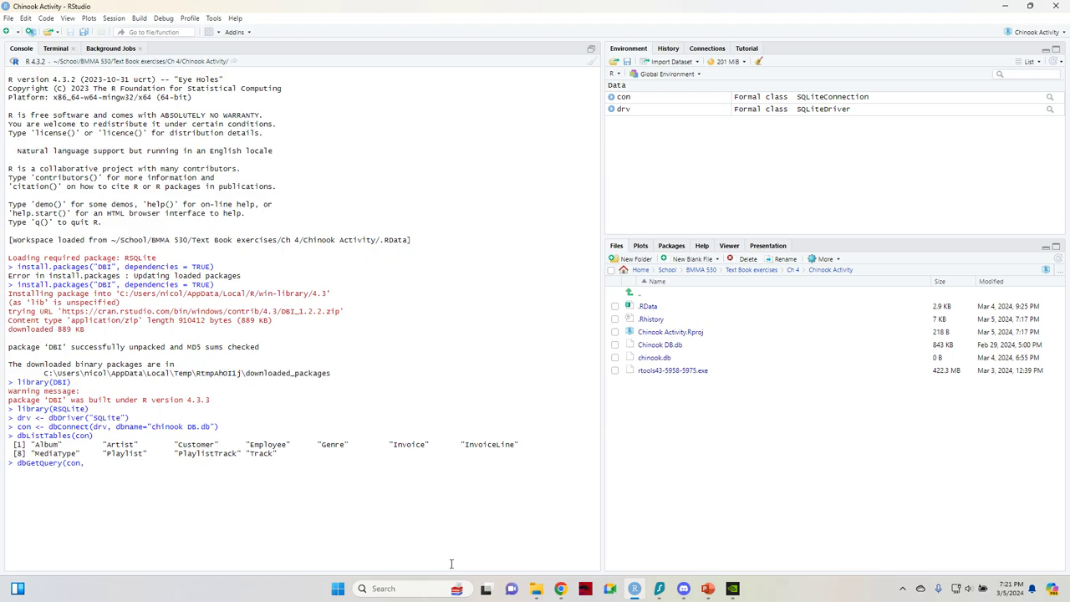
# - Enter dbGetQuery(con, "SELECT * FROM Track") to print the Track table in the console
pyautogui.write('"')
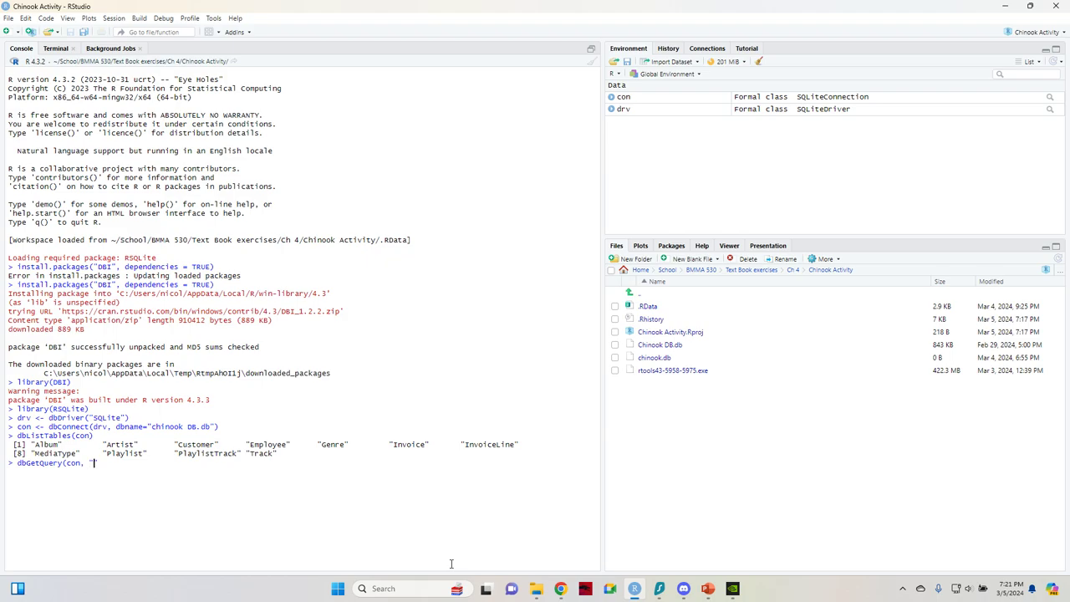
pyautogui.write('SELECT')
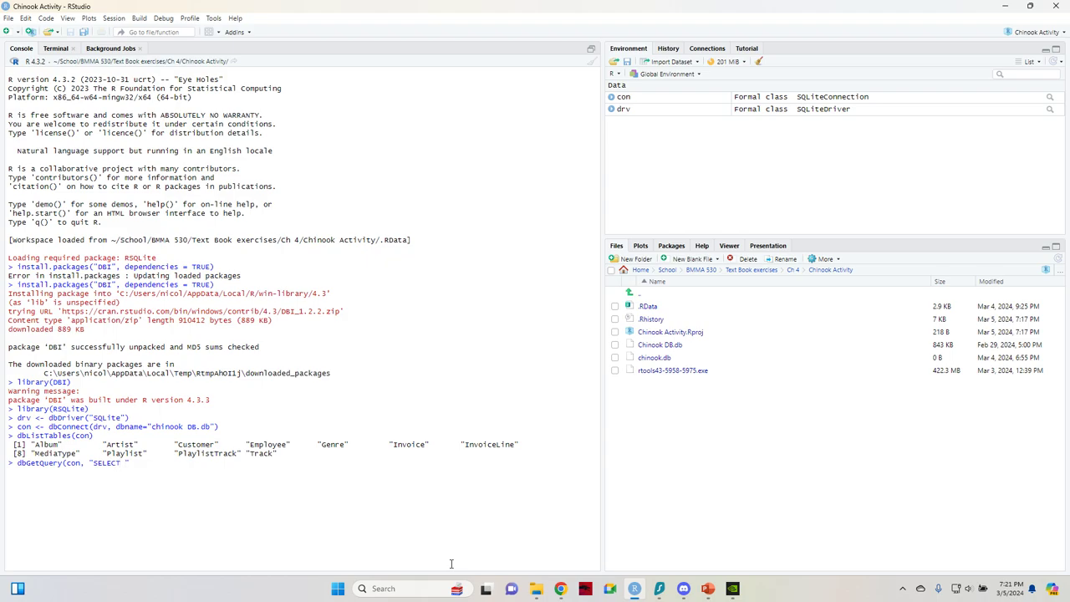
pyautogui.write('*')
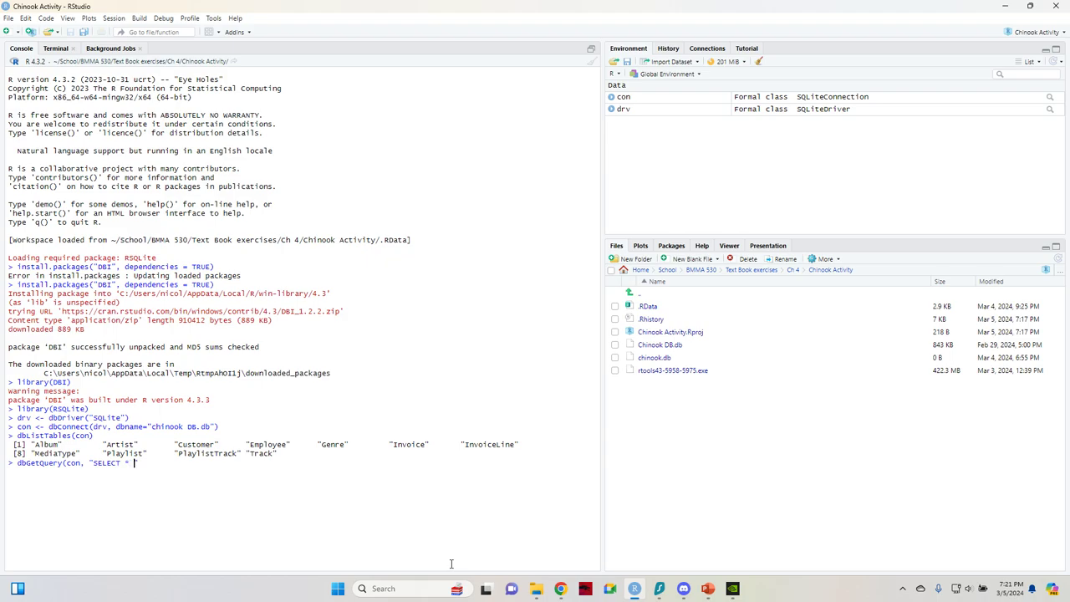
pyautogui.write('FROM')
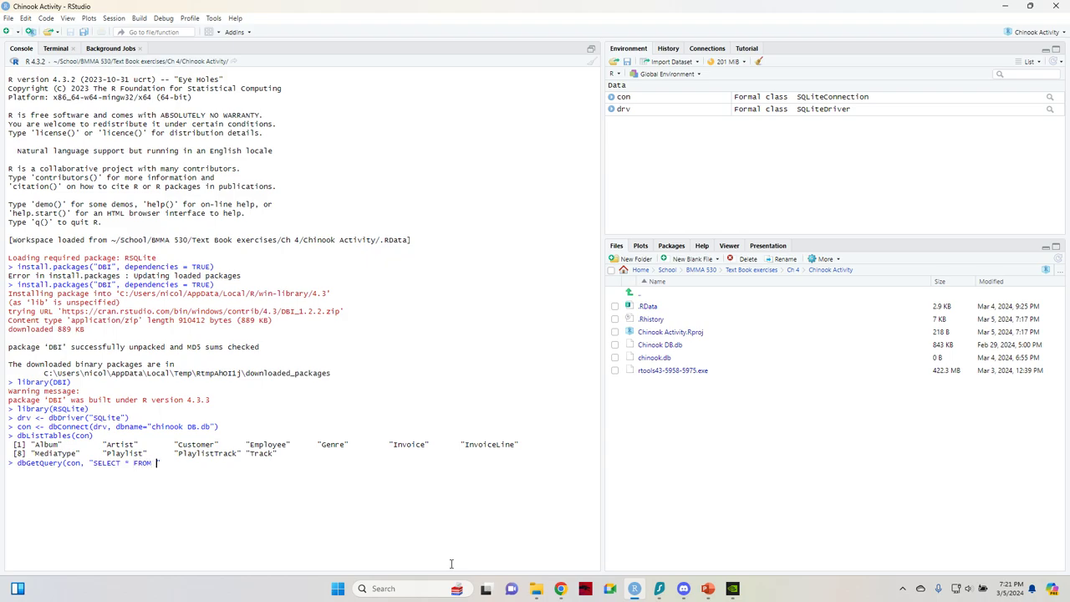
pyautogui.write('Track')
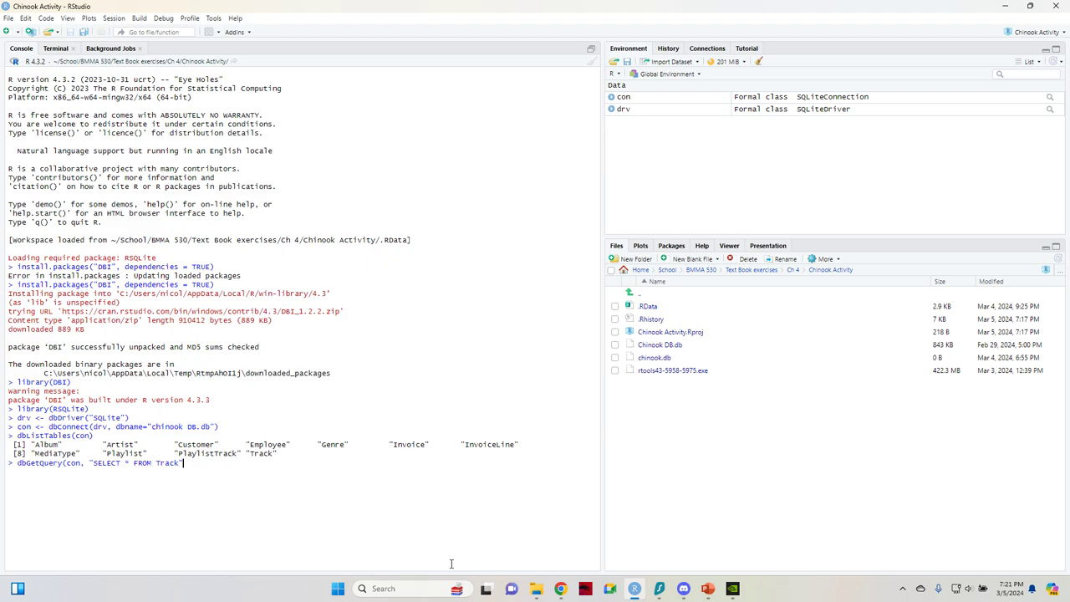
pyautogui.write(')')
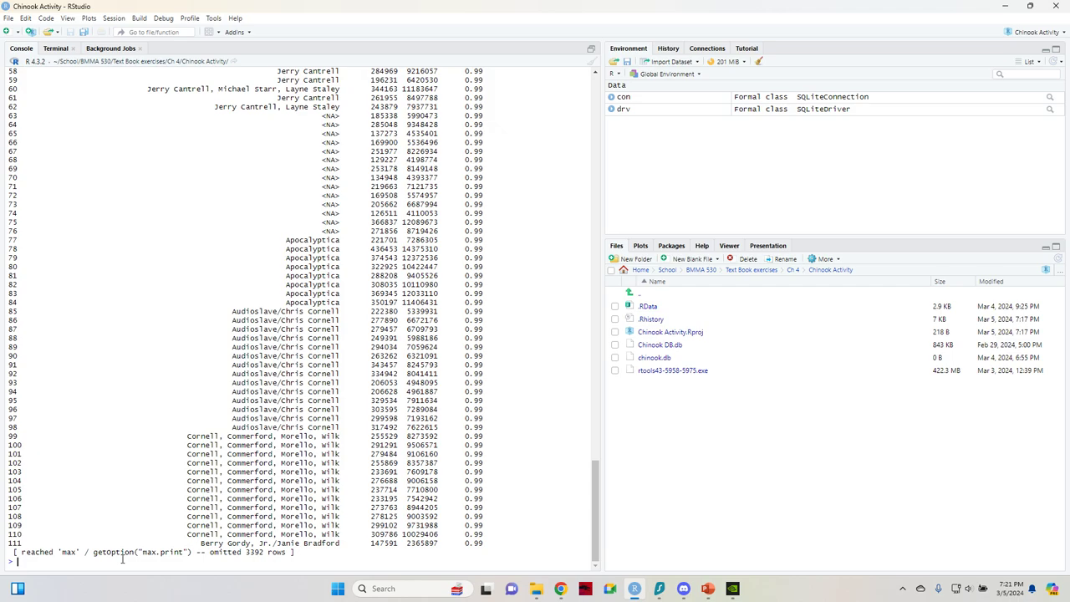
pyautogui.moveTo(281, 535)
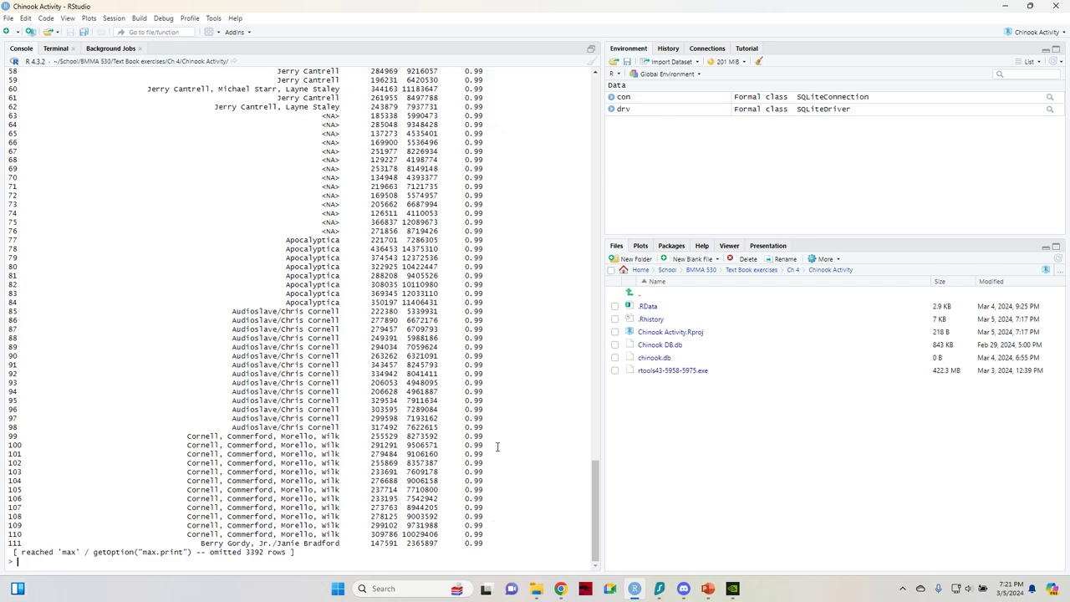
# - Store the SELECT * FROM Track result as the Track data frame and view it
pyautogui.write('Track<-dbGetQuery(con,')
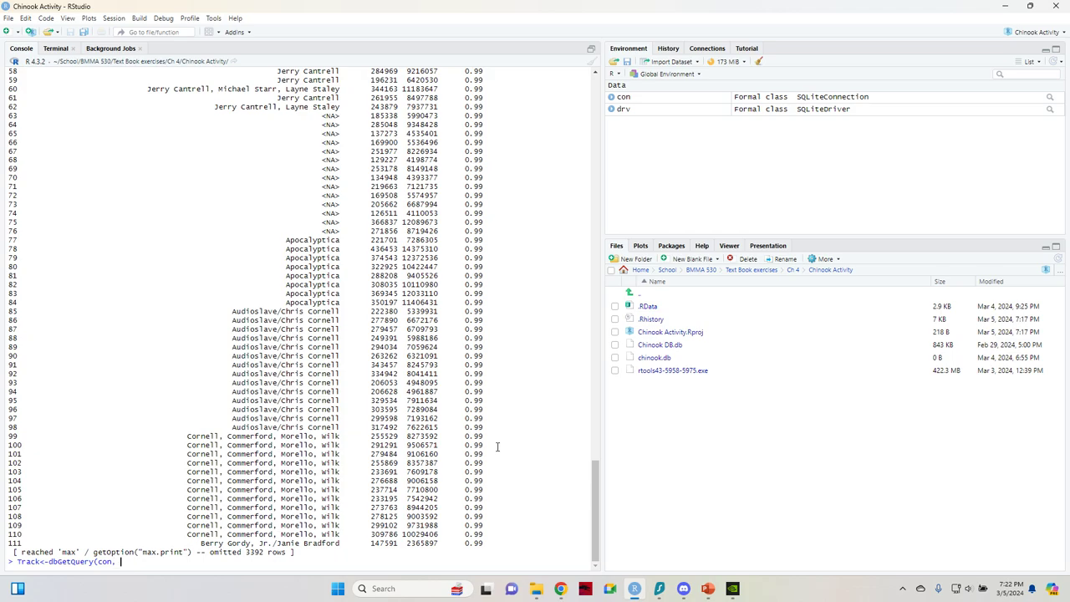
pyautogui.write('"')
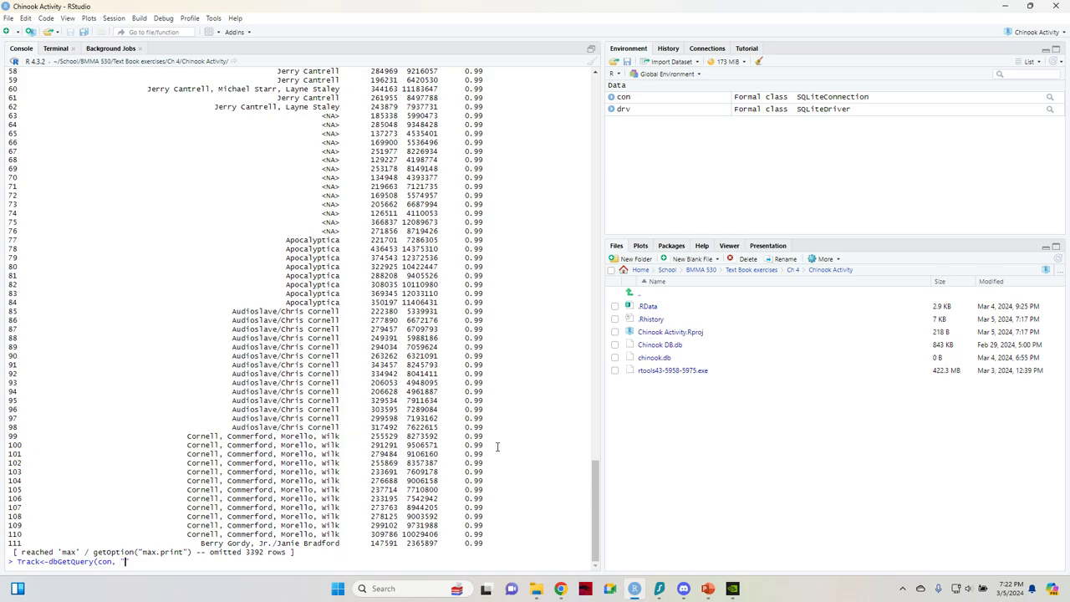
pyautogui.write('SELECT')
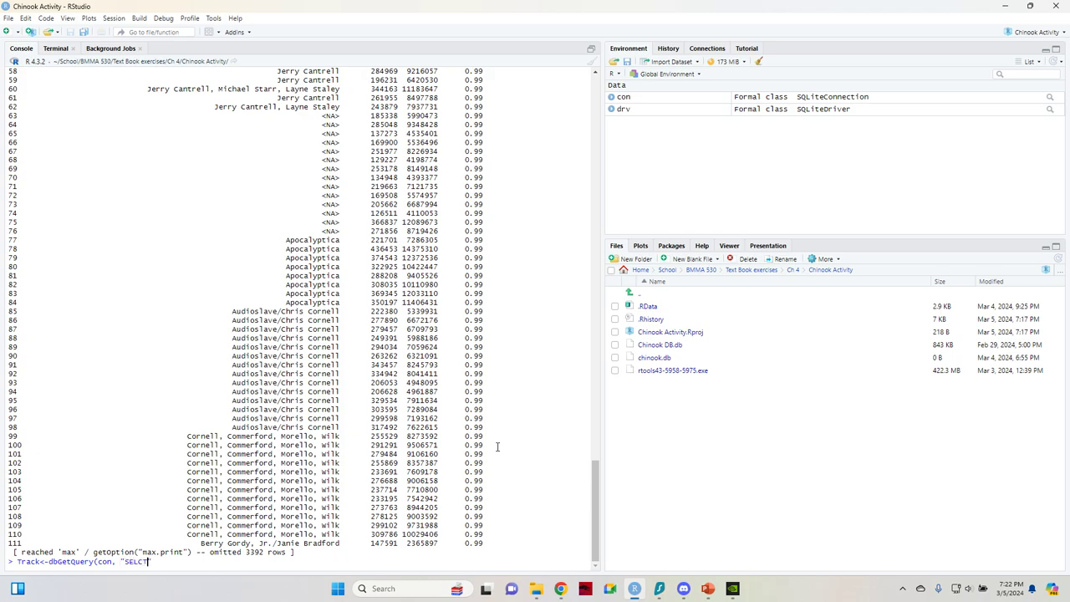
pyautogui.write('CT * FROM')
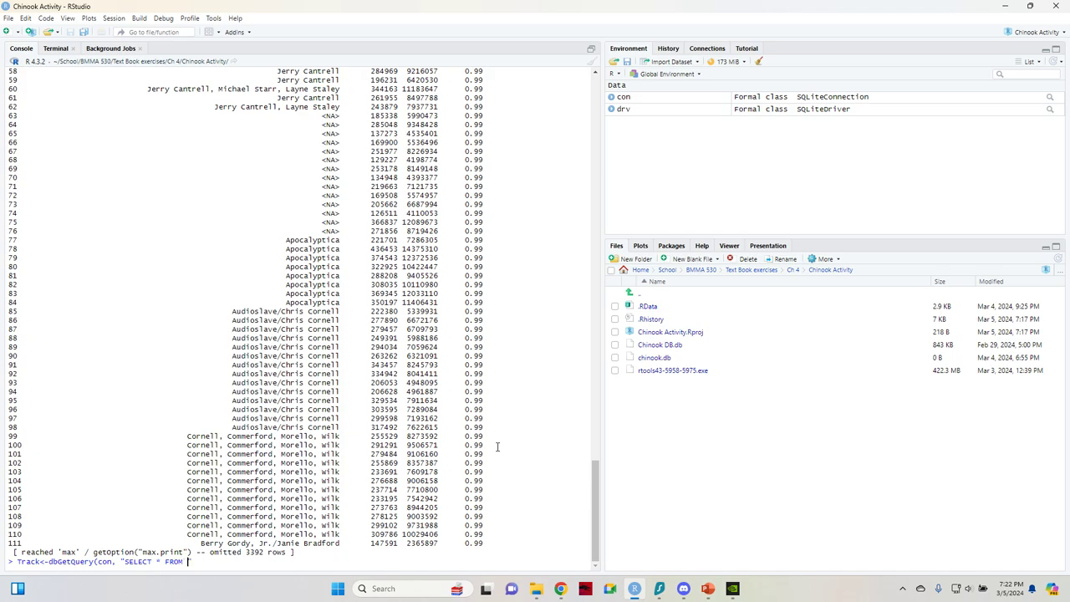
pyautogui.write('Track')
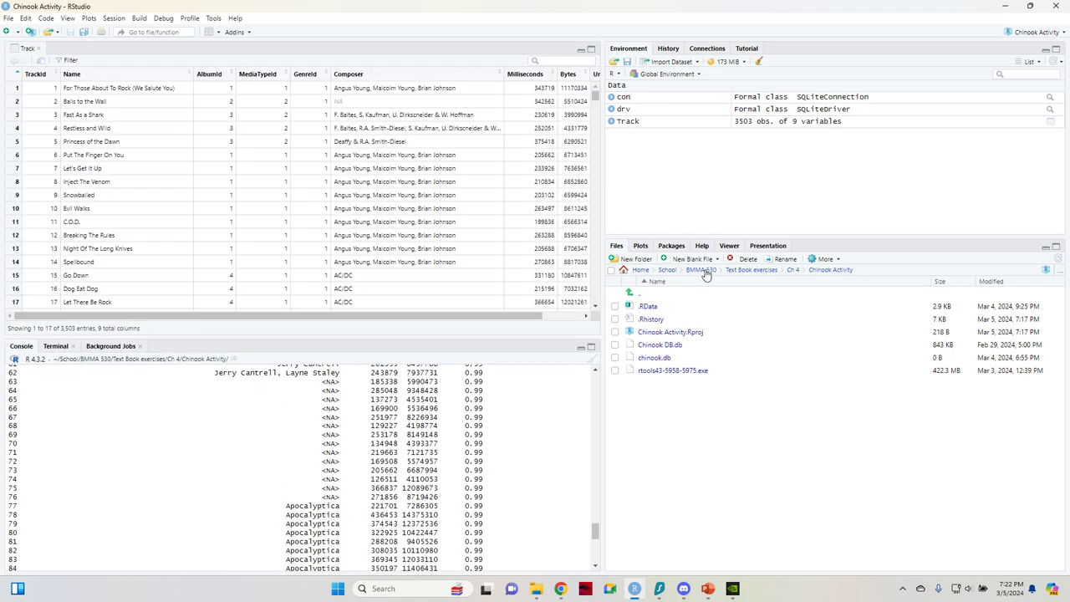
pyautogui.moveTo(467, 244)
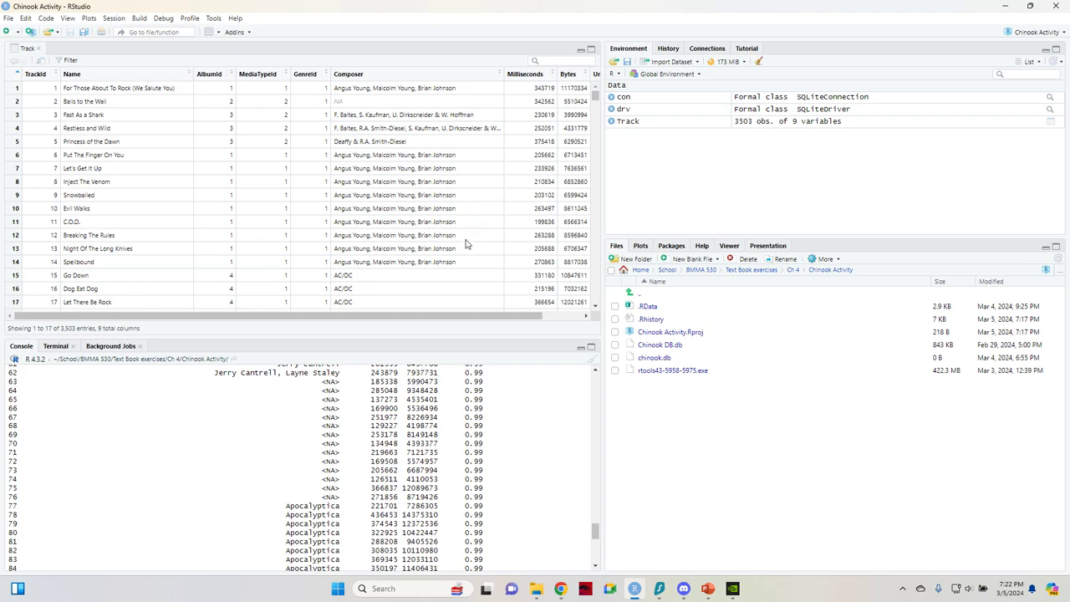
pyautogui.moveTo(199, 308)
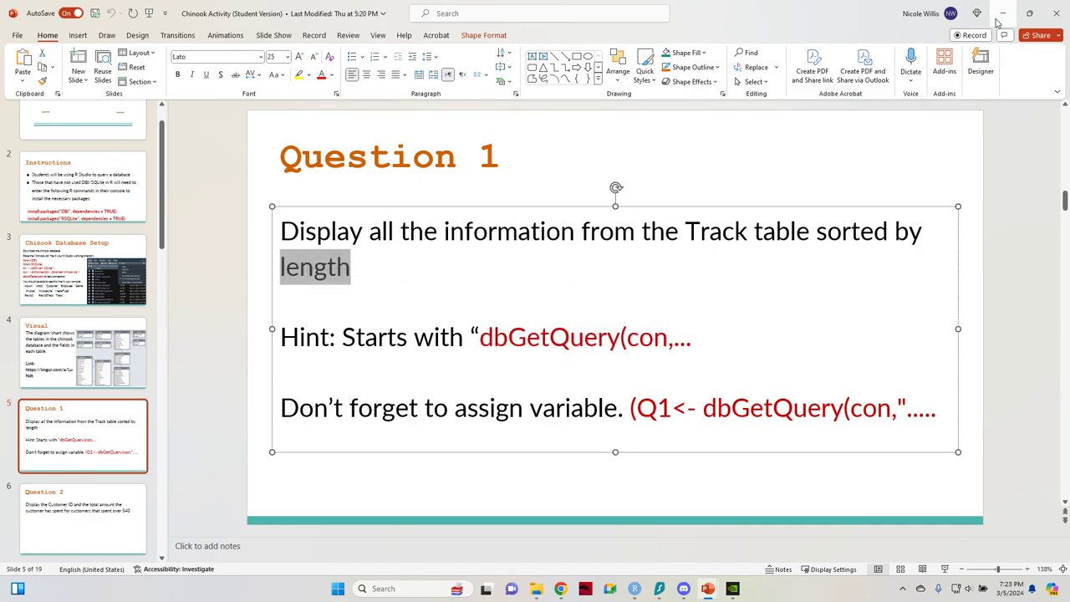
# - Write dbGetQuery(con, "SELECT * FROM Track ORDER BY Milliseconds DESC") at the console prompt
pyautogui.click(633, 588)
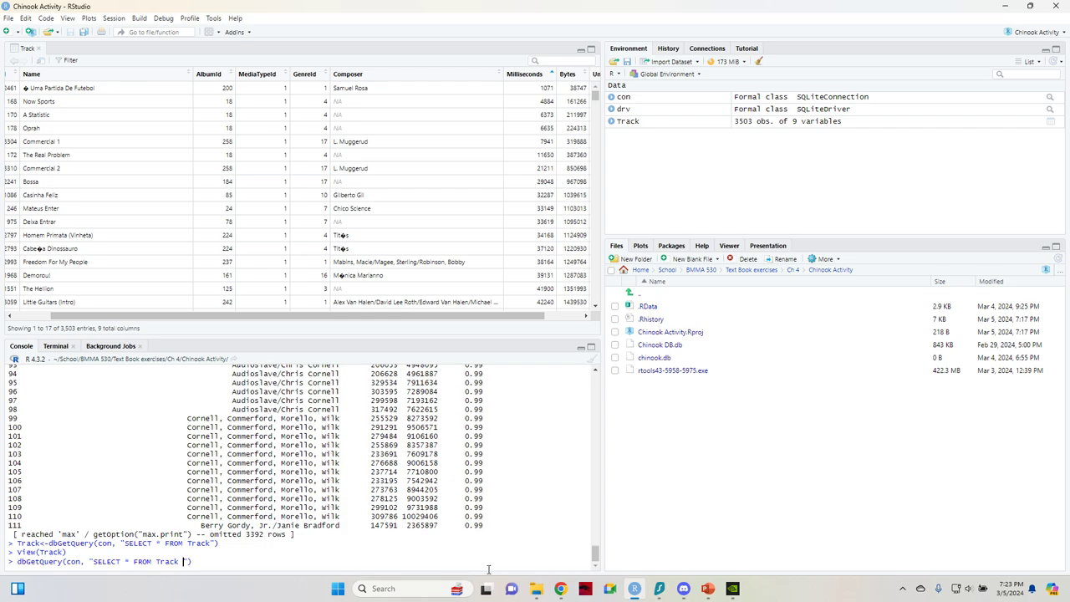
pyautogui.write('ORDER BY')
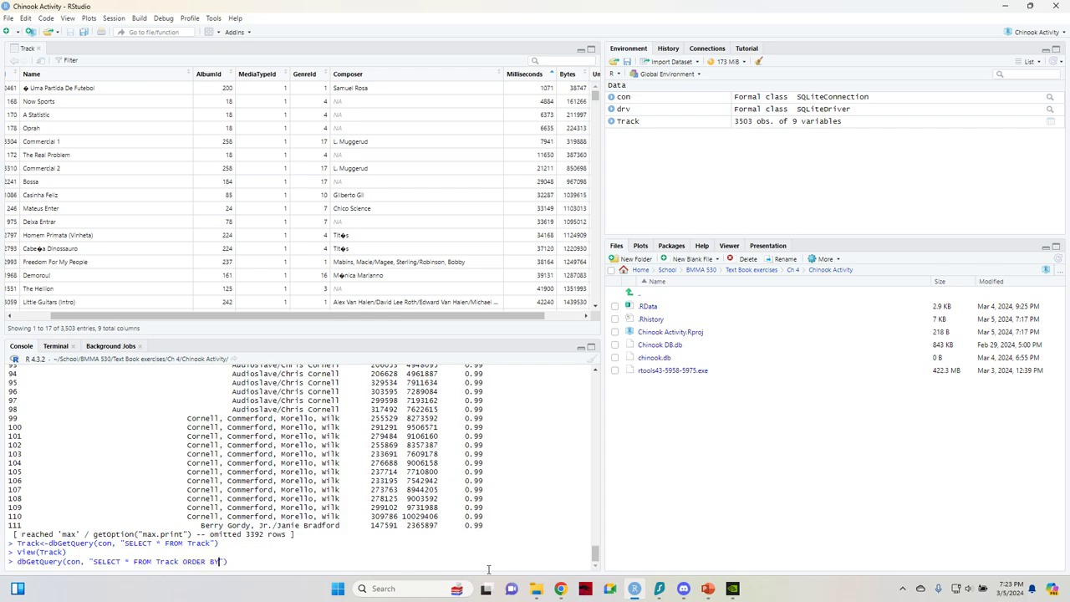
pyautogui.write('Milliseconds')
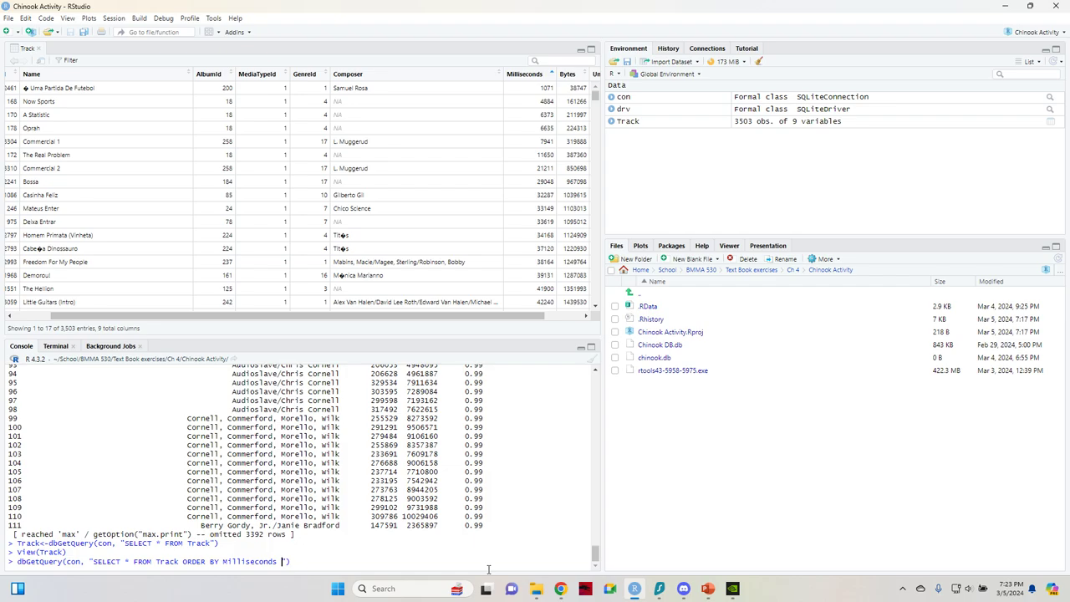
pyautogui.write('DESC')
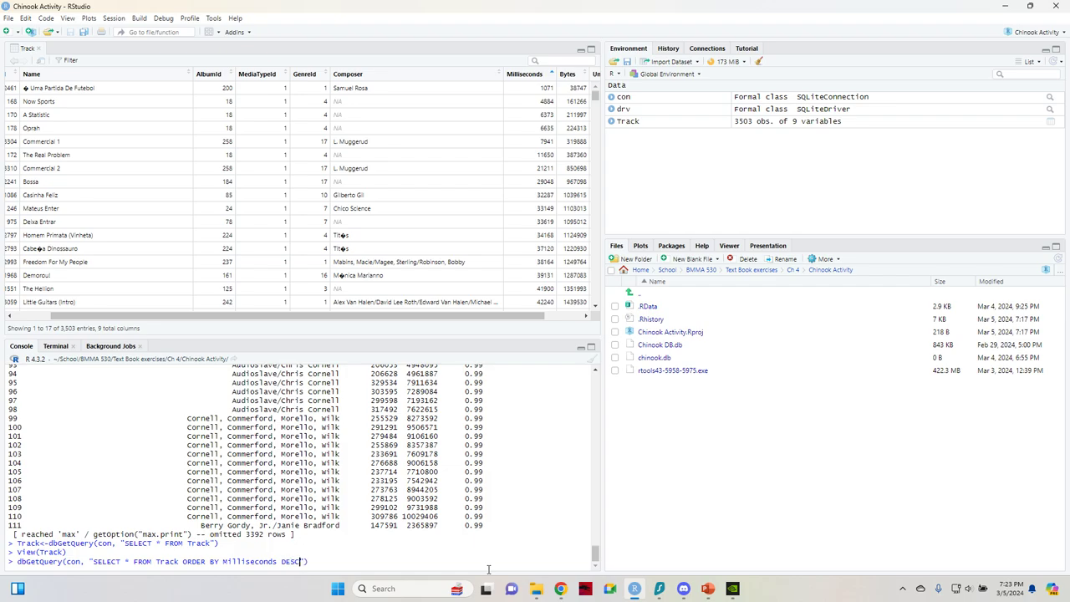
# - Run the descending-Milliseconds Track query and write its assignment to Q1
pyautogui.press('Return')
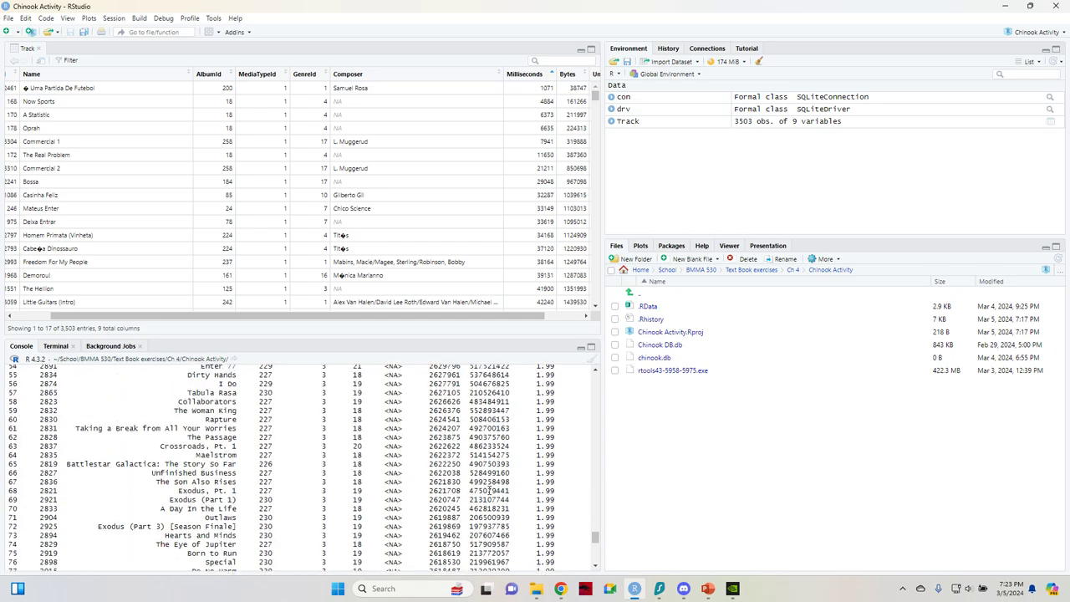
pyautogui.scroll(-3)
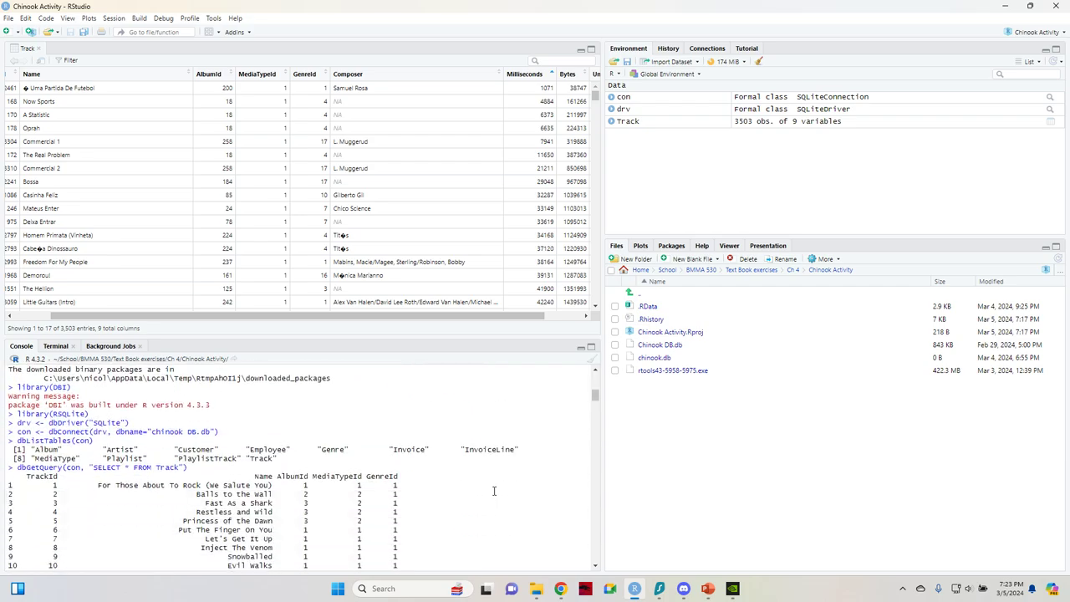
pyautogui.scroll(-3)
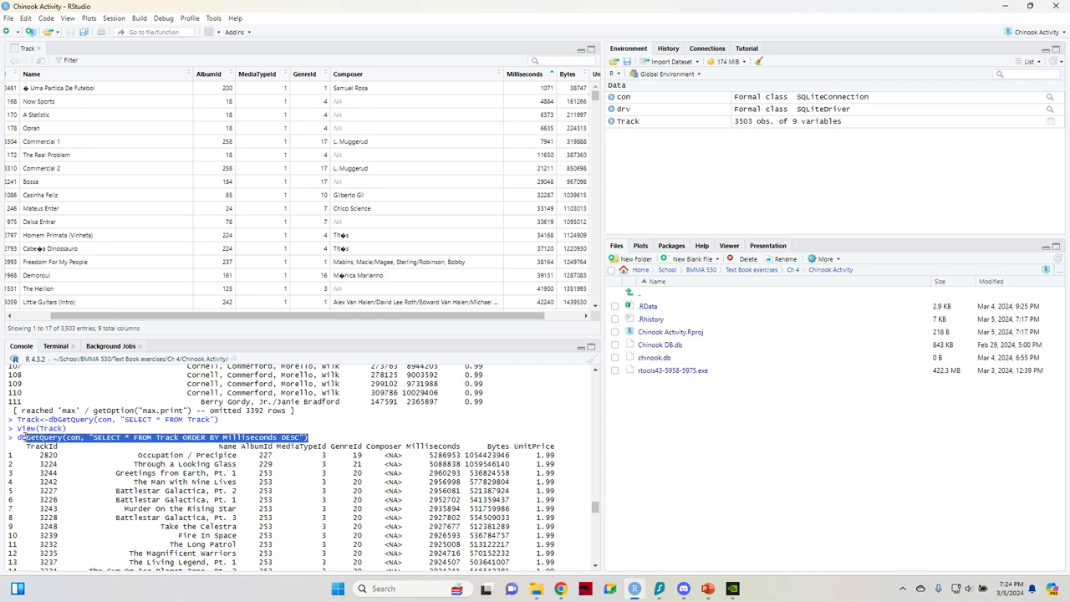
pyautogui.moveTo(415, 471)
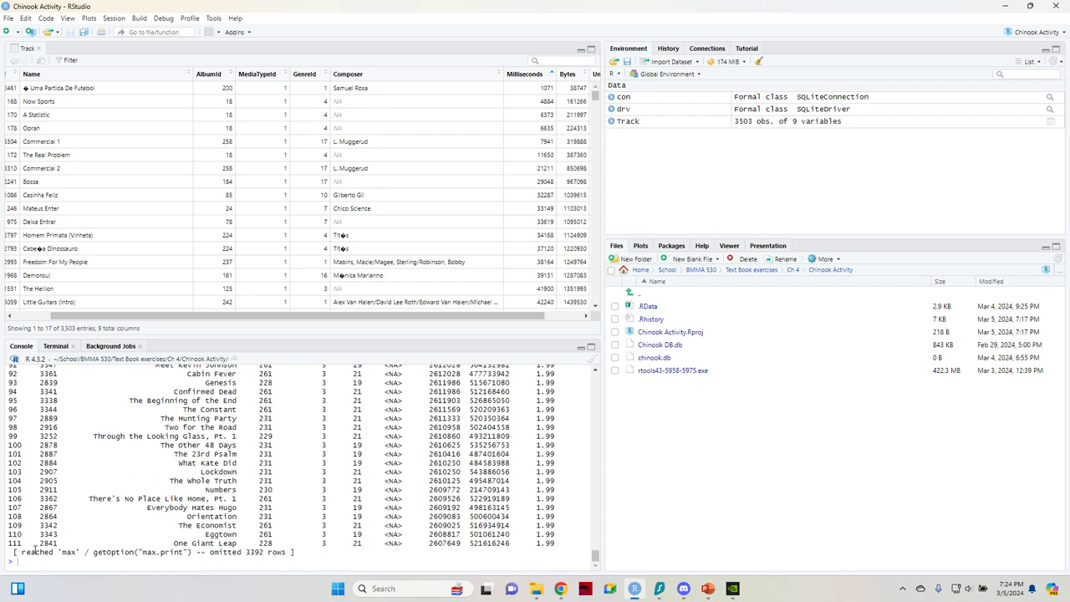
pyautogui.moveTo(511, 589)
pyautogui.write('Q1')
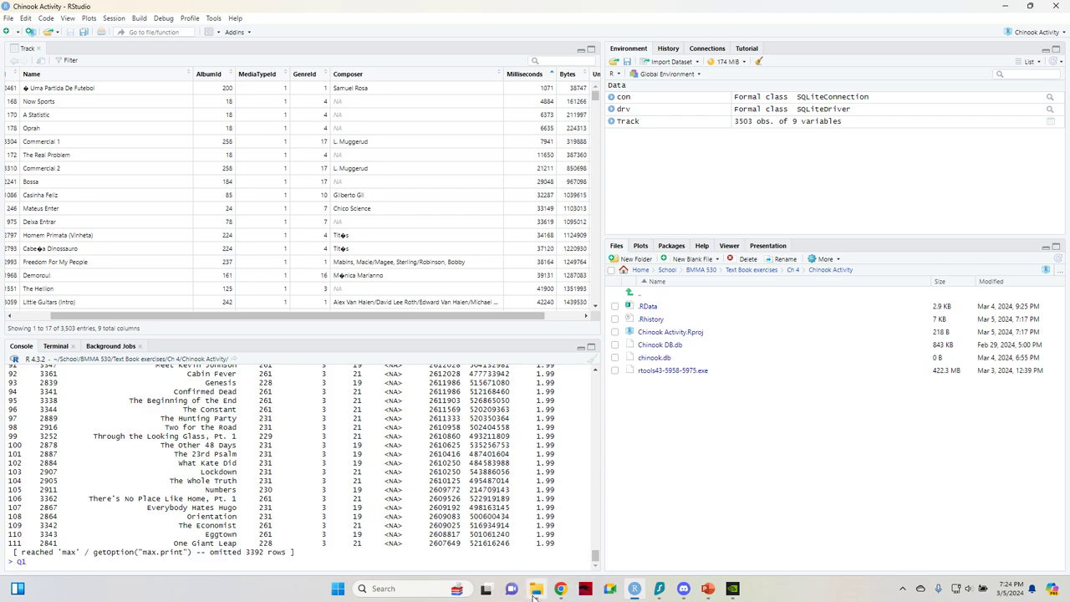
pyautogui.write('<-')
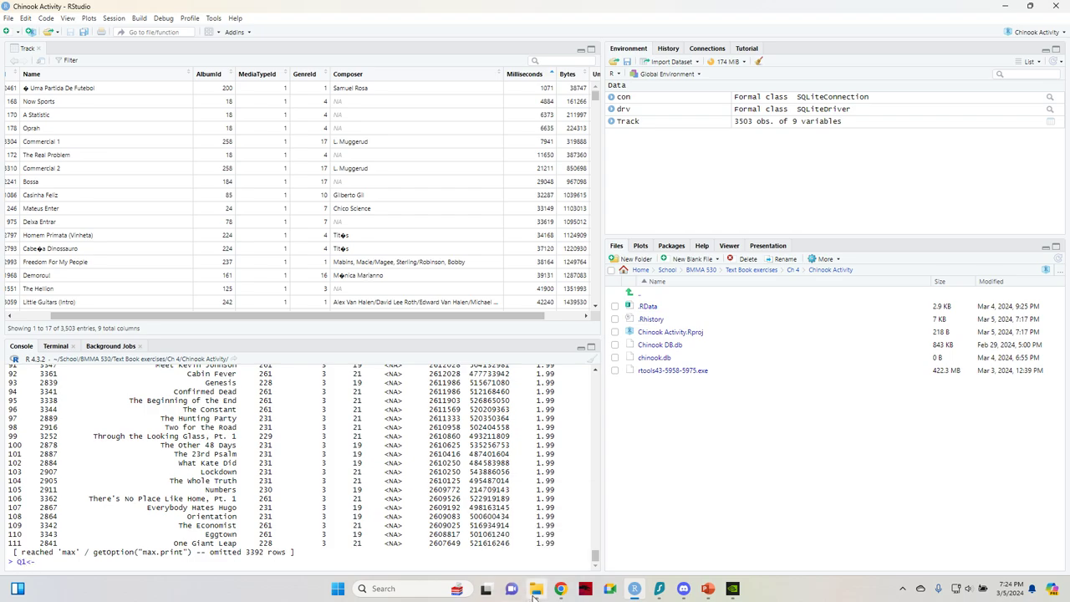
pyautogui.write('Q1<-dbGetQuery(con, "SELECT * FROM Track ORDER BY Milliseconds DESC")')
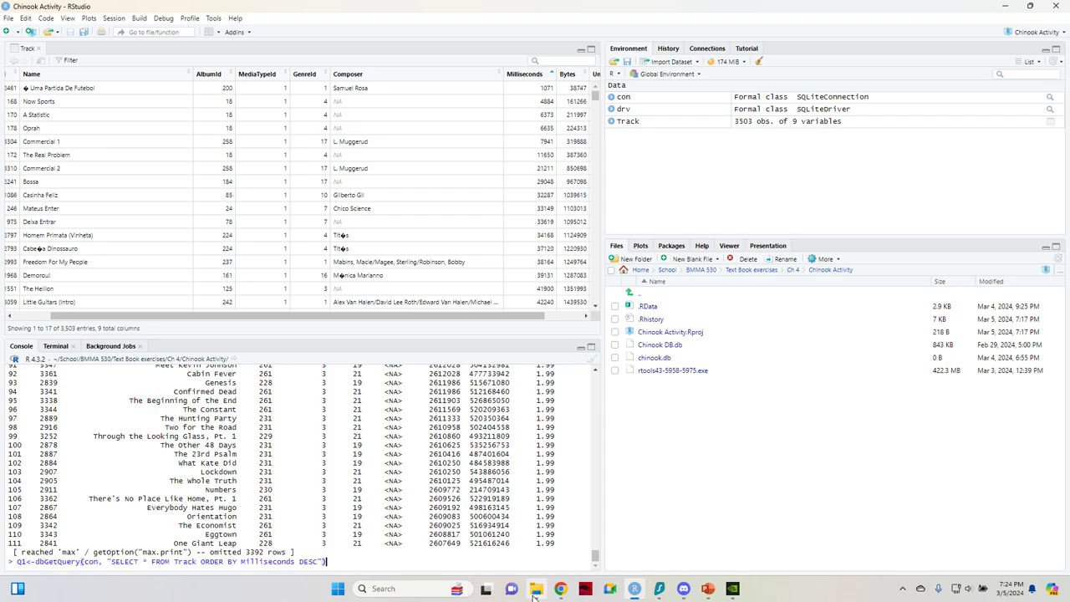
# - Store the sorted Track query as Q1 and scroll through it in the data viewer
pyautogui.press('Return')
pyautogui.write('View(Q1)')
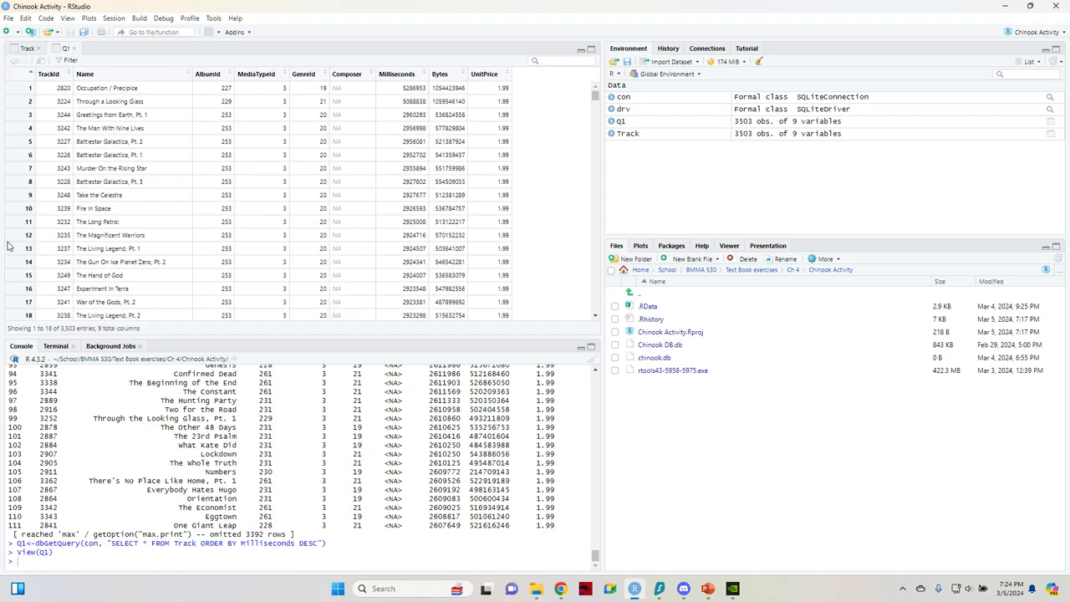
pyautogui.moveTo(260, 257)
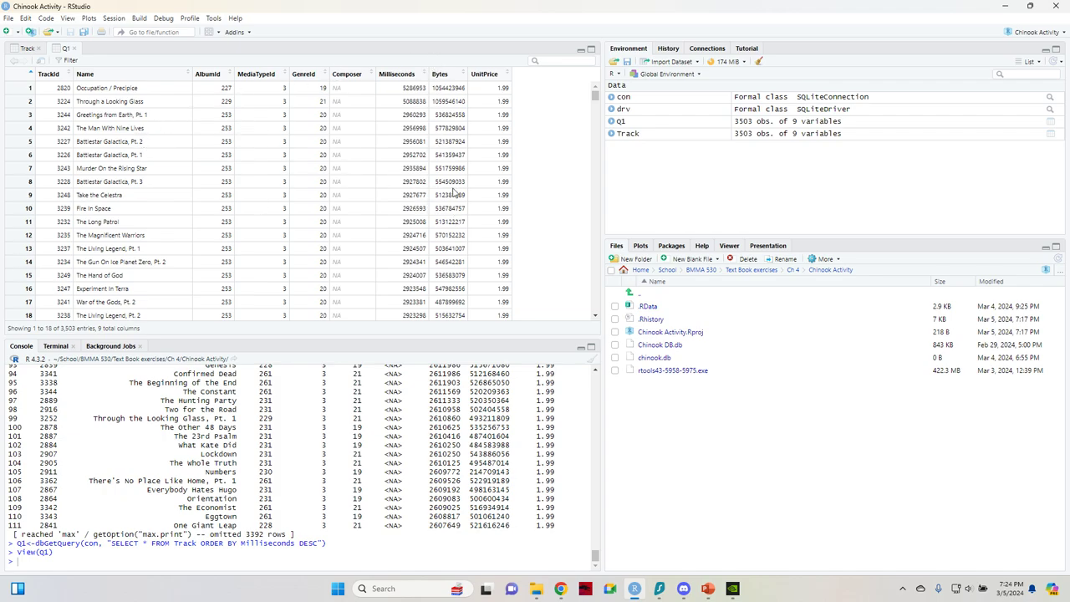
pyautogui.moveTo(401, 247)
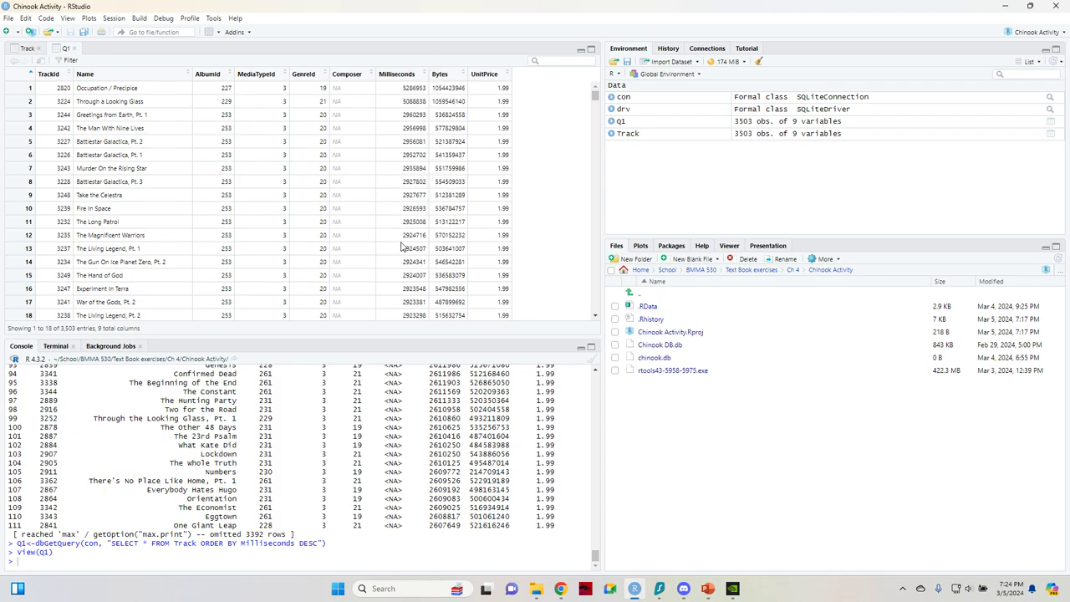
pyautogui.scroll(-3)
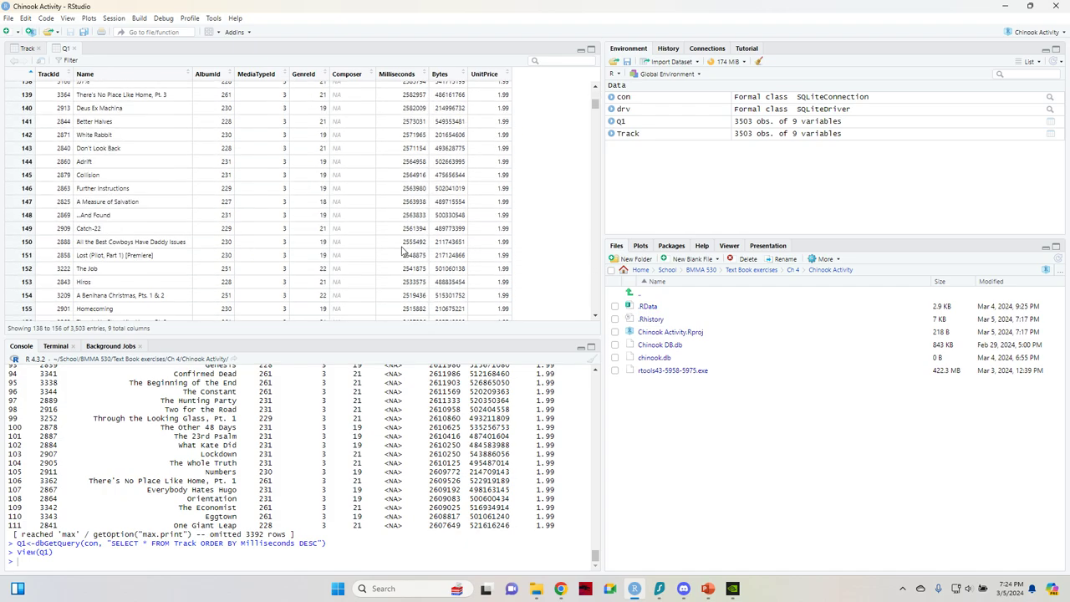
pyautogui.scroll(-3)
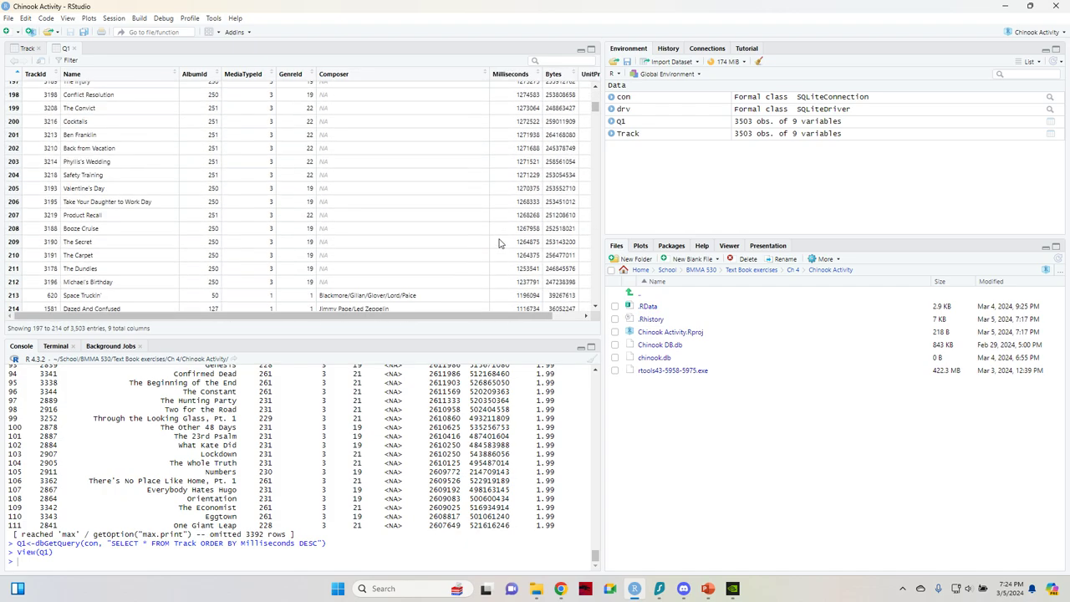
pyautogui.scroll(-3)
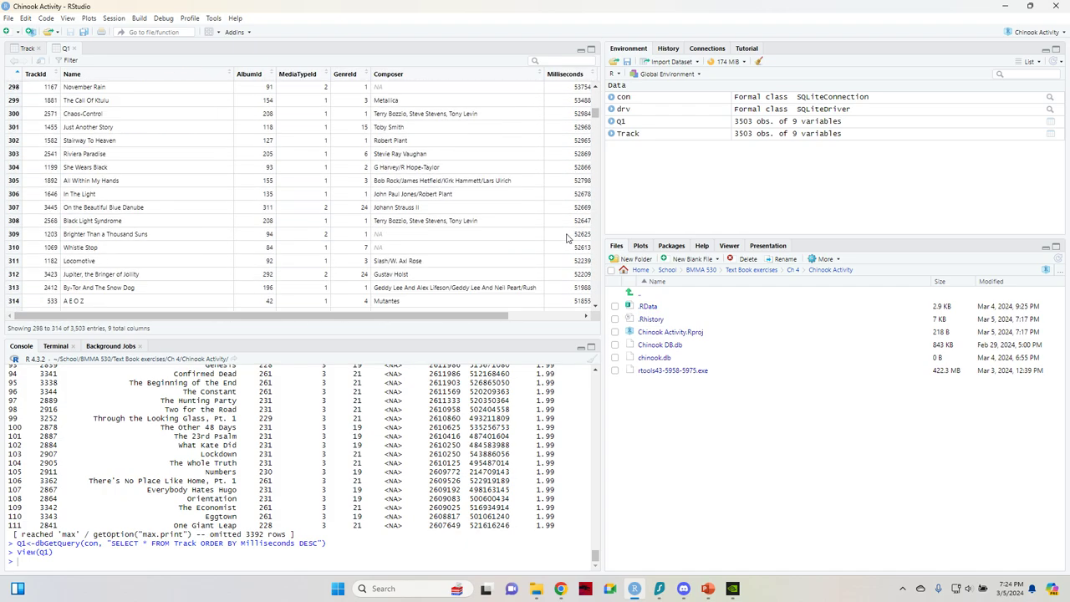
pyautogui.scroll(-3)
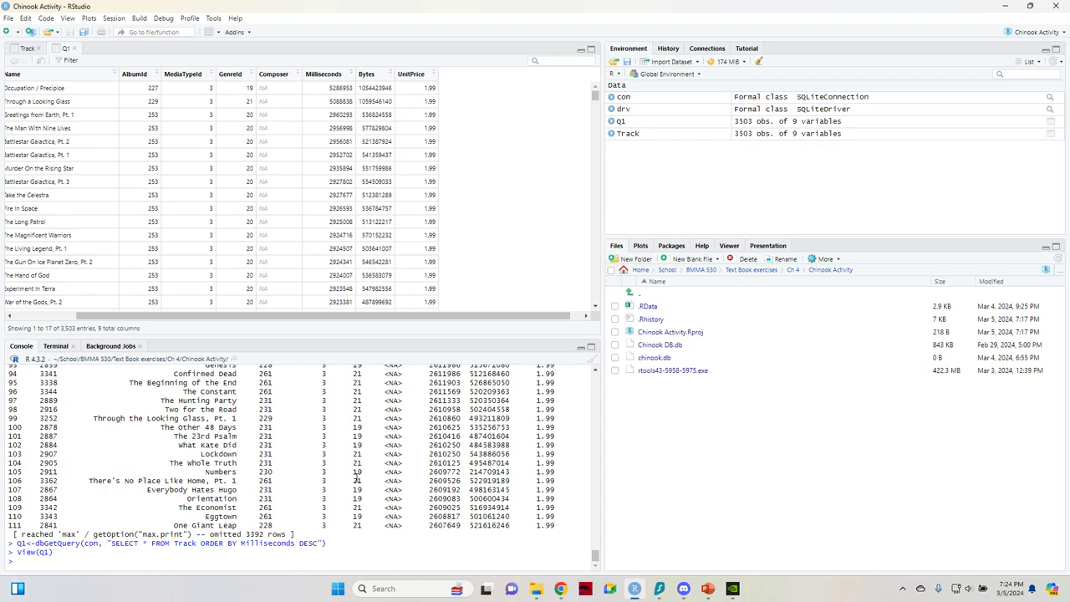
pyautogui.moveTo(791, 512)
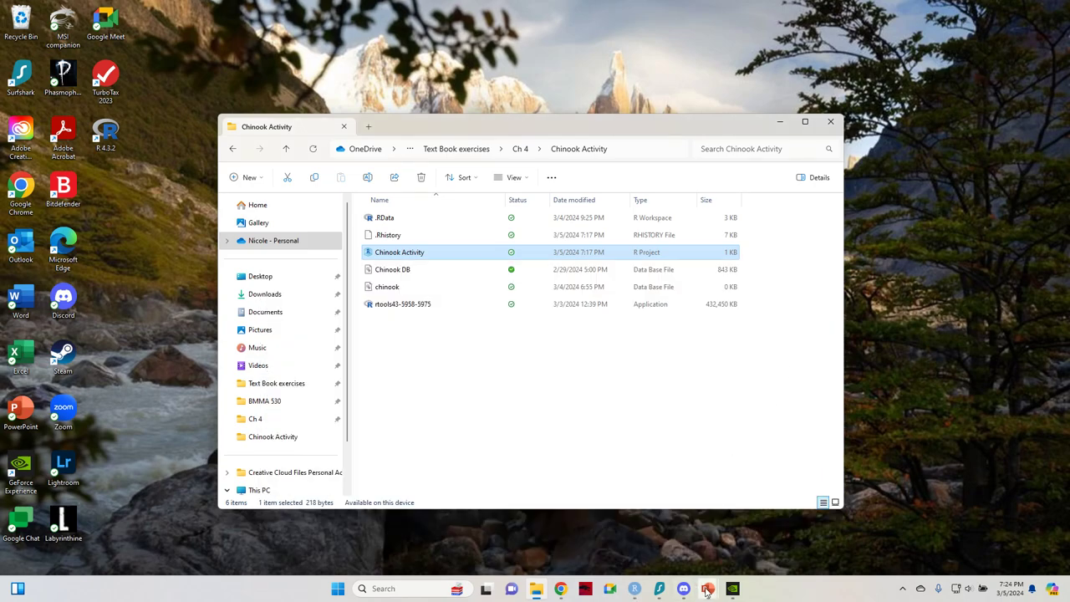
# - Review the Question 2 prompt, highlighting its text and the words Customer ID
pyautogui.click(709, 588)
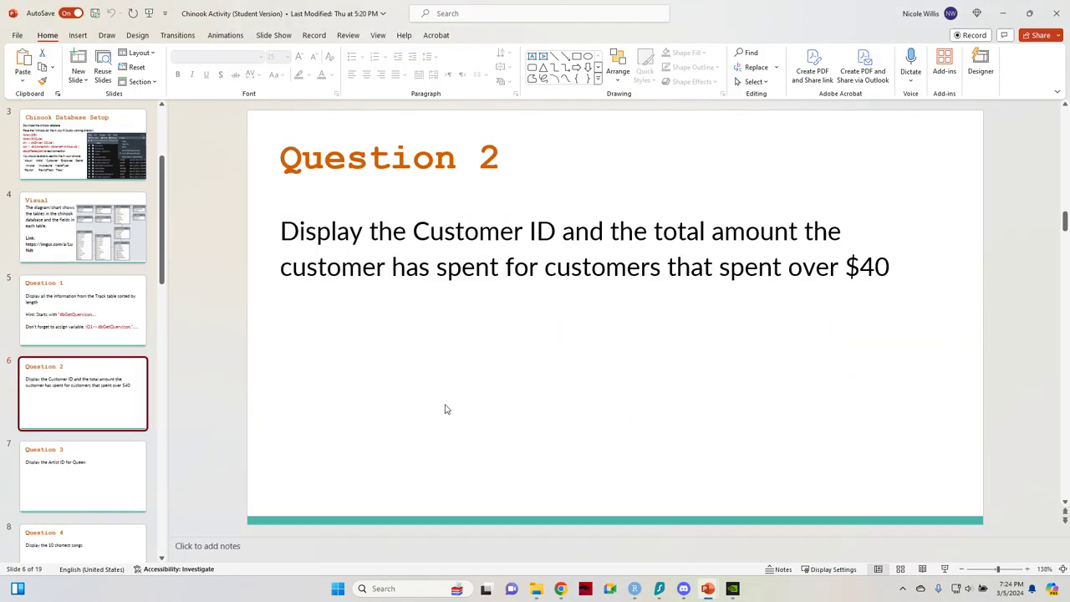
pyautogui.moveTo(351, 344)
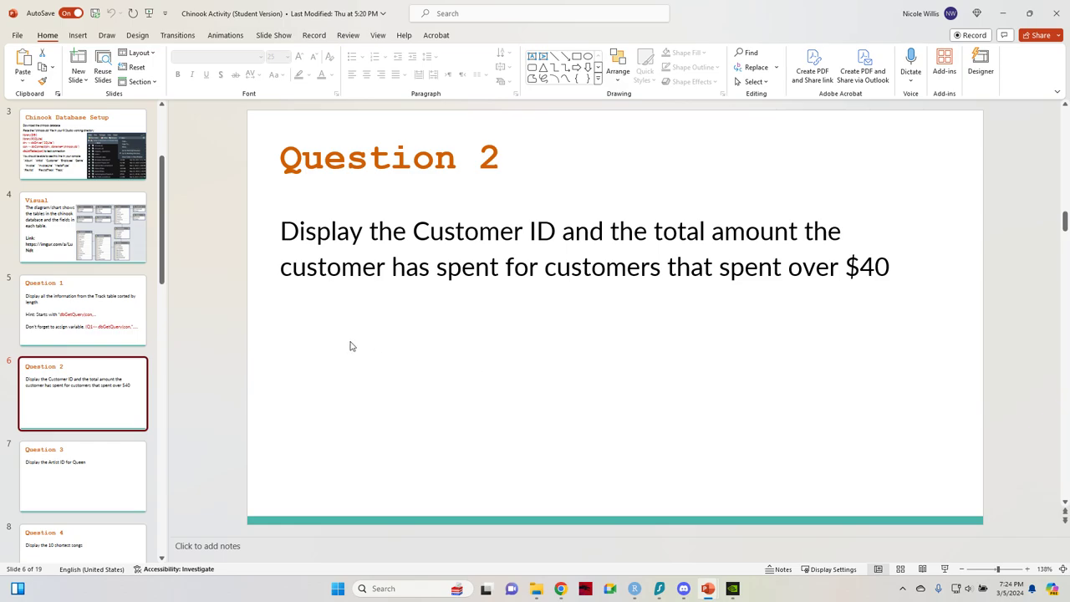
pyautogui.moveTo(662, 336)
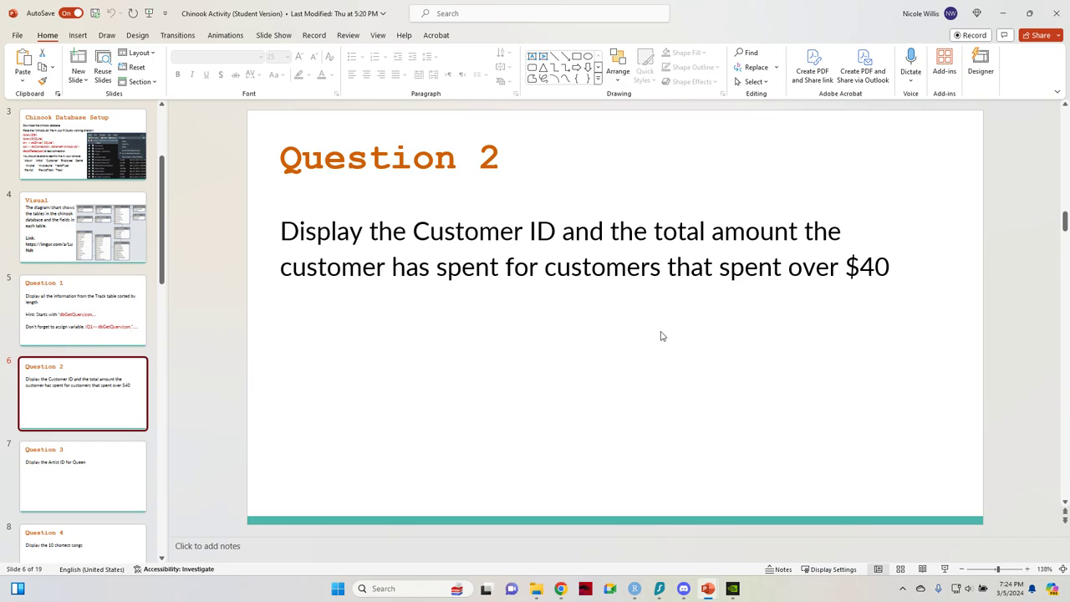
pyautogui.moveTo(280, 231); pyautogui.dragTo(710, 230)
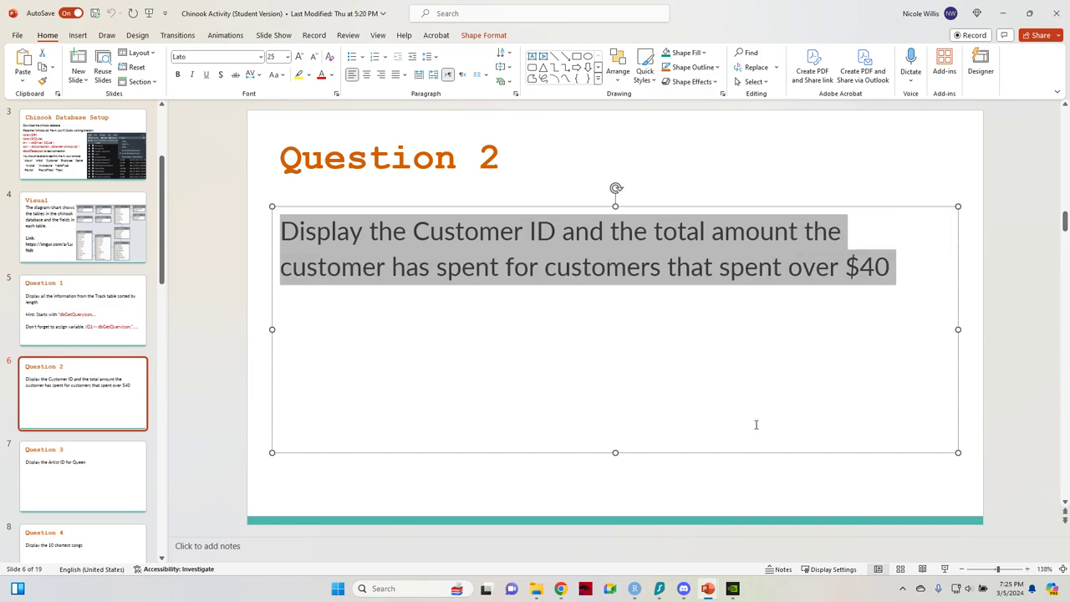
pyautogui.click(890, 268)
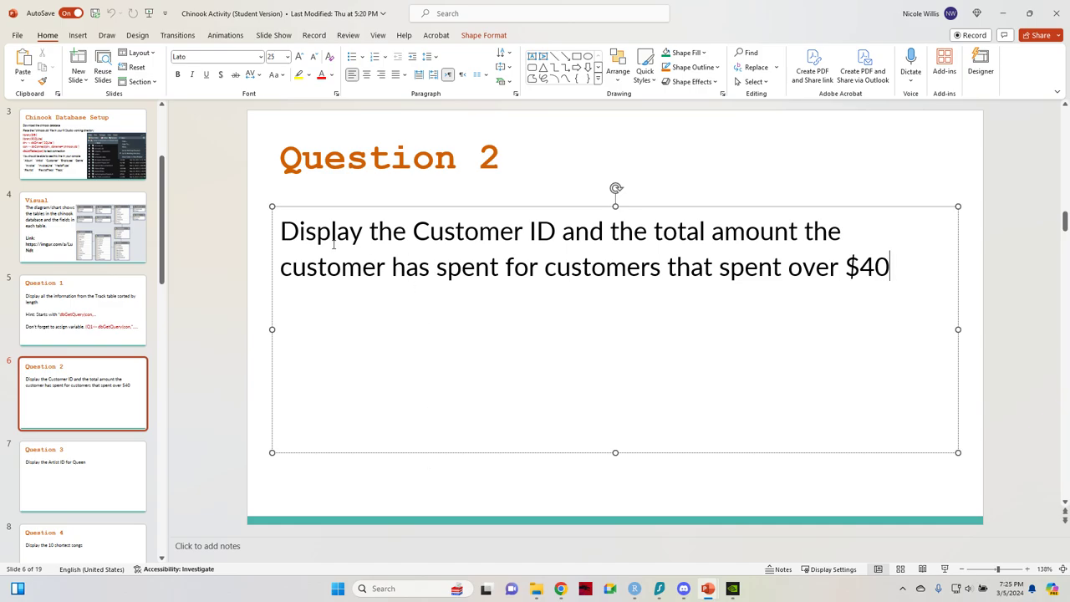
pyautogui.moveTo(967, 325)
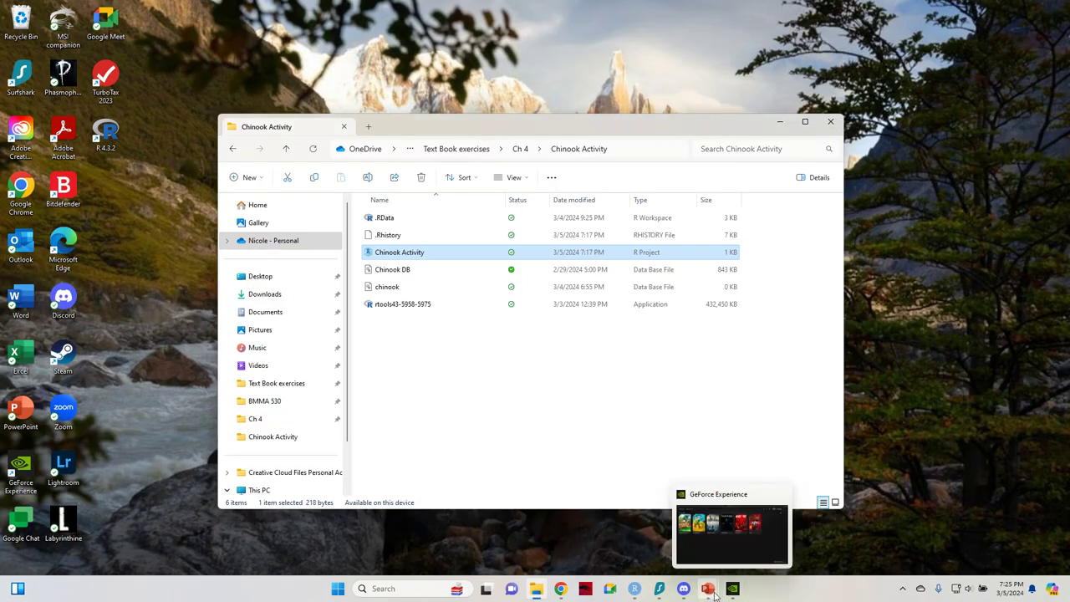
pyautogui.click(709, 588)
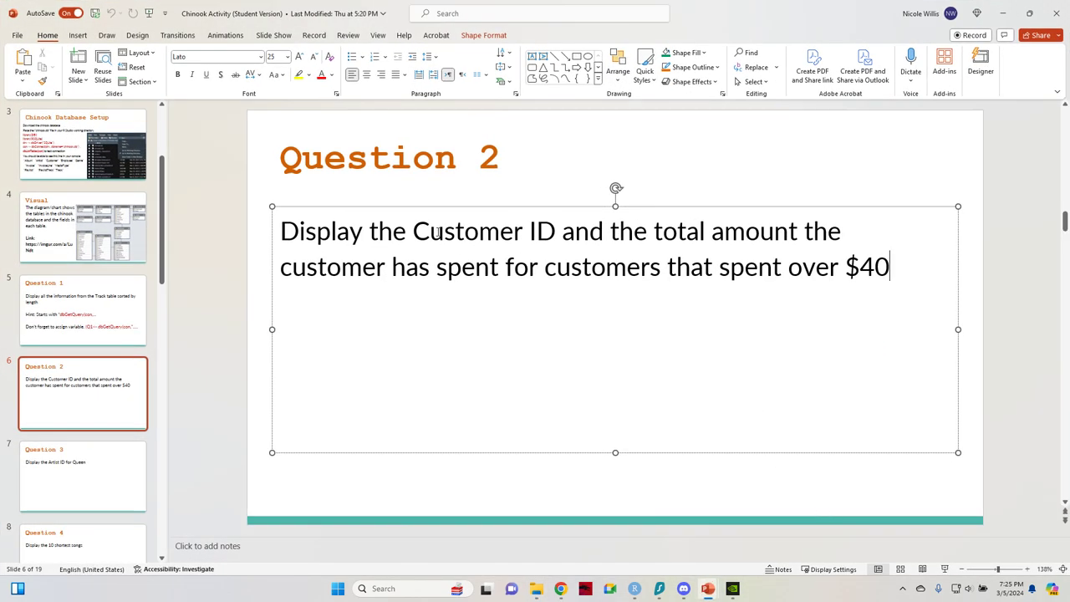
pyautogui.doubleClick(455, 231)
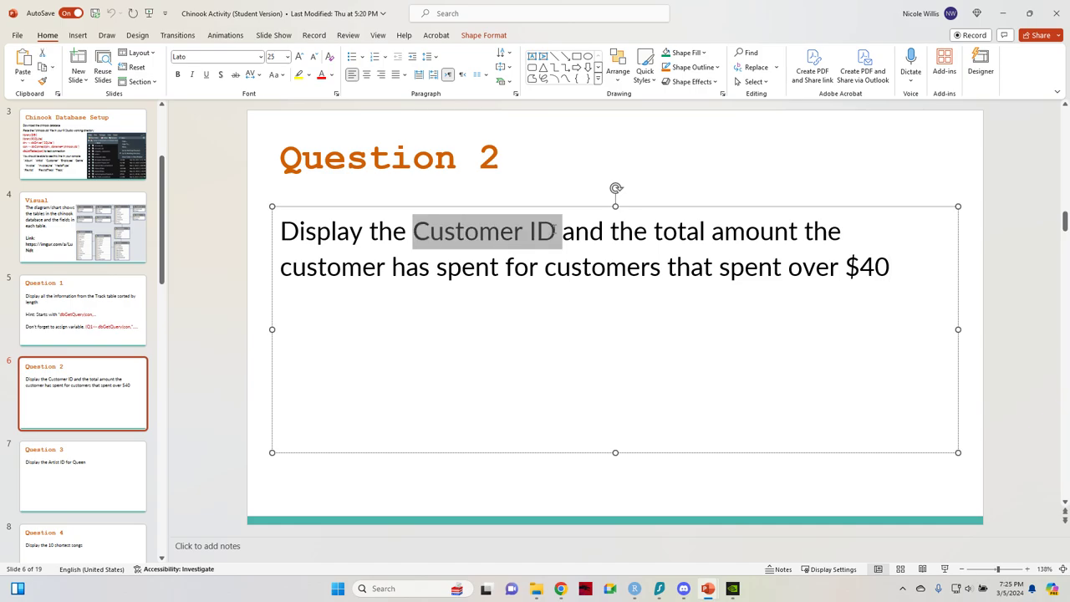
pyautogui.moveTo(35, 399)
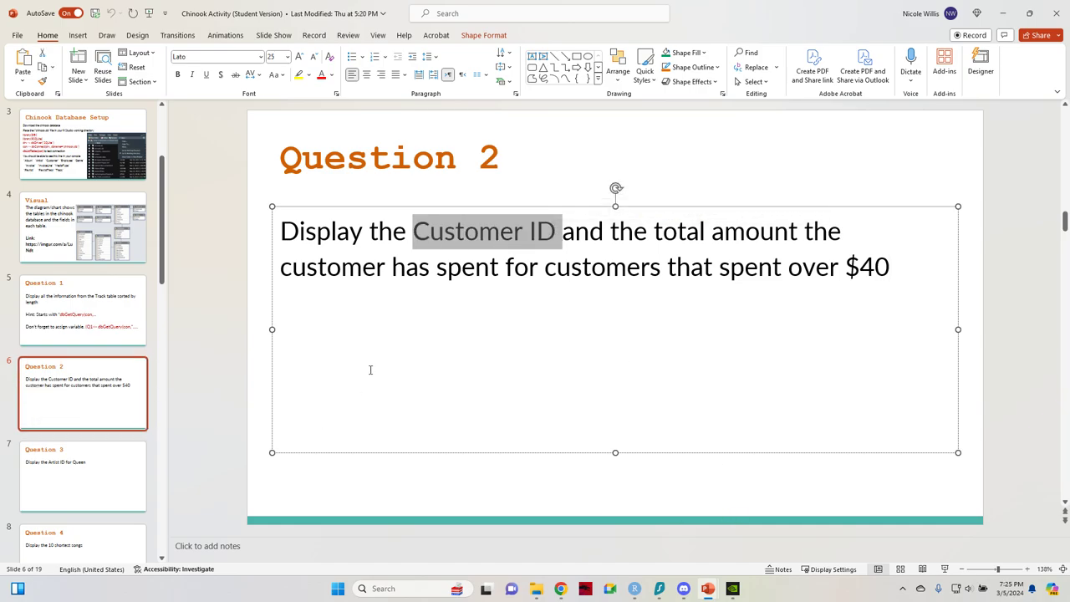
pyautogui.click(83, 225)
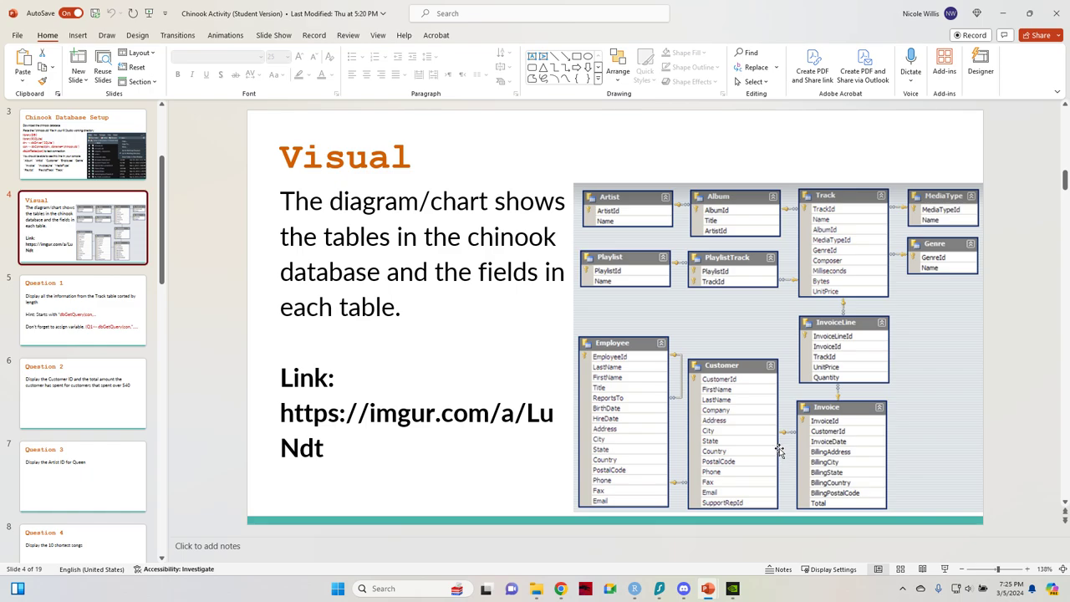
pyautogui.moveTo(754, 401)
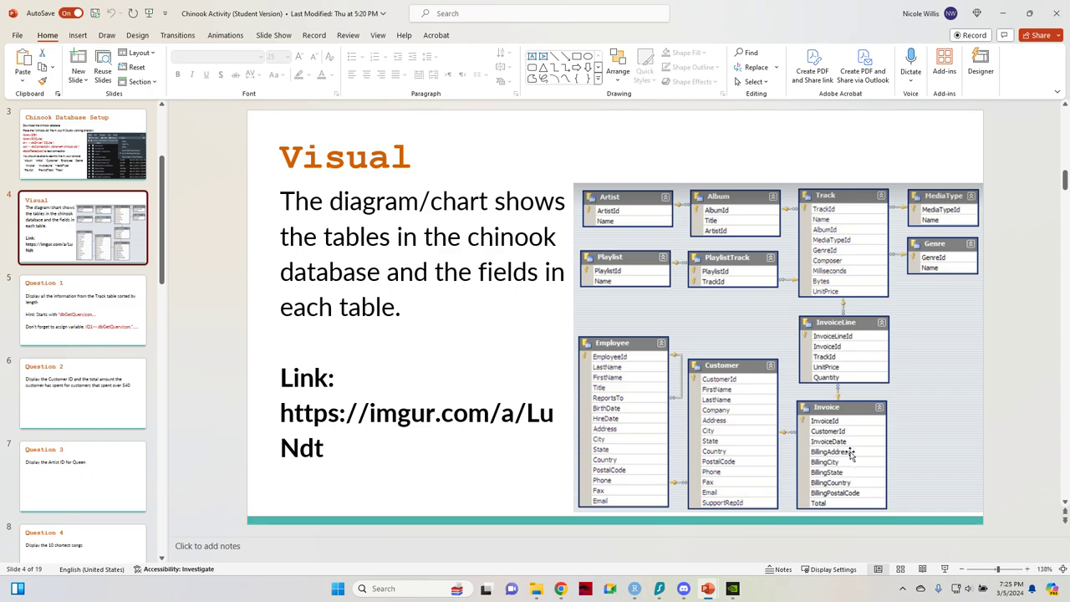
pyautogui.moveTo(769, 451)
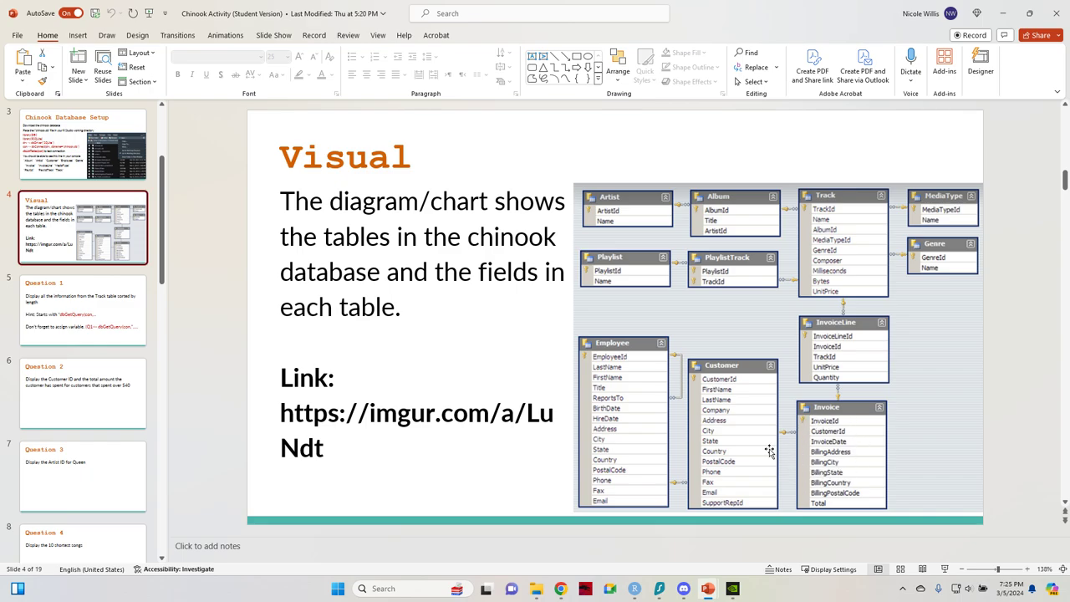
pyautogui.moveTo(733, 505)
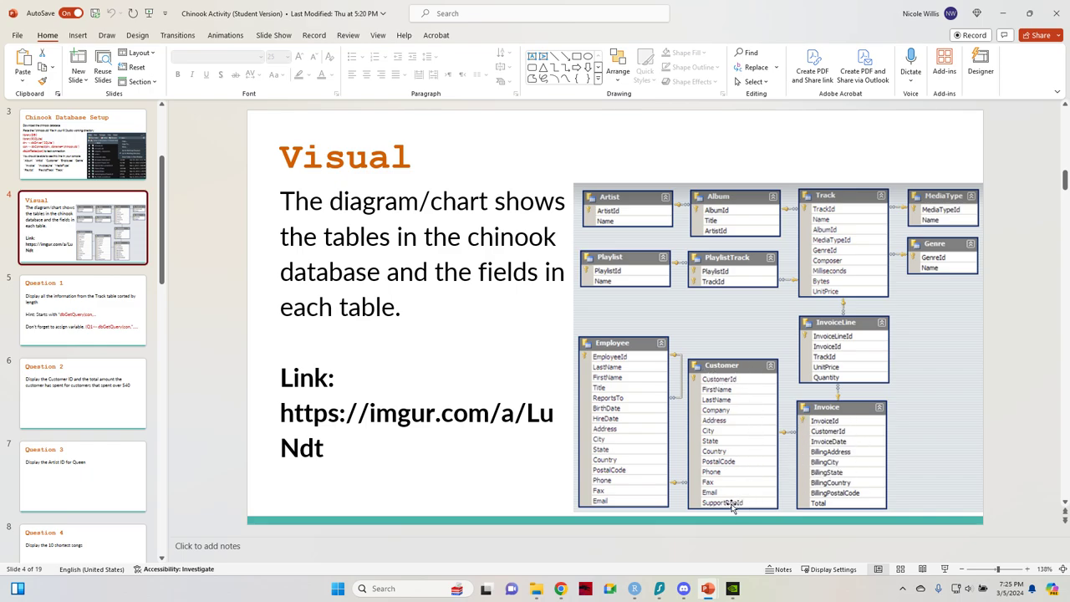
pyautogui.moveTo(699, 431)
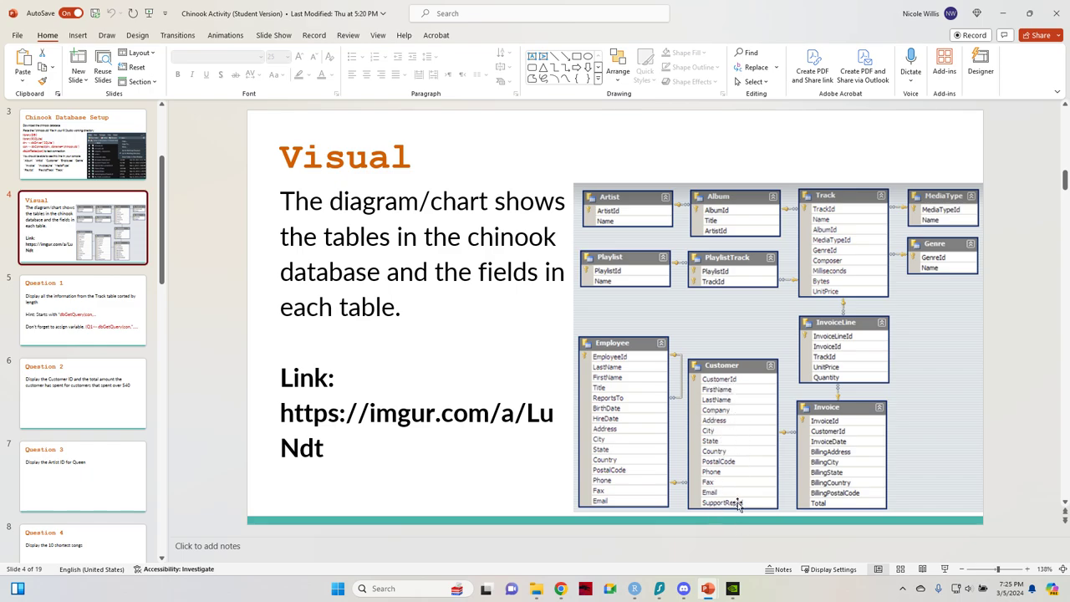
pyautogui.moveTo(745, 399)
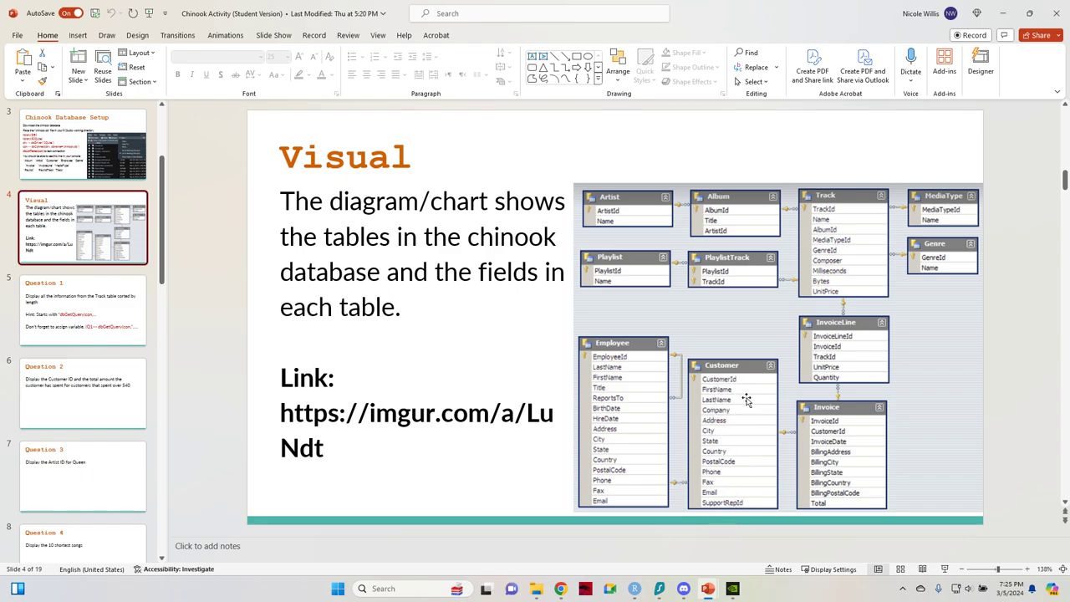
pyautogui.moveTo(744, 392)
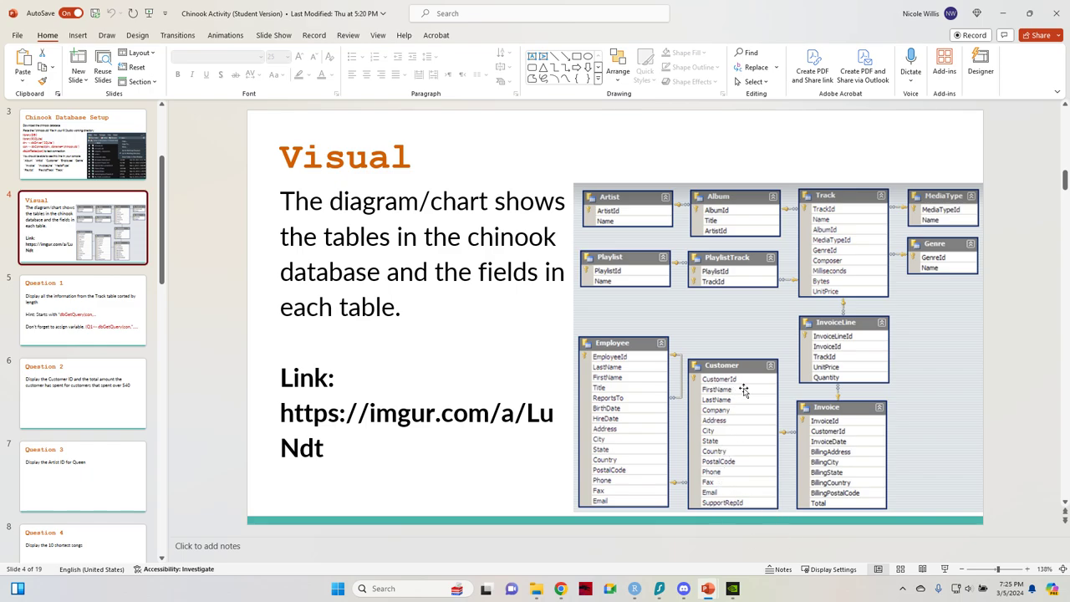
pyautogui.moveTo(1007, 432)
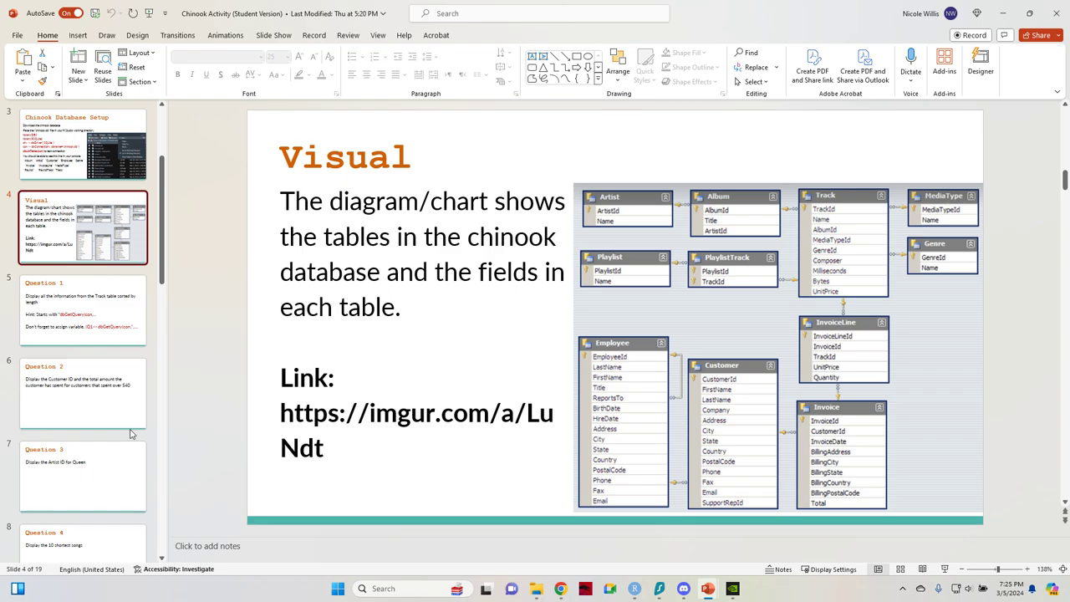
# - Reread the Question 2 slide, then return to RStudio with the Track query at the console
pyautogui.click(84, 393)
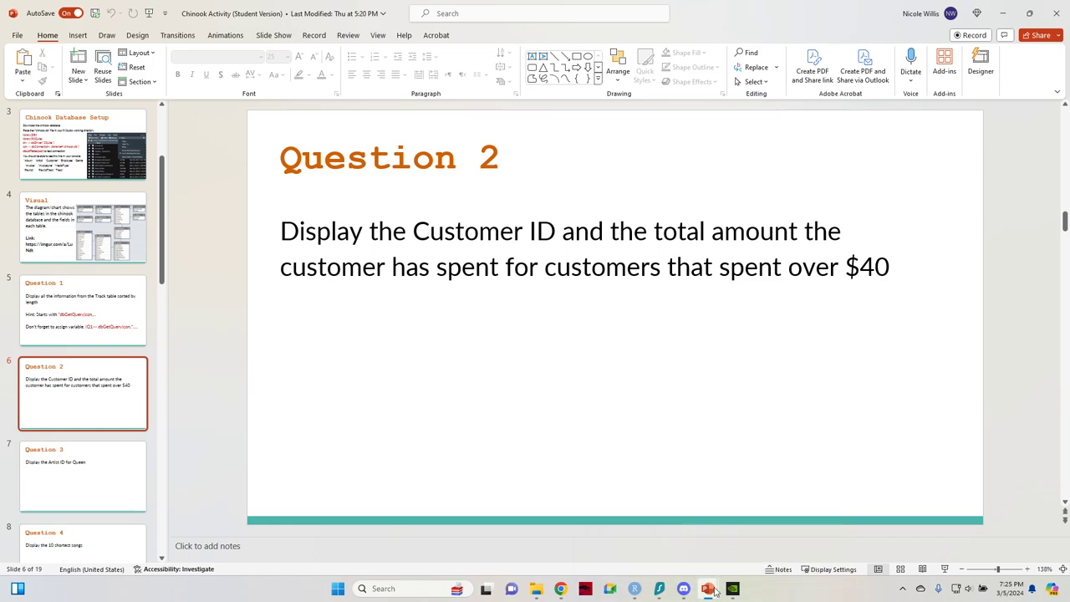
pyautogui.moveTo(706, 588)
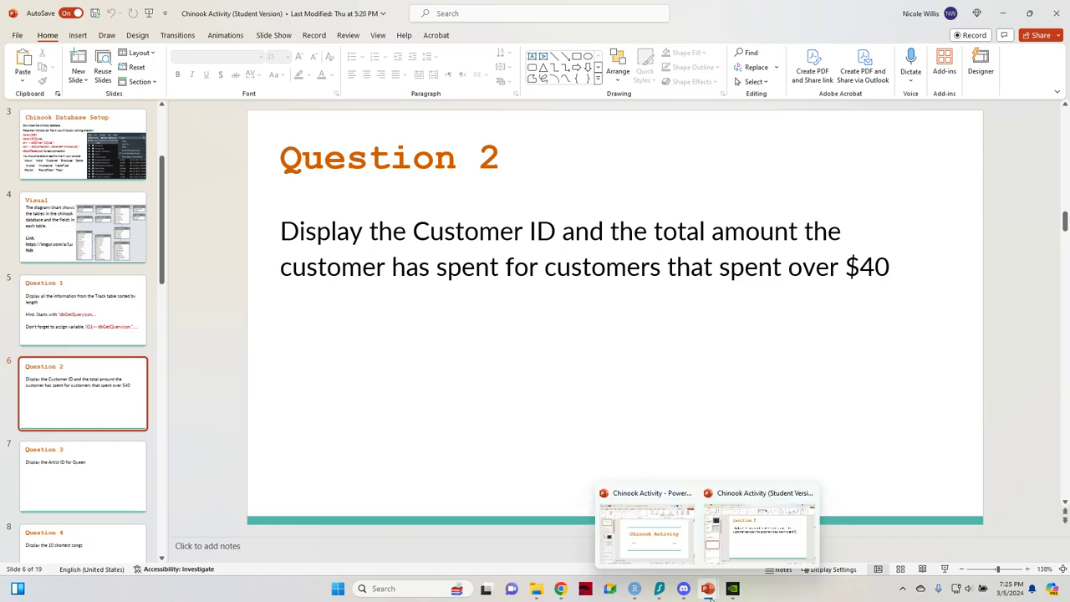
pyautogui.moveTo(809, 595)
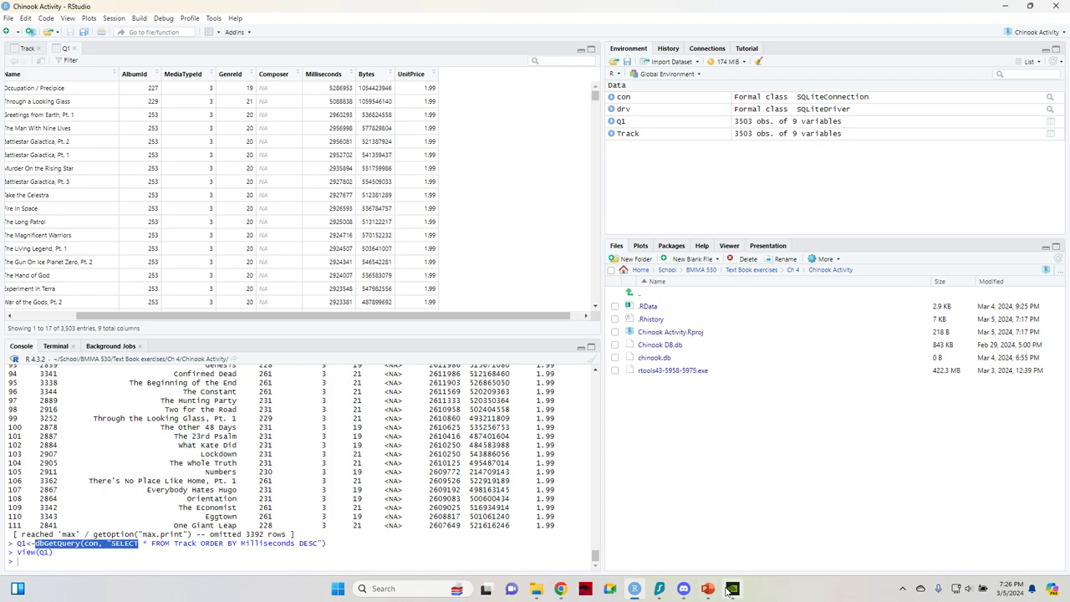
pyautogui.moveTo(732, 589)
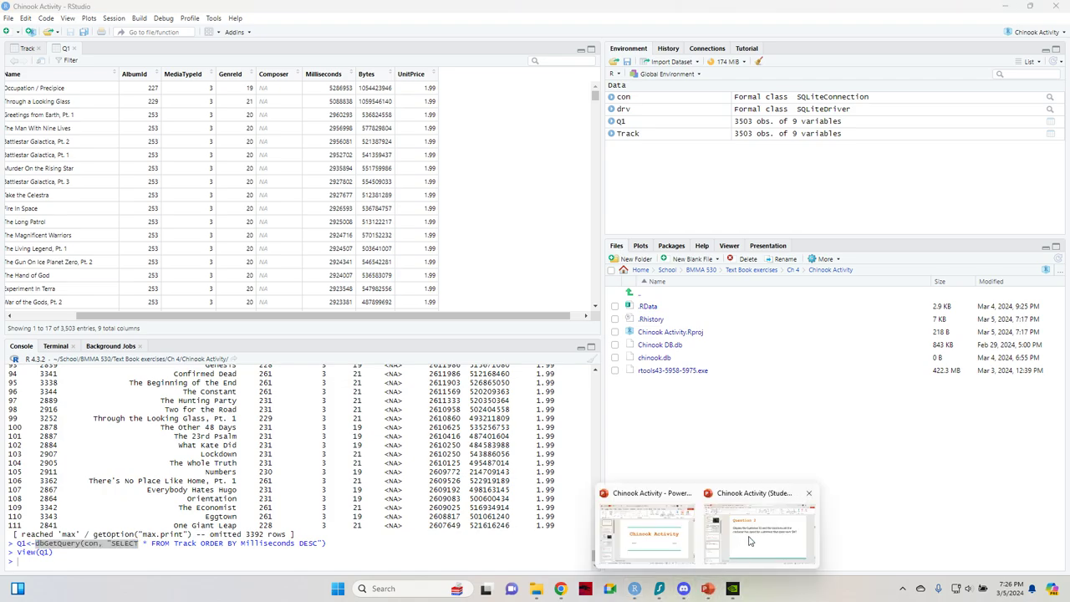
pyautogui.click(751, 534)
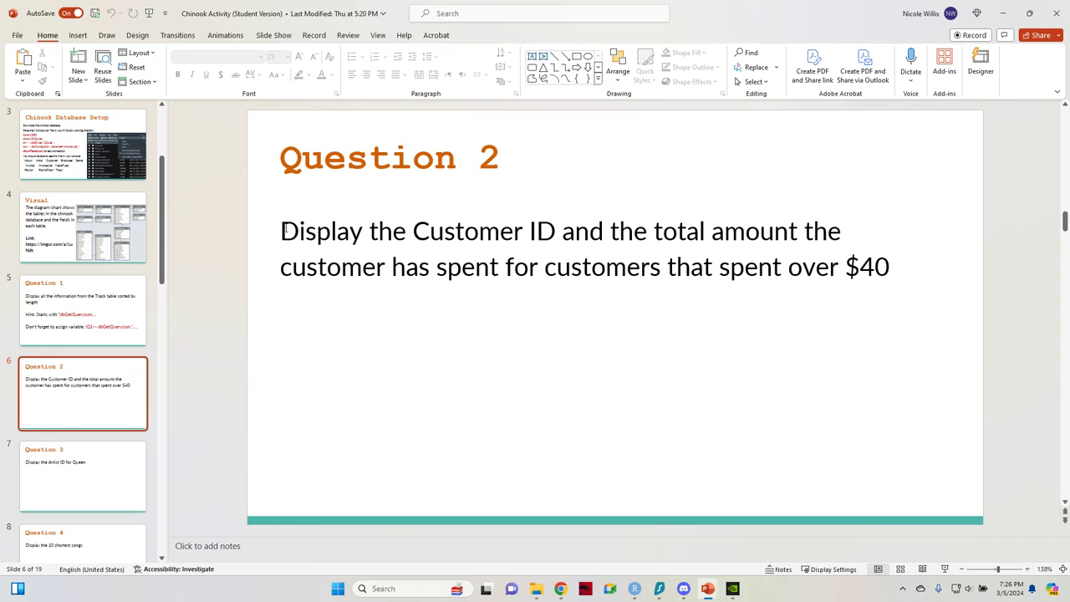
pyautogui.doubleClick(467, 230)
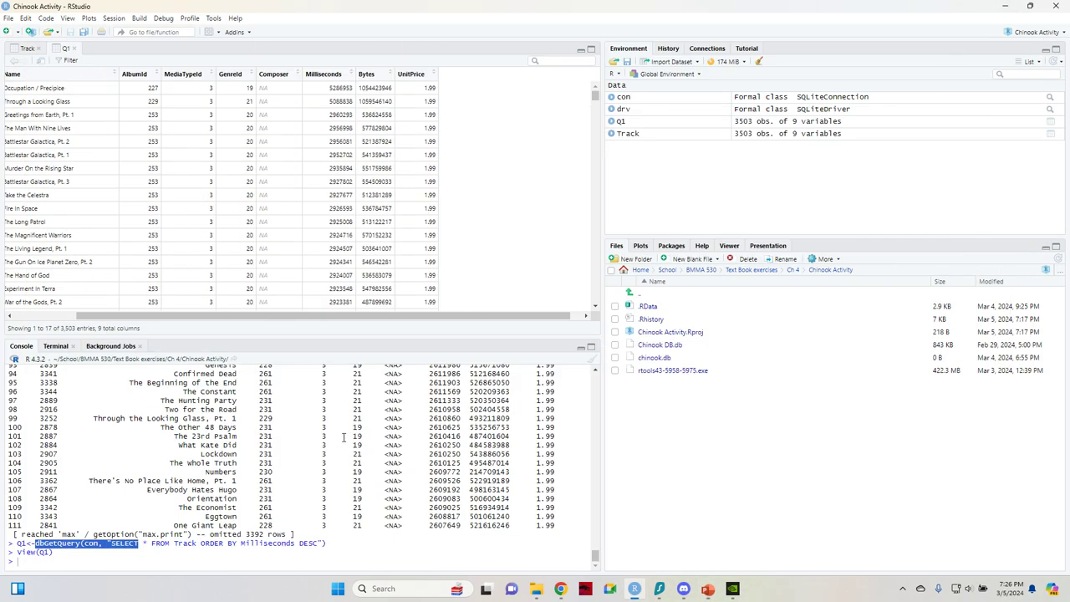
pyautogui.write('dbGetQuery(con, "SELECT')
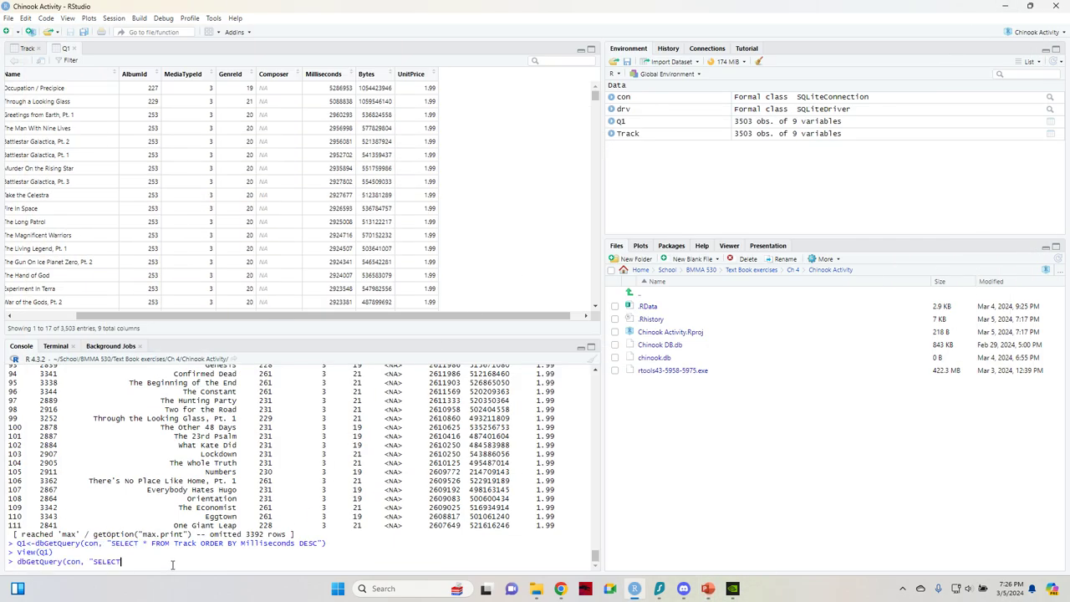
pyautogui.write('" "')
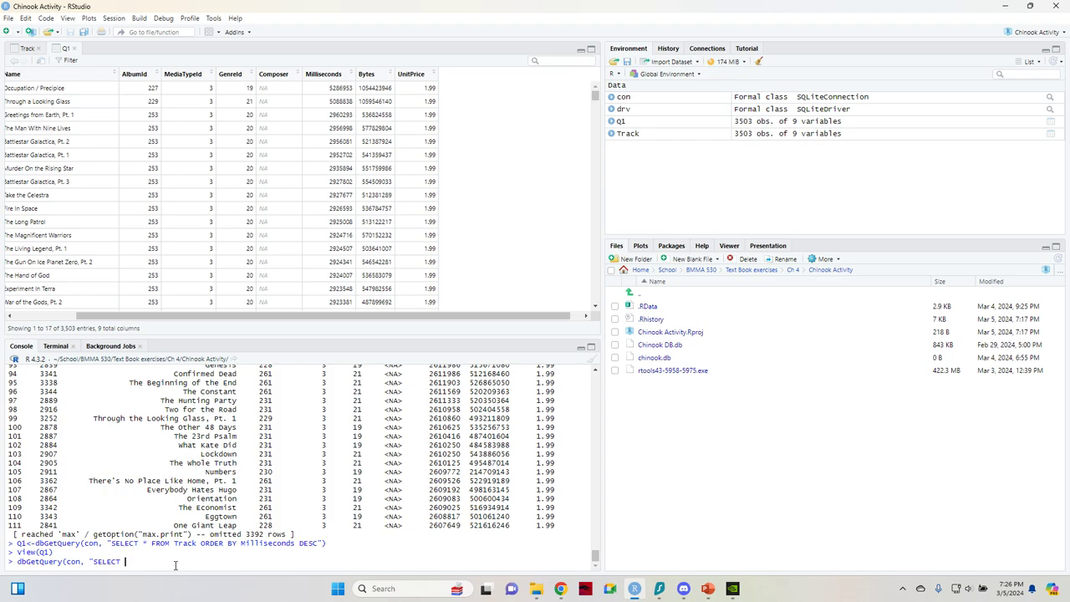
pyautogui.write('Customer')
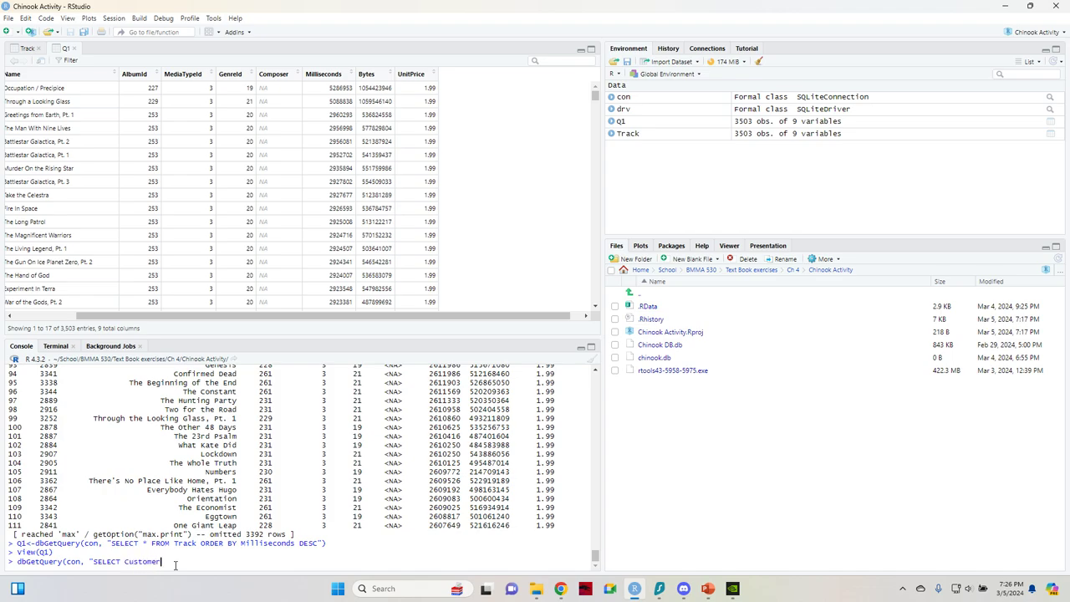
pyautogui.write('Id')
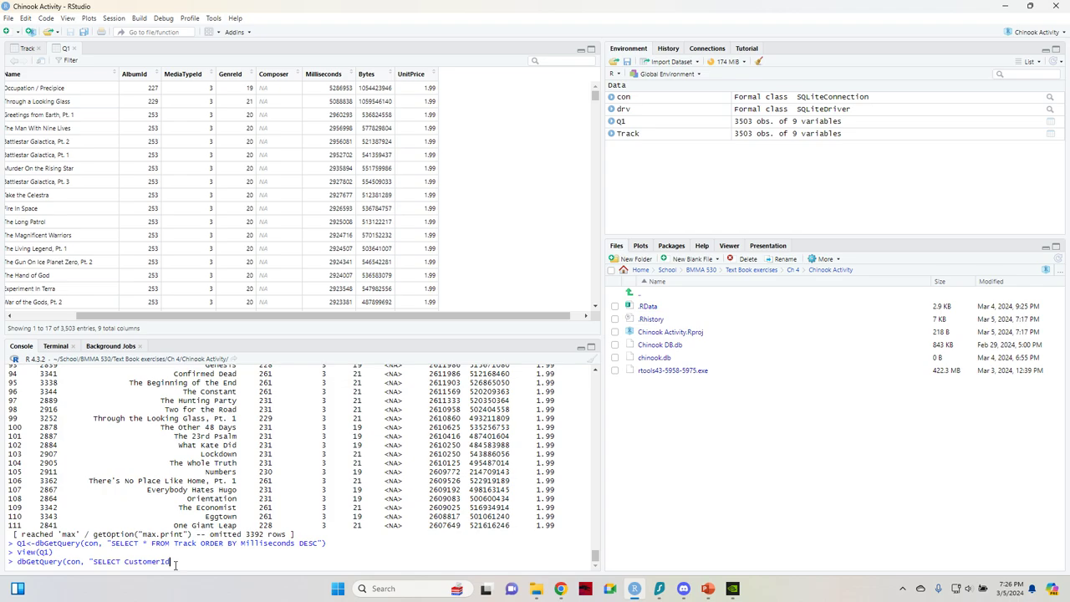
pyautogui.write(',')
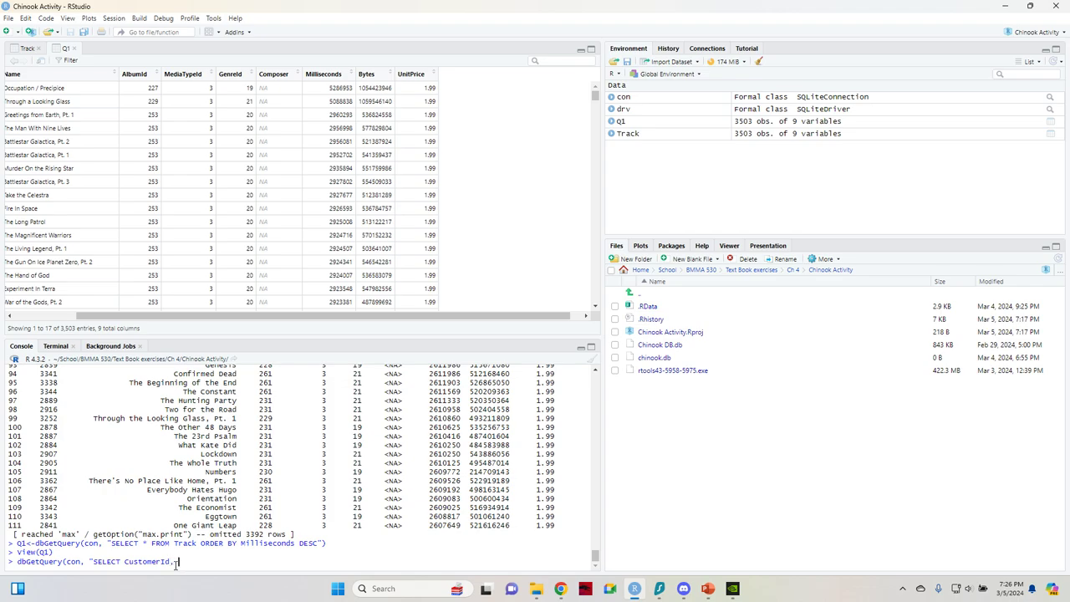
pyautogui.write('Total')
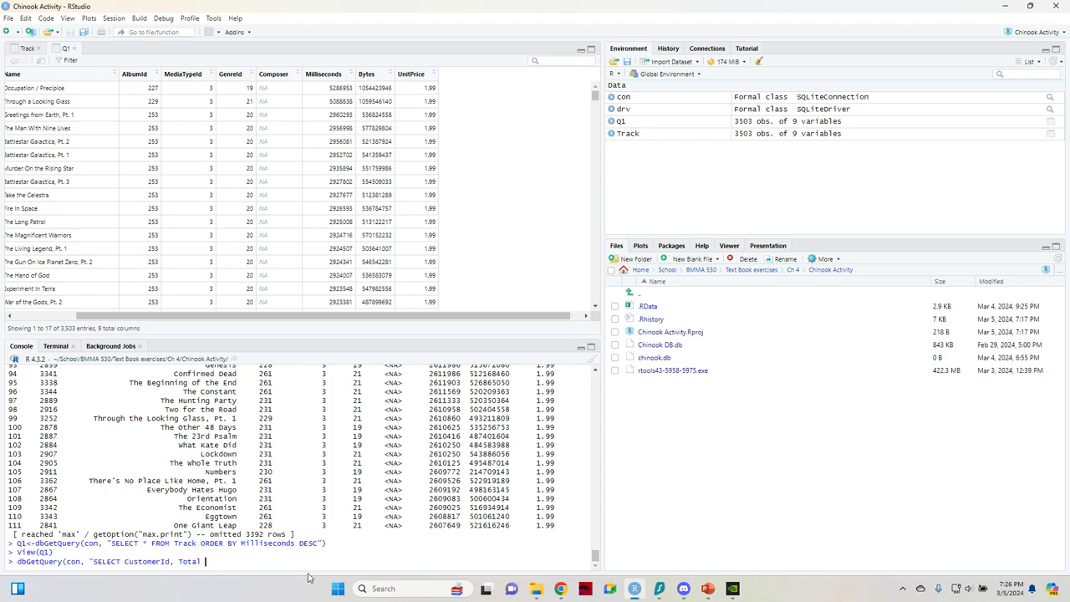
pyautogui.write('FROM In')
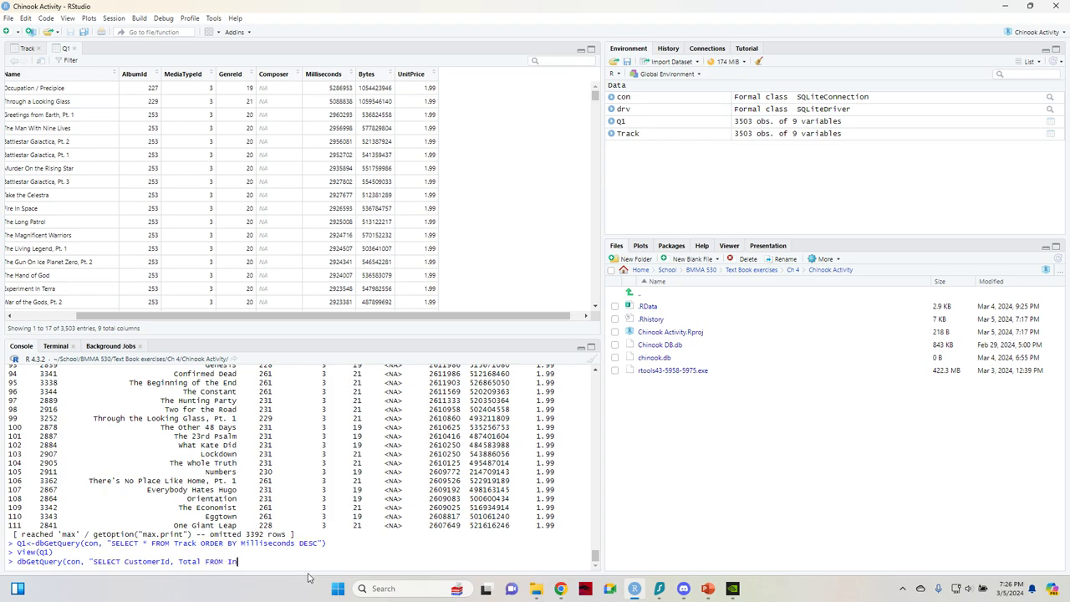
pyautogui.write('voice')
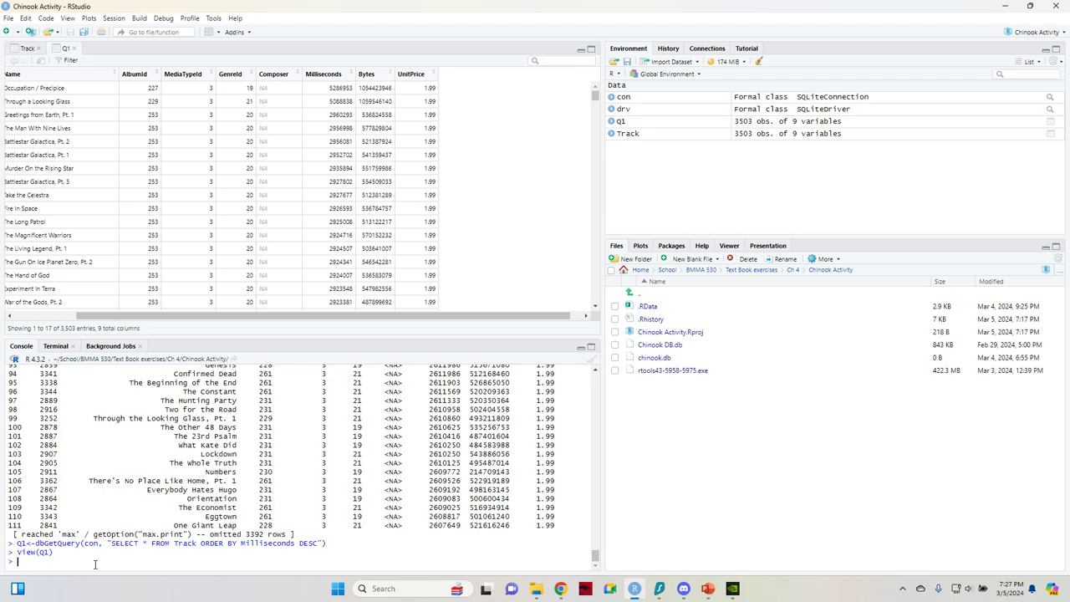
# - Store the full Invoice table as Invoice via dbGetQuery(con, "SELECT * FROM Invoice")
pyautogui.write('dbGetQuery')
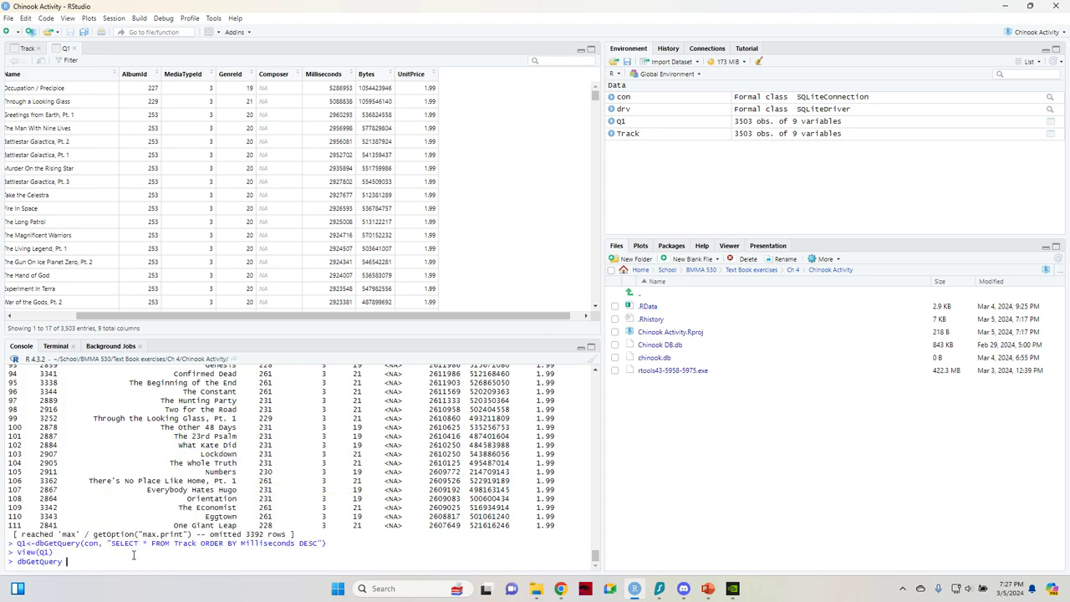
pyautogui.write('(con, ""')
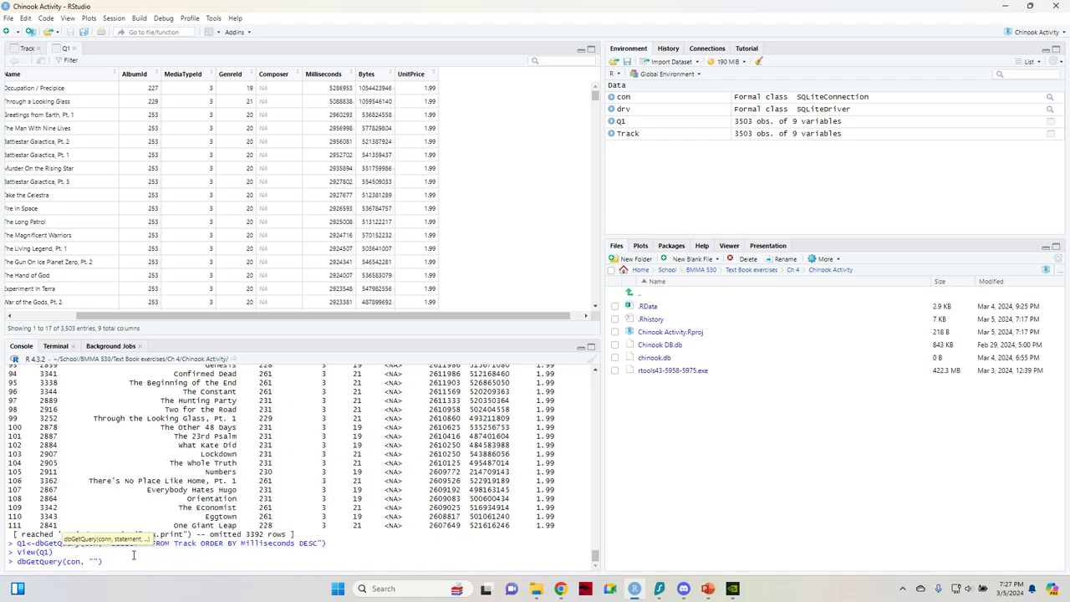
pyautogui.write('SELECT * FROM Invoice')
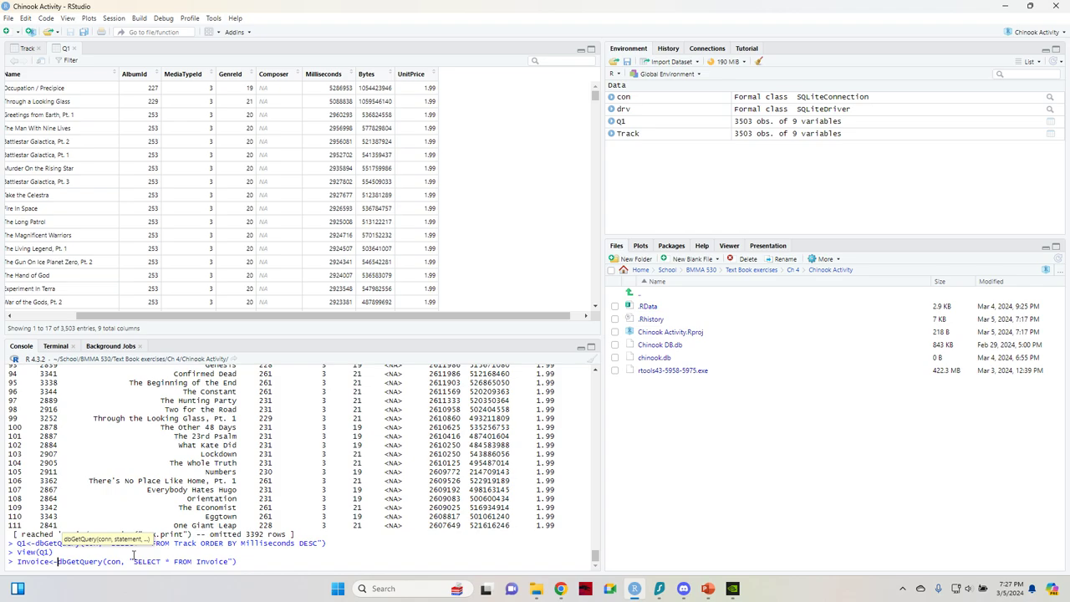
pyautogui.press('Return')
pyautogui.write('View(Invoice')
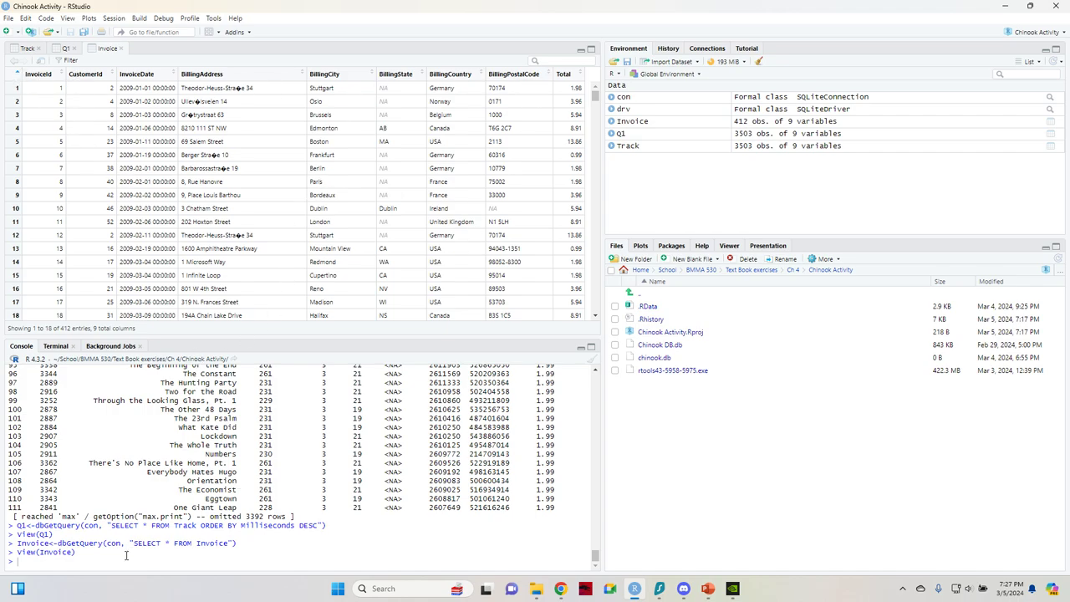
# - Start a SELECT CustomerId, Total FROM Invoice query and sort the Invoice view by CustomerId
pyautogui.write('dbGetQuery(con, "SELECT CustomerId, Total FROM Invoice')
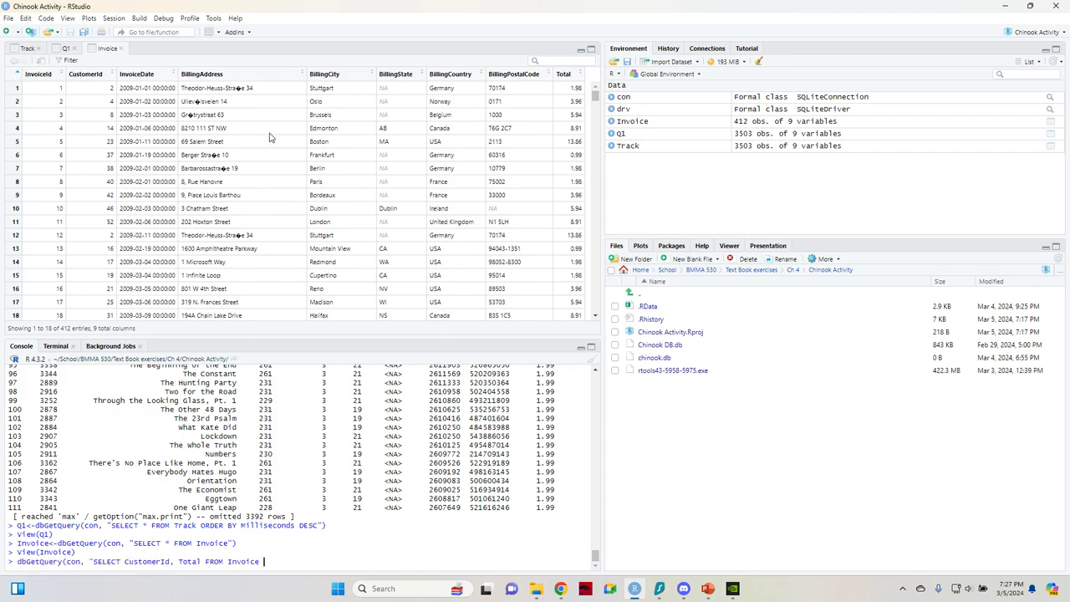
pyautogui.moveTo(248, 302)
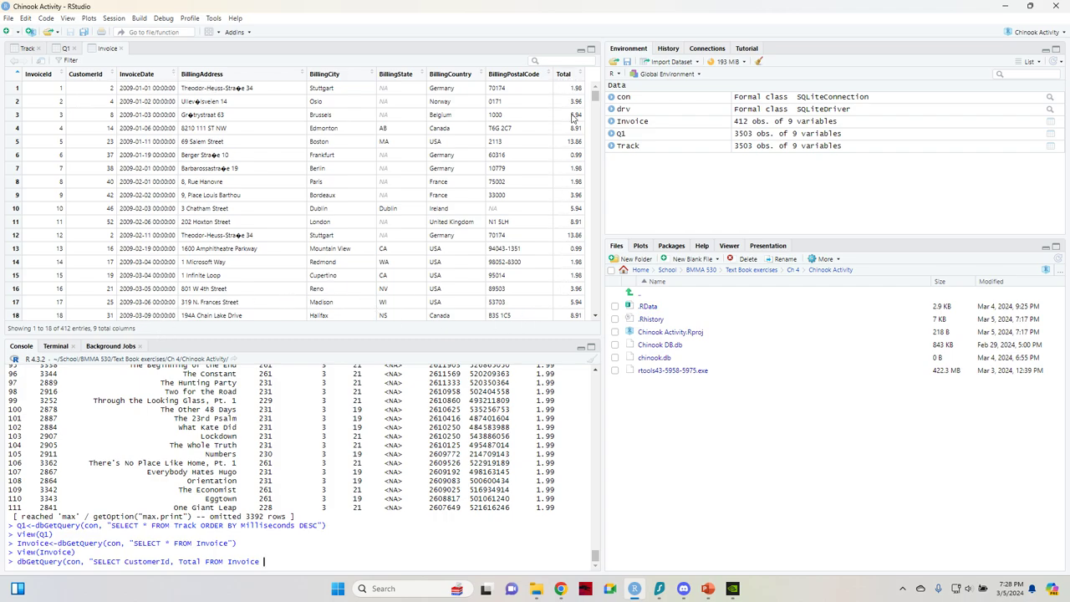
pyautogui.moveTo(90, 81)
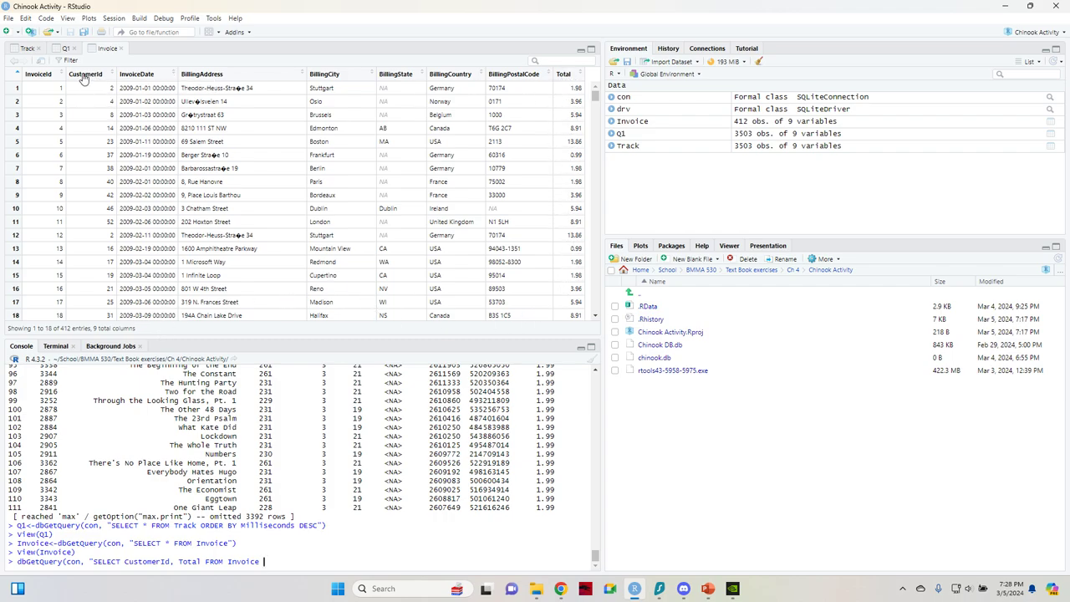
pyautogui.click(100, 74)
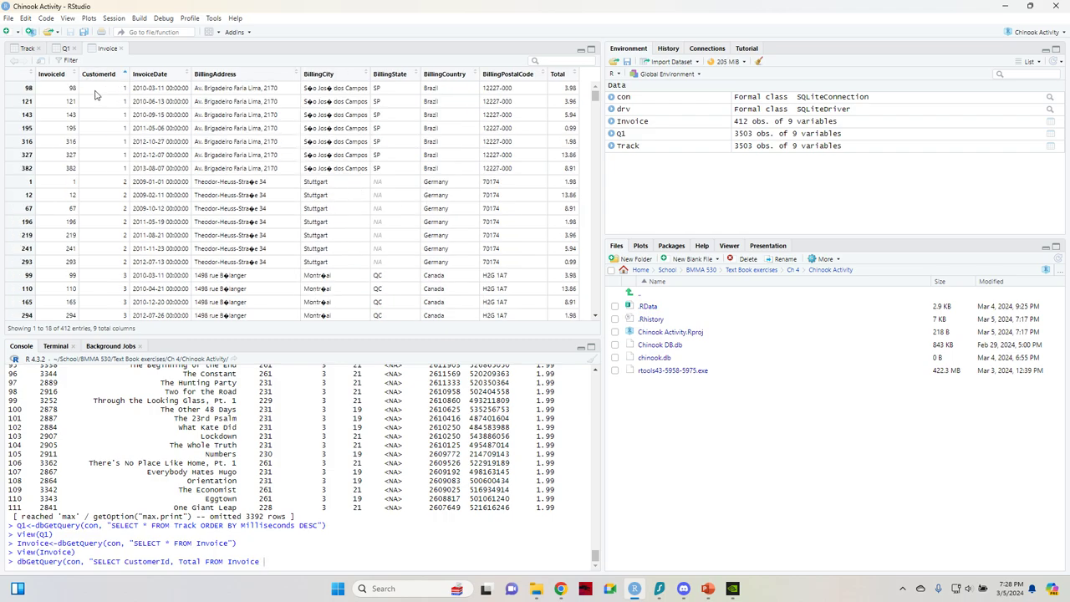
pyautogui.moveTo(114, 90)
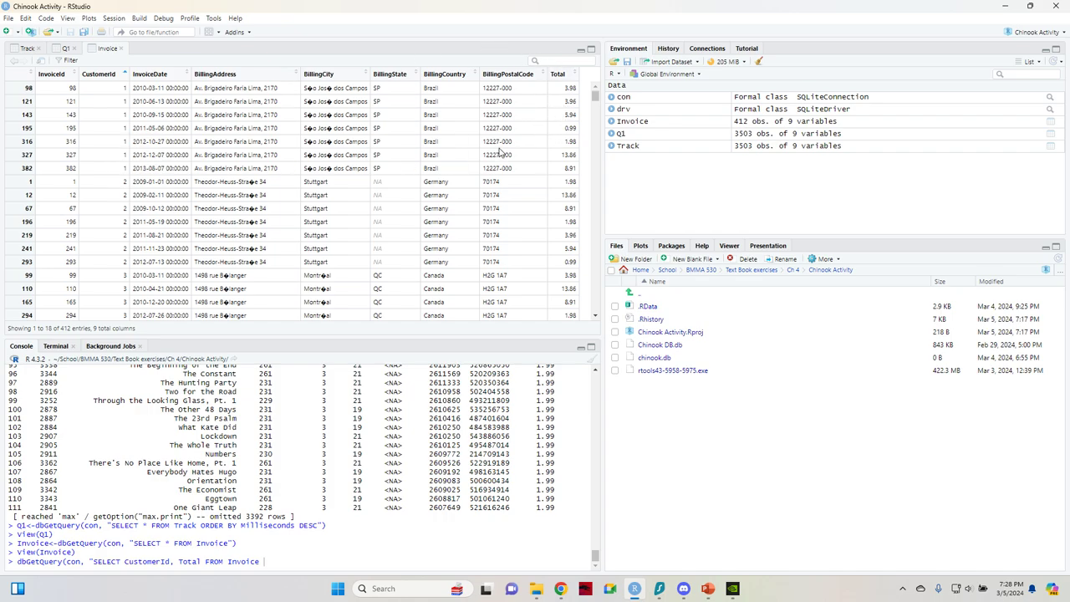
pyautogui.moveTo(578, 190)
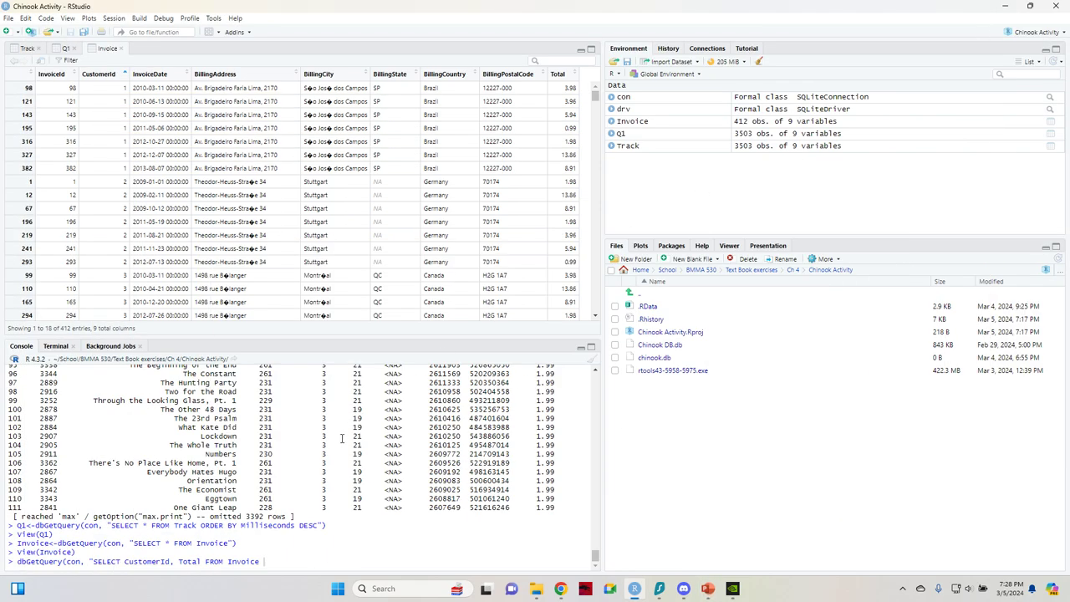
pyautogui.moveTo(708, 589)
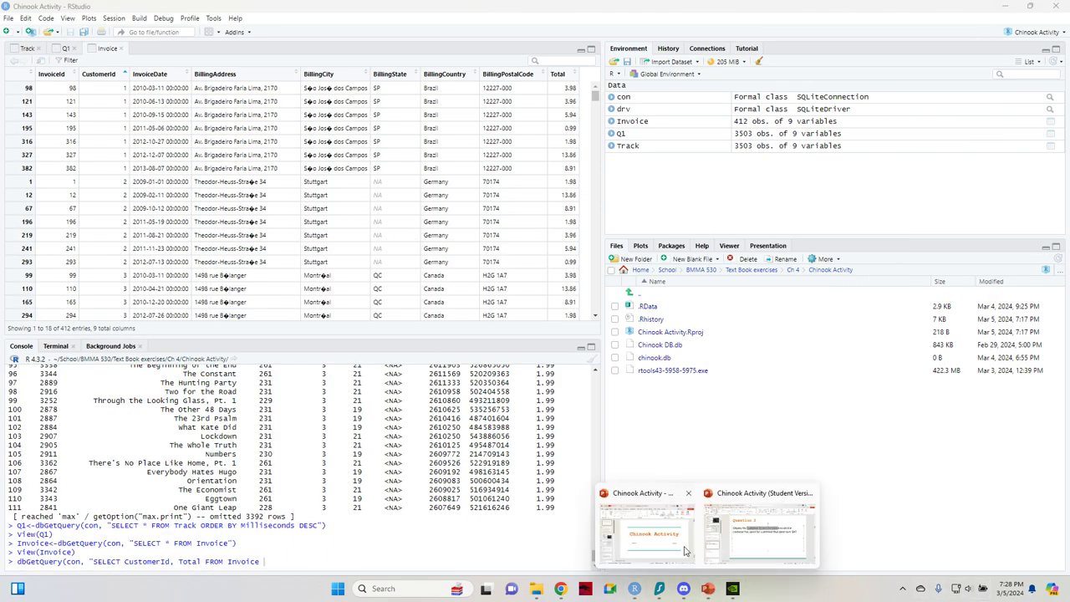
# - Review the Question 2 slide's GROUP BY HAVING solution query, then return to RStudio
pyautogui.click(645, 535)
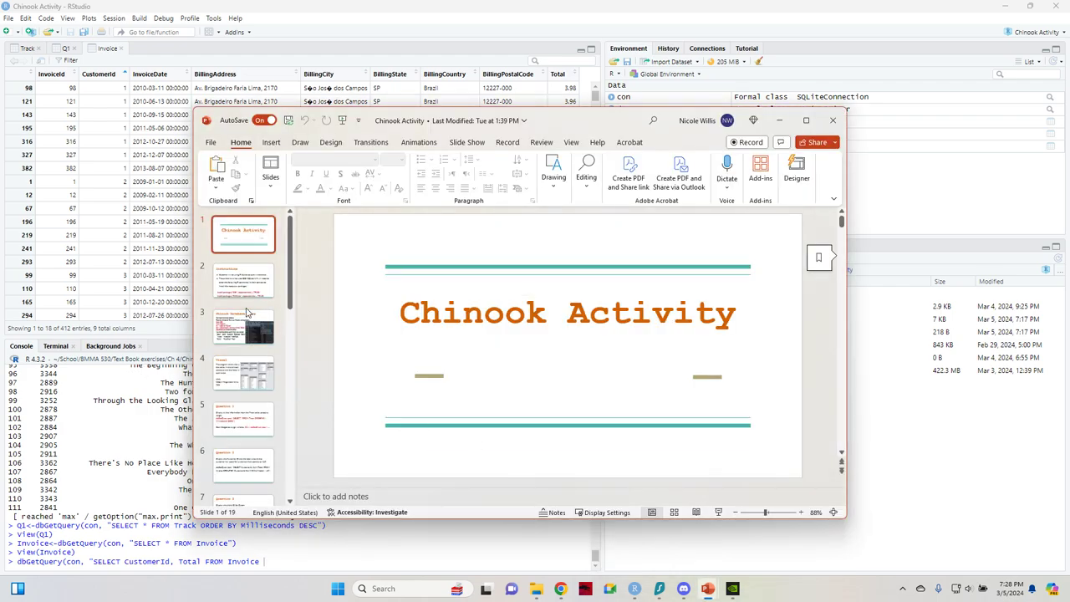
pyautogui.scroll(-3)
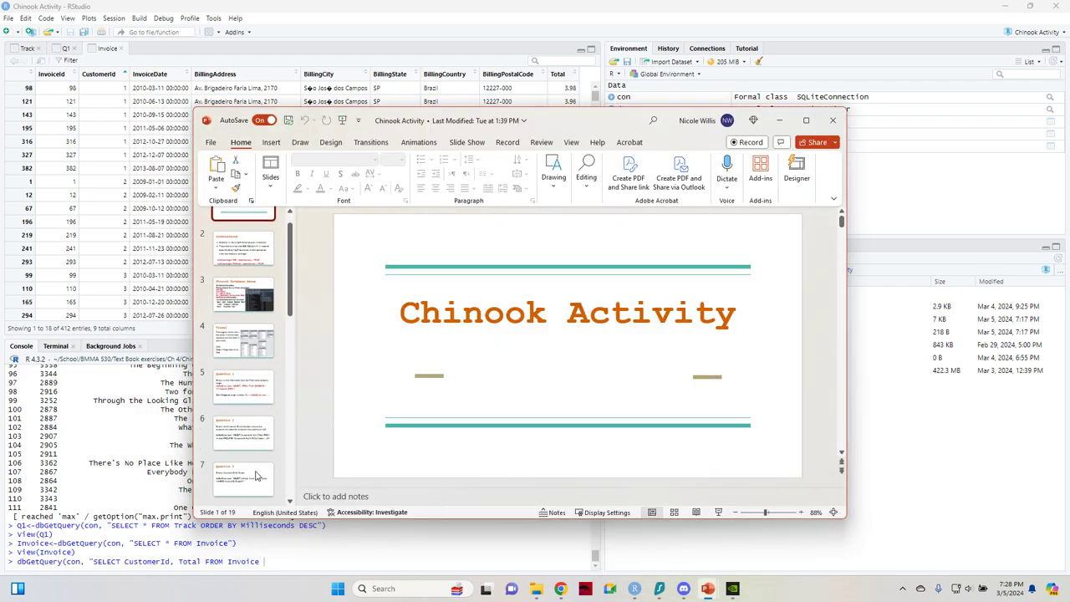
pyautogui.click(242, 425)
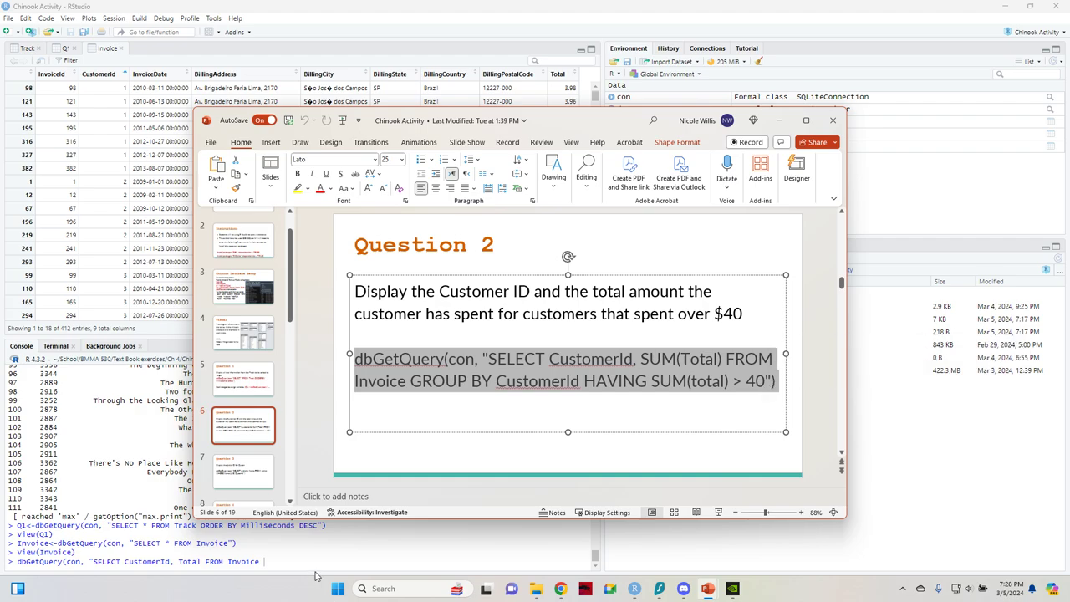
pyautogui.click(677, 358)
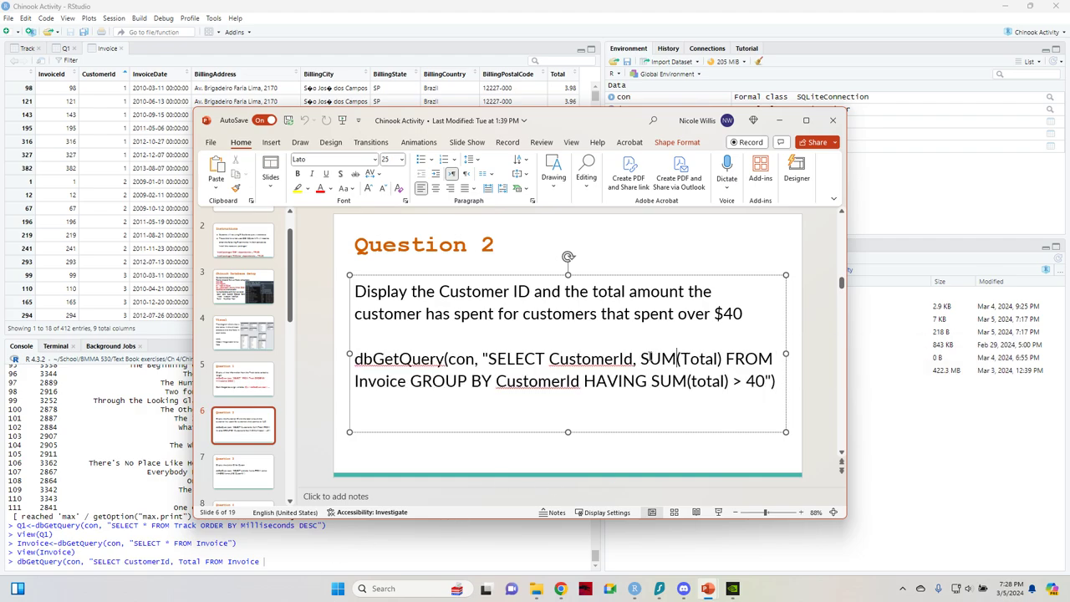
pyautogui.doubleClick(682, 358)
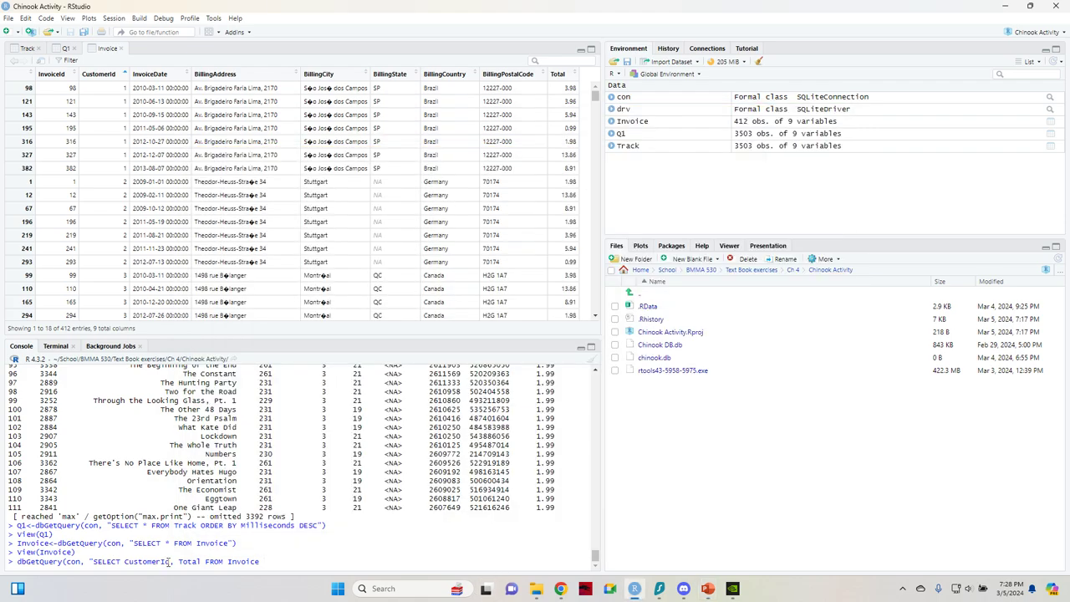
pyautogui.moveTo(599, 589)
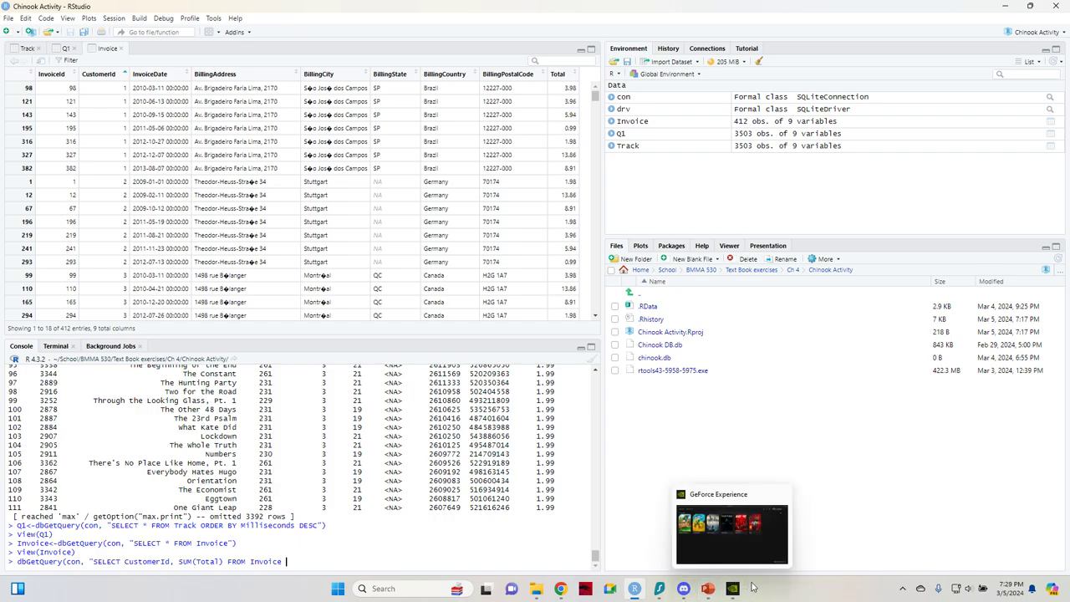
pyautogui.moveTo(705, 589)
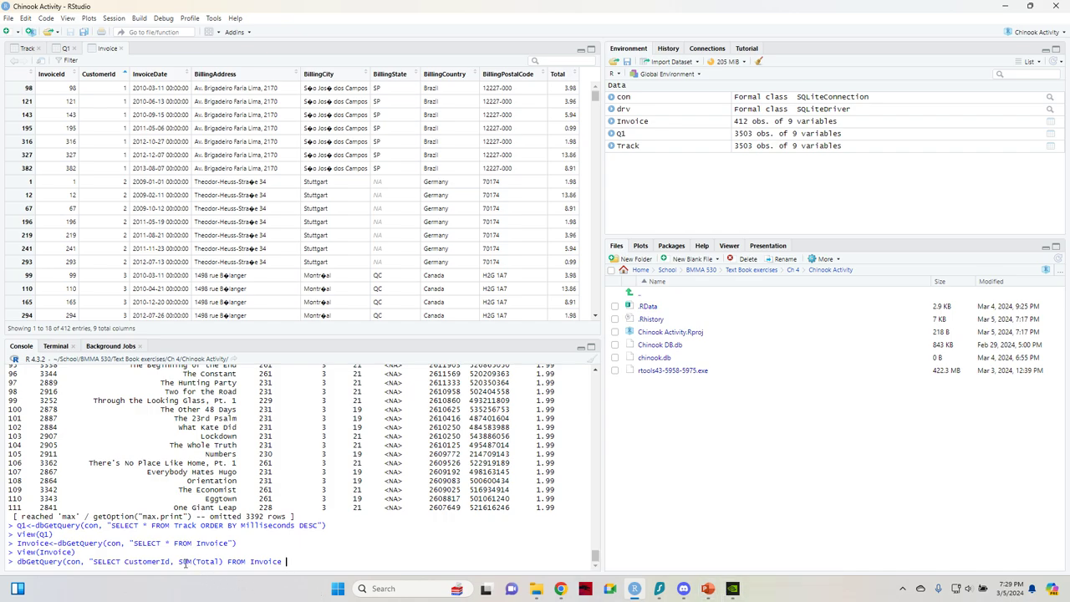
pyautogui.moveTo(254, 569)
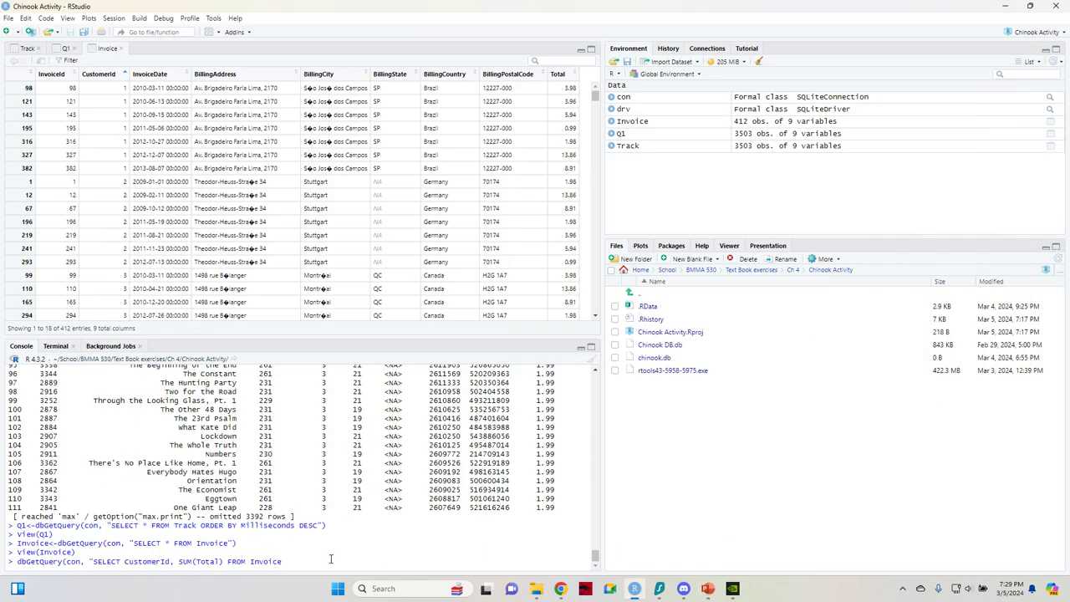
# - Complete the query with GROUP BY CustomerId HAVING SUM(total) > 40
pyautogui.write('GROUP BY CustomerId HAVING SUM(total) > 40)')
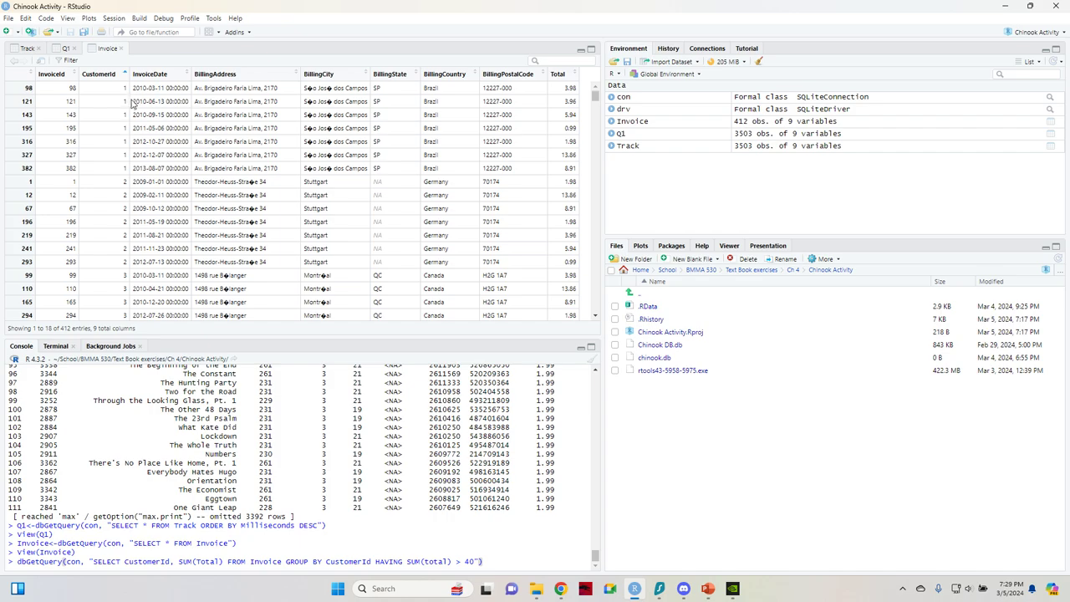
pyautogui.moveTo(82, 130)
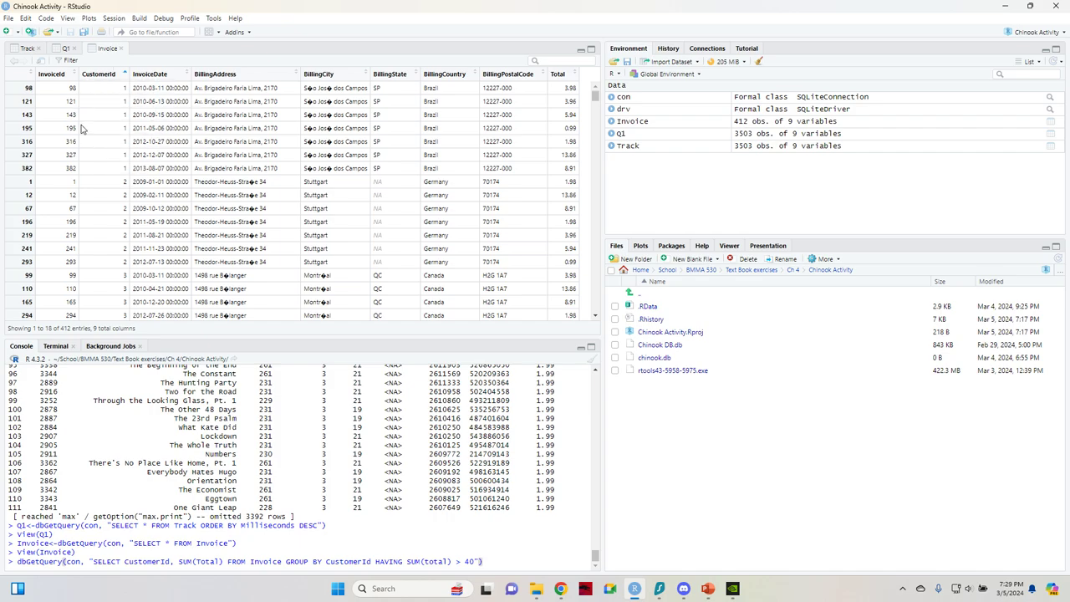
pyautogui.moveTo(533, 114)
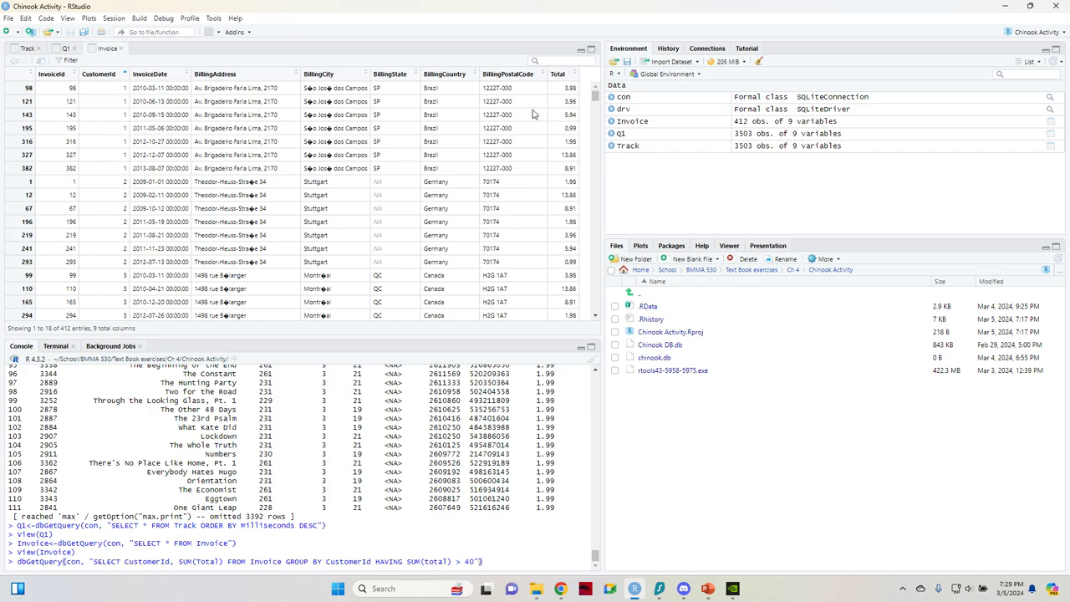
pyautogui.moveTo(582, 326)
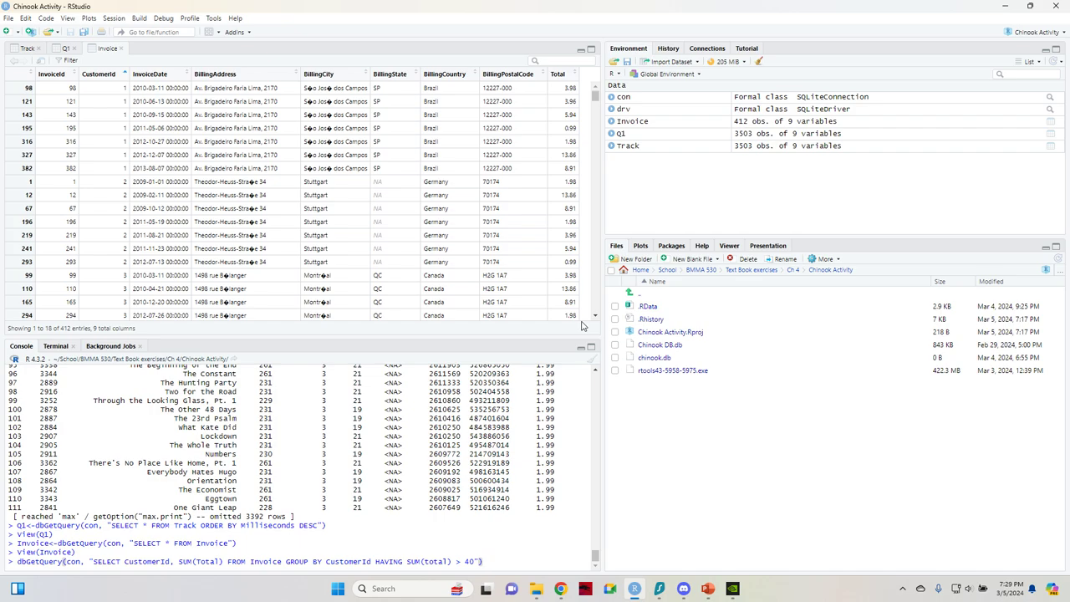
pyautogui.moveTo(562, 338)
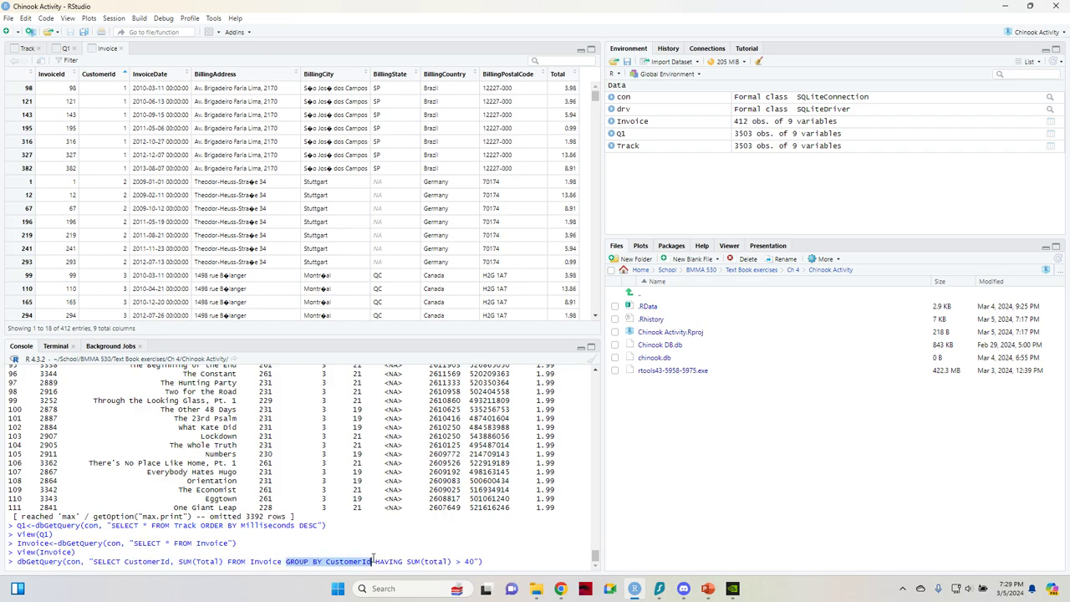
pyautogui.moveTo(475, 554)
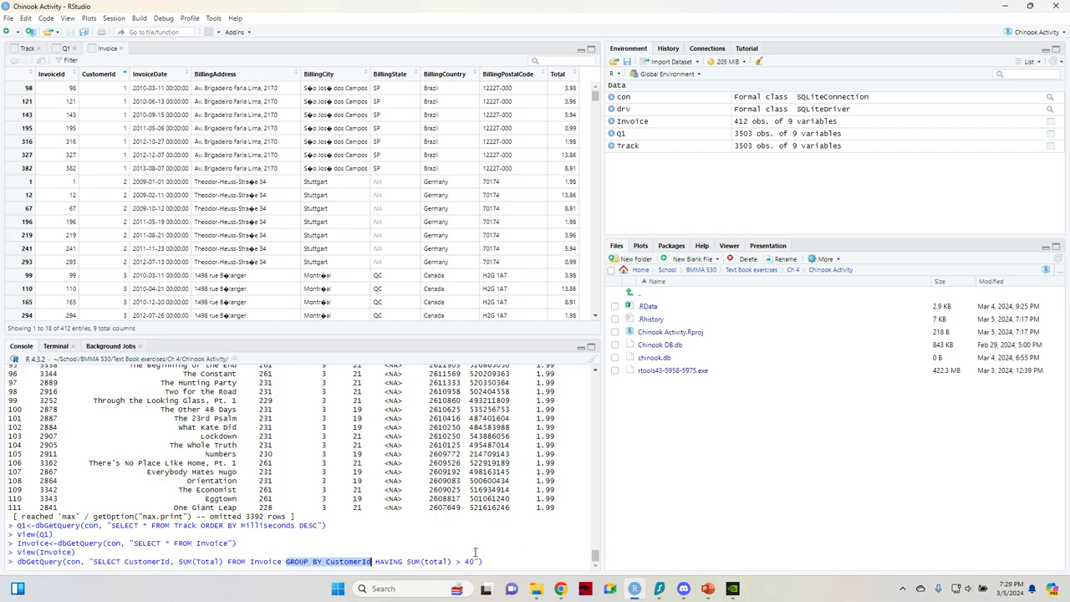
pyautogui.moveTo(546, 542)
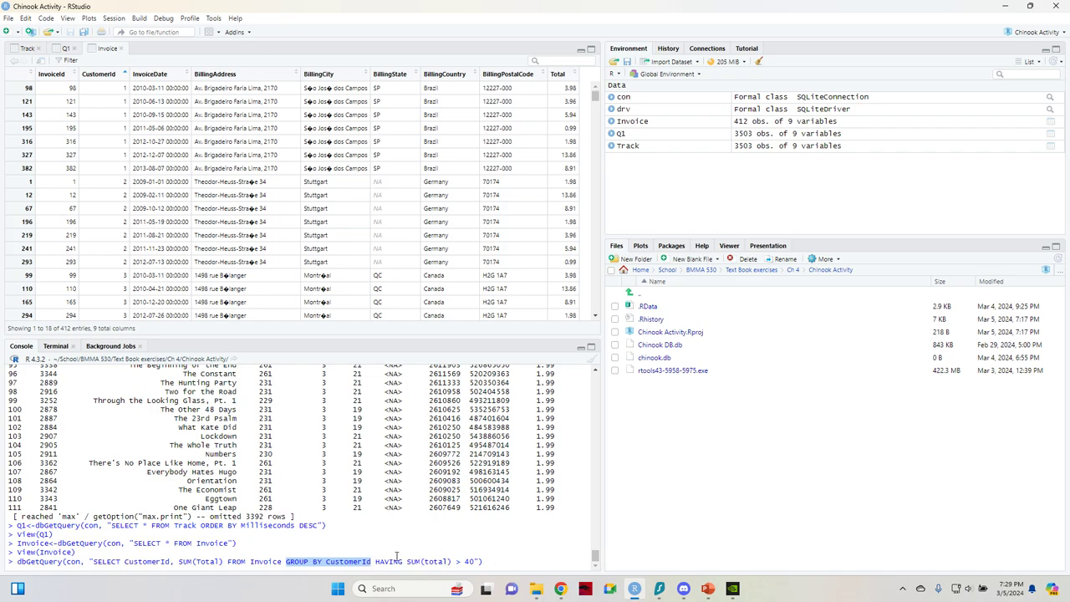
pyautogui.moveTo(411, 550)
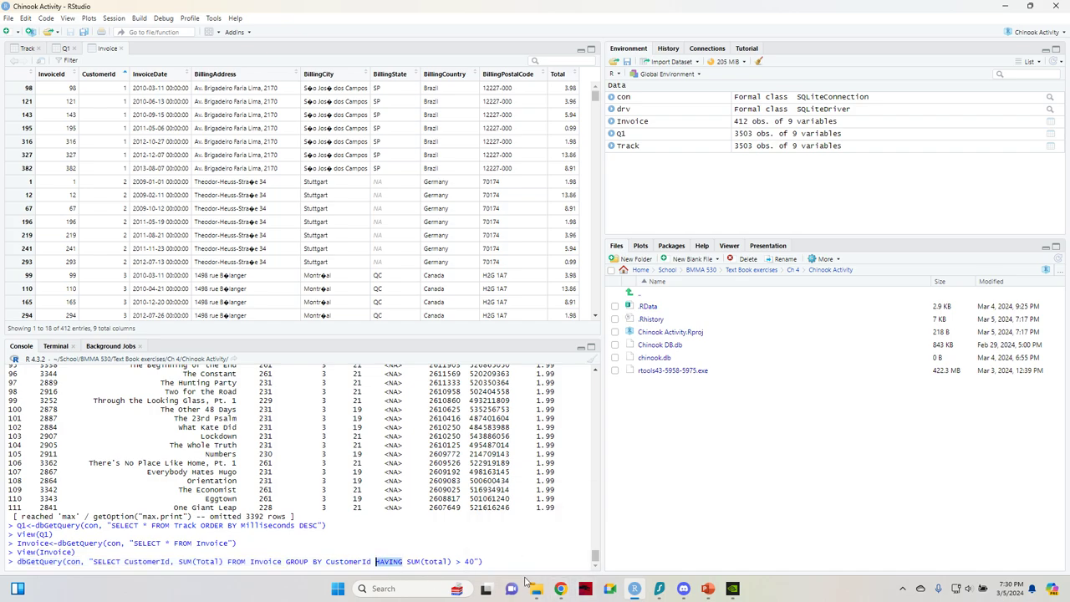
pyautogui.moveTo(502, 565)
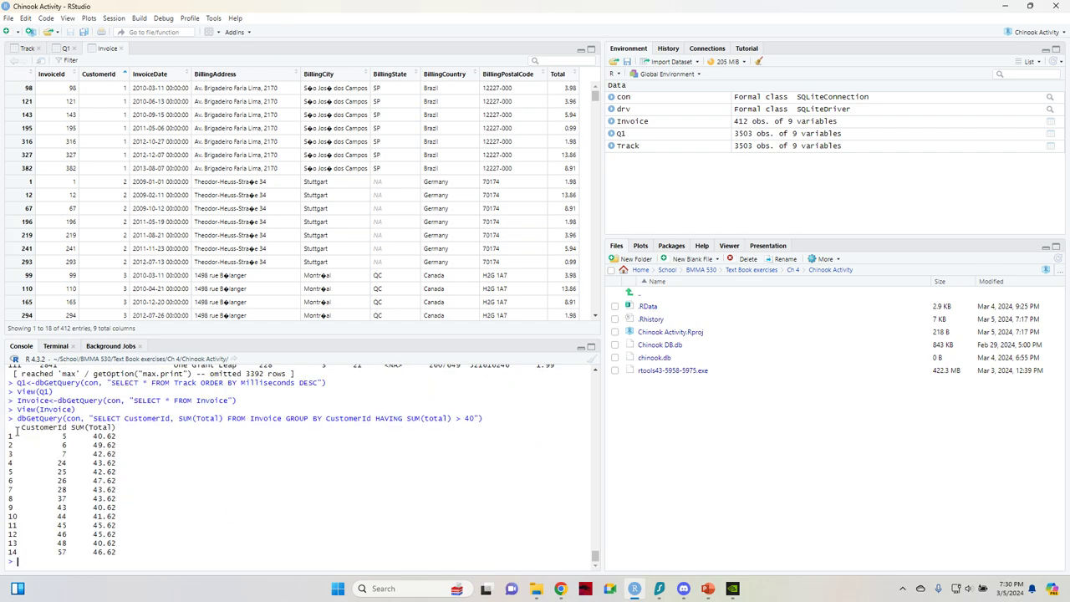
# - Reuse the customer-total query line and prefix it with Q2<- to store the result
pyautogui.moveTo(19, 434); pyautogui.dragTo(117, 552)
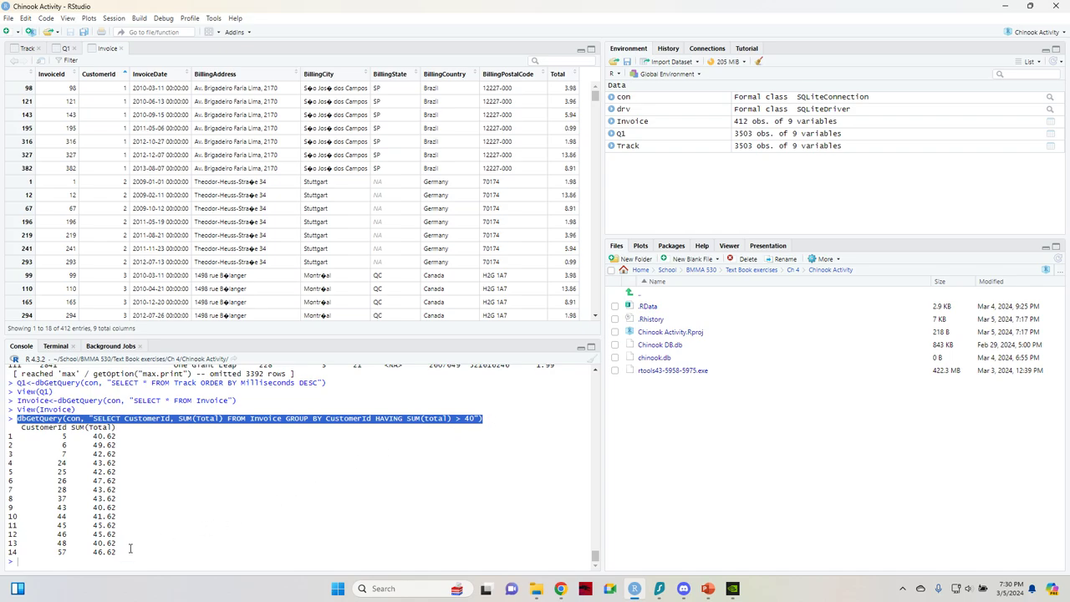
pyautogui.write('Q2')
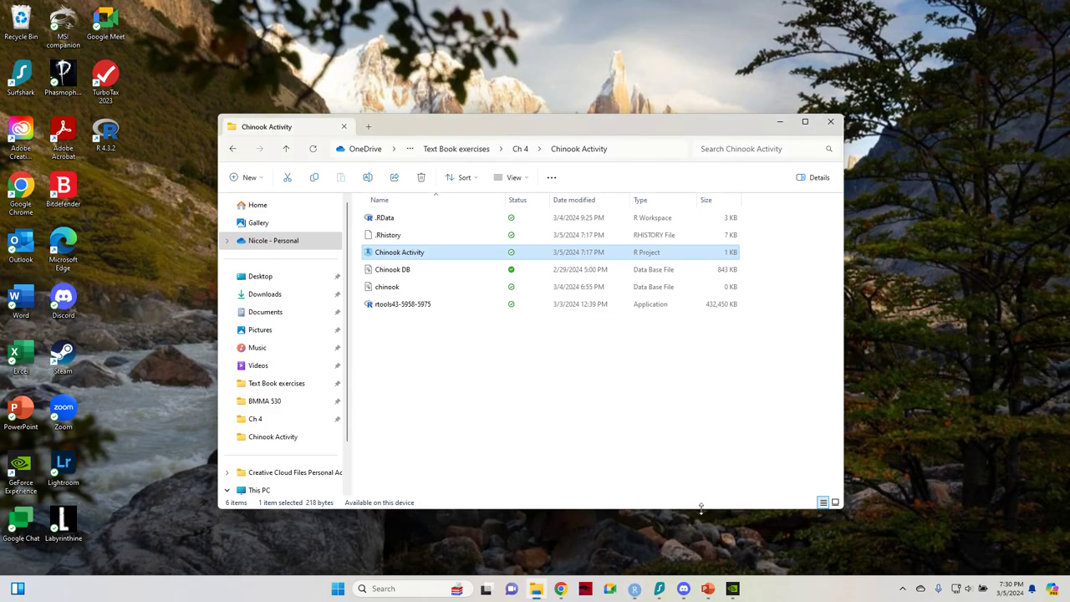
pyautogui.moveTo(574, 471)
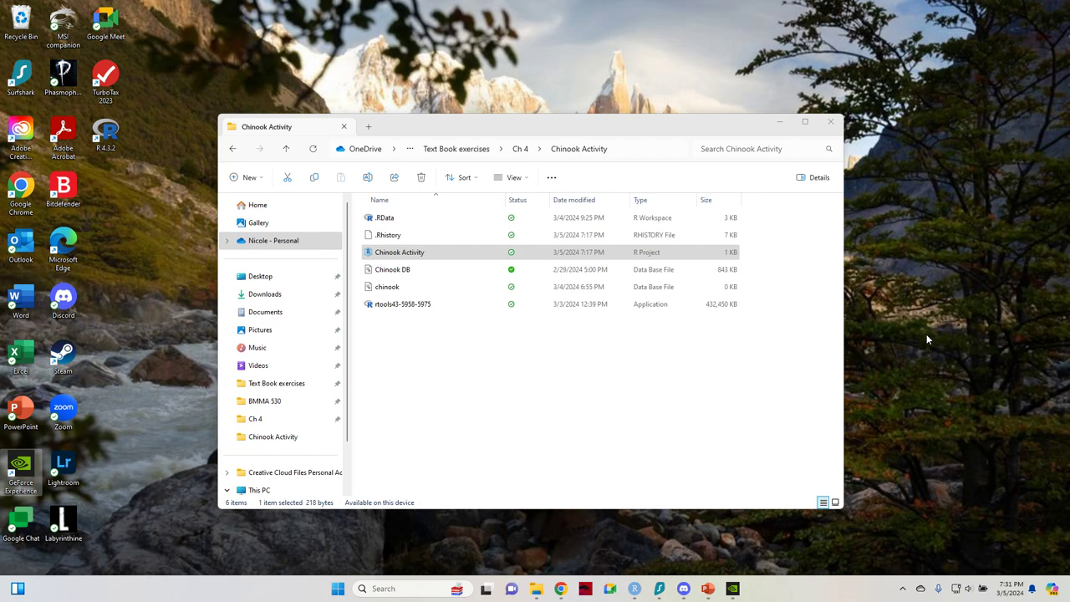
pyautogui.moveTo(826, 298)
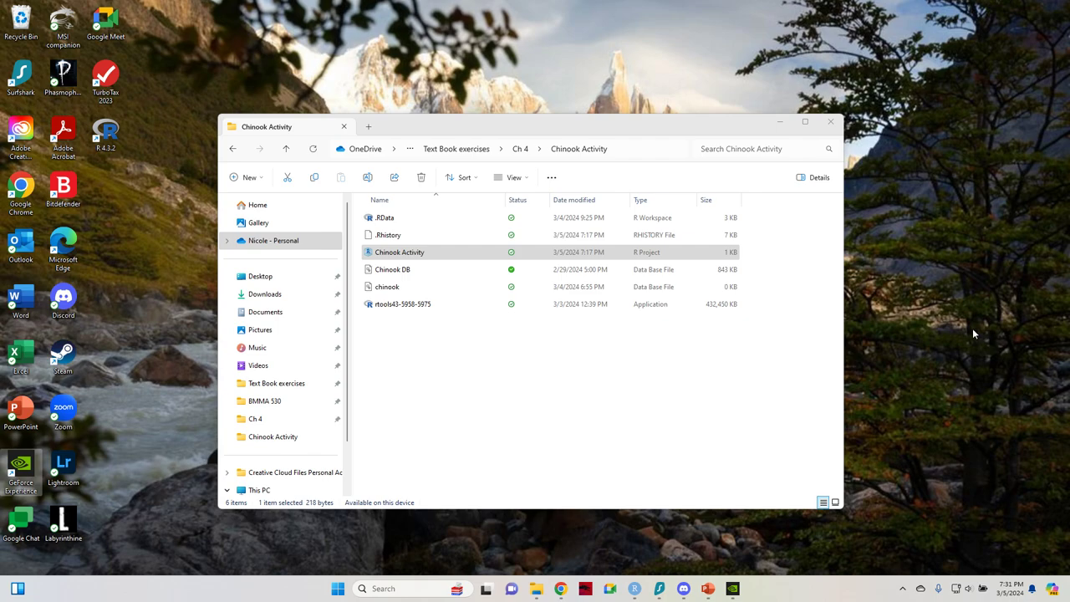
pyautogui.moveTo(896, 478)
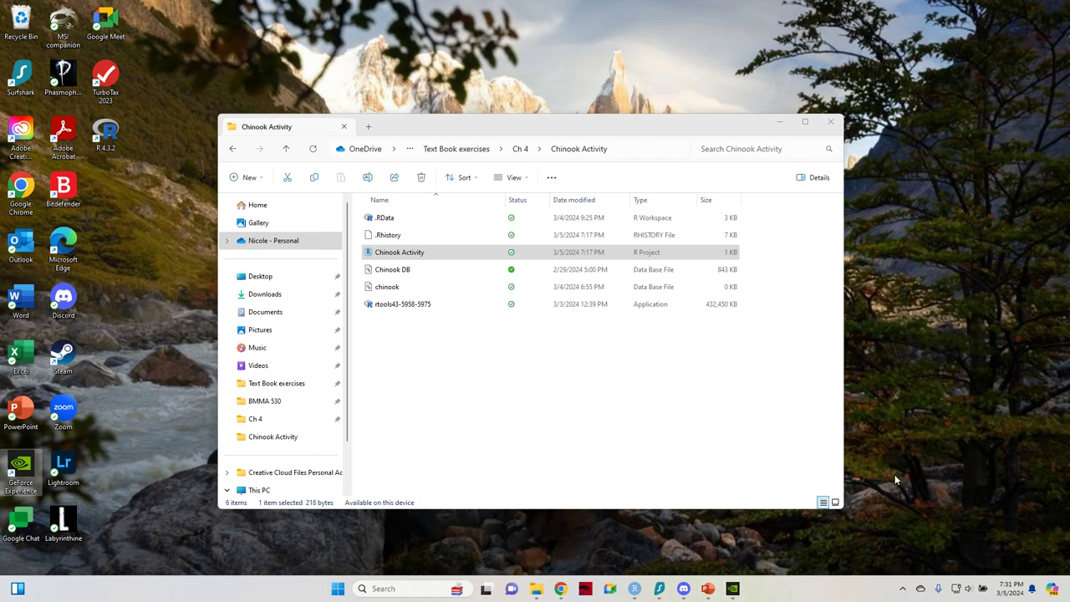
pyautogui.moveTo(735, 425)
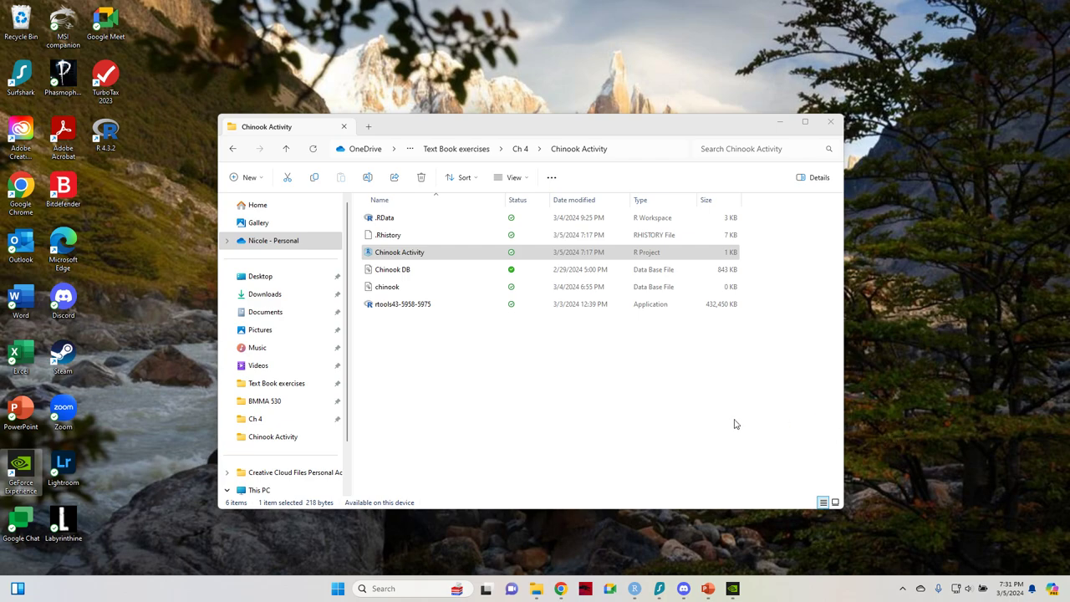
pyautogui.moveTo(707, 554)
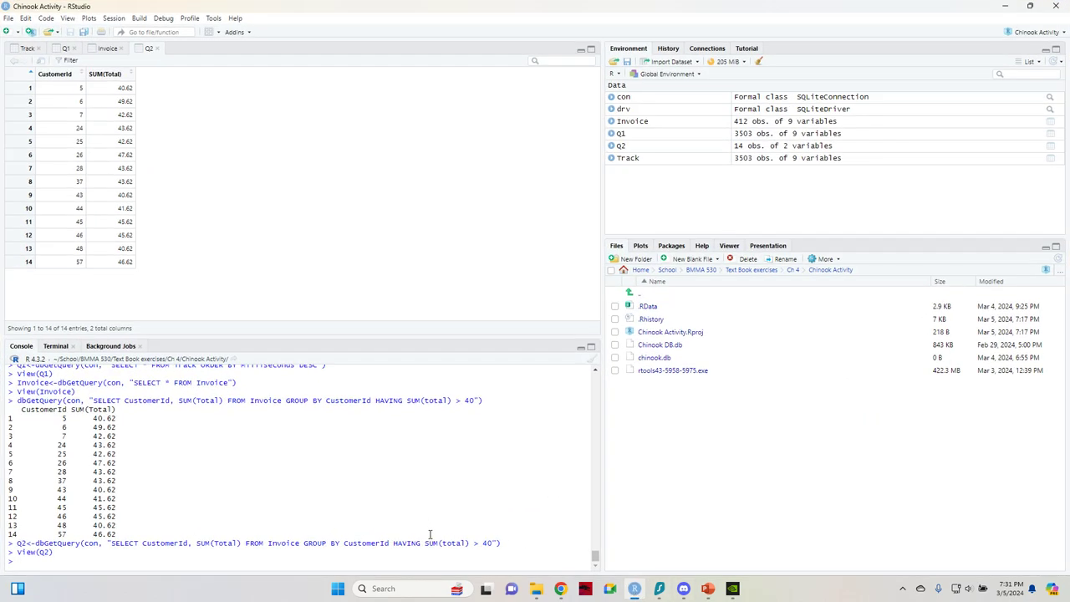
pyautogui.doubleClick(401, 542)
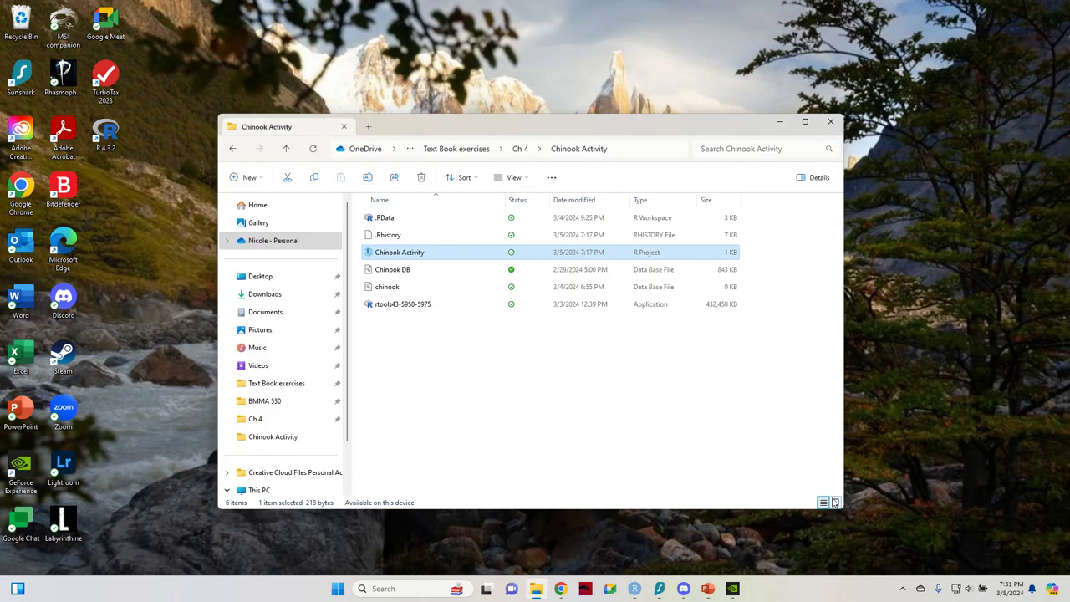
pyautogui.moveTo(833, 502)
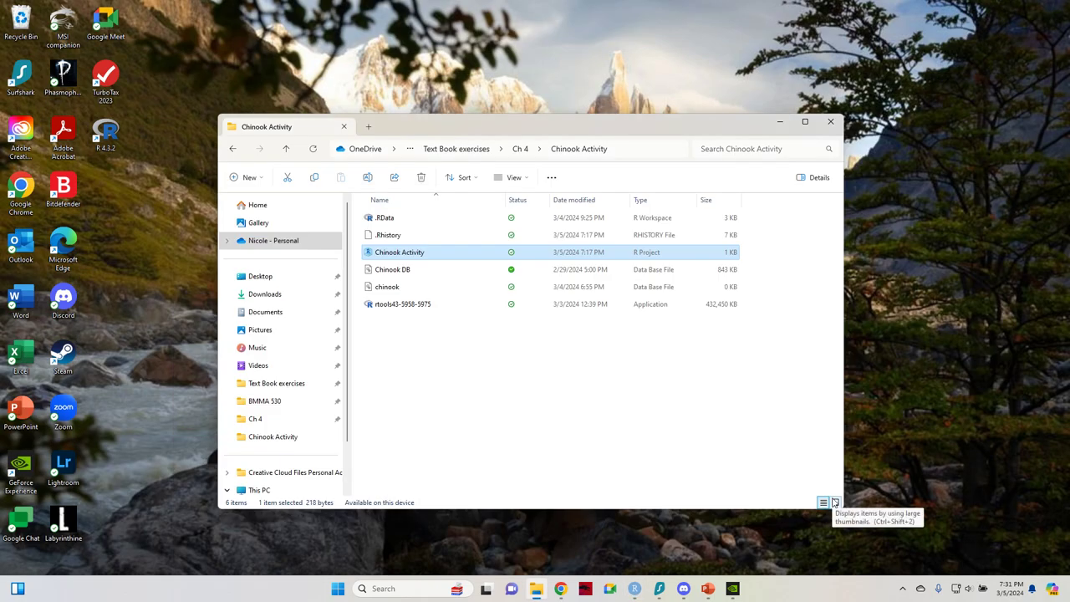